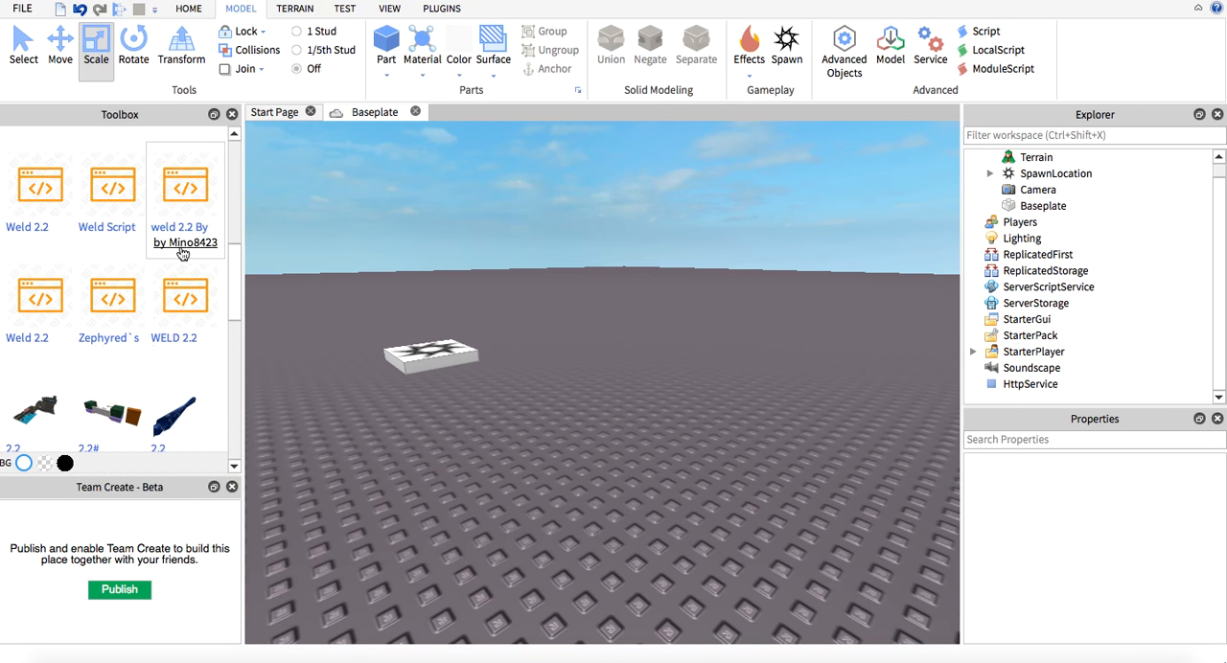
# Step: Switch the Toolbox to My Models and browse down to the 1990 Mazda Savanna RX-7
pyautogui.click(50, 144)
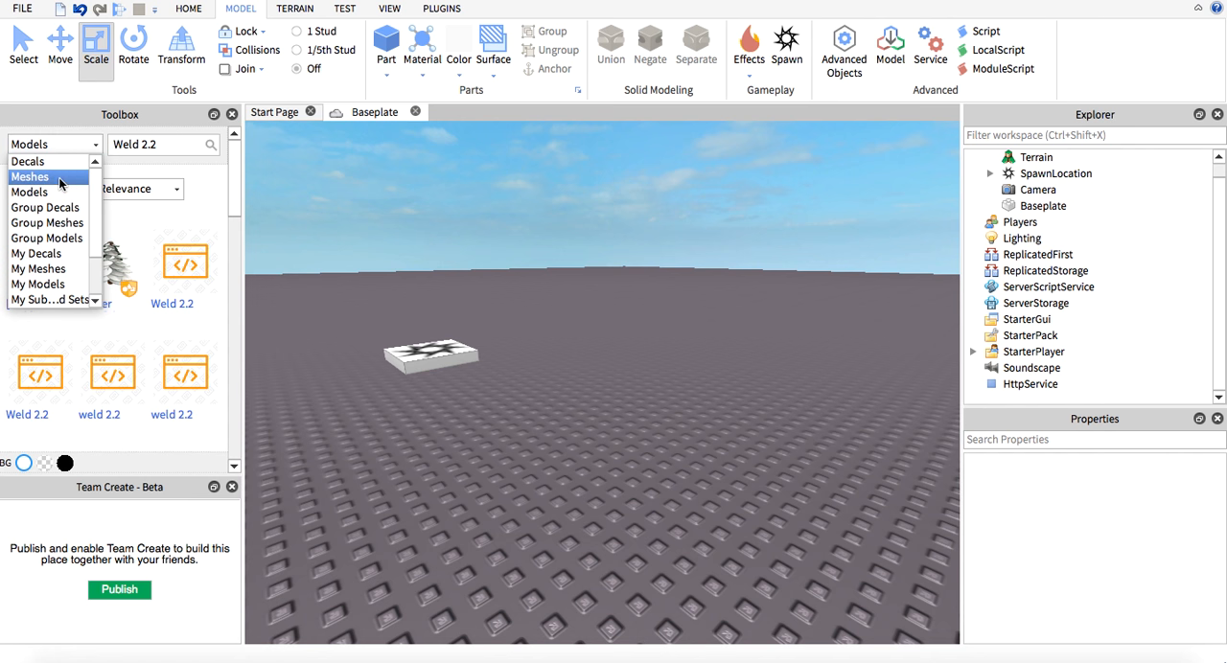
pyautogui.moveTo(38, 284)
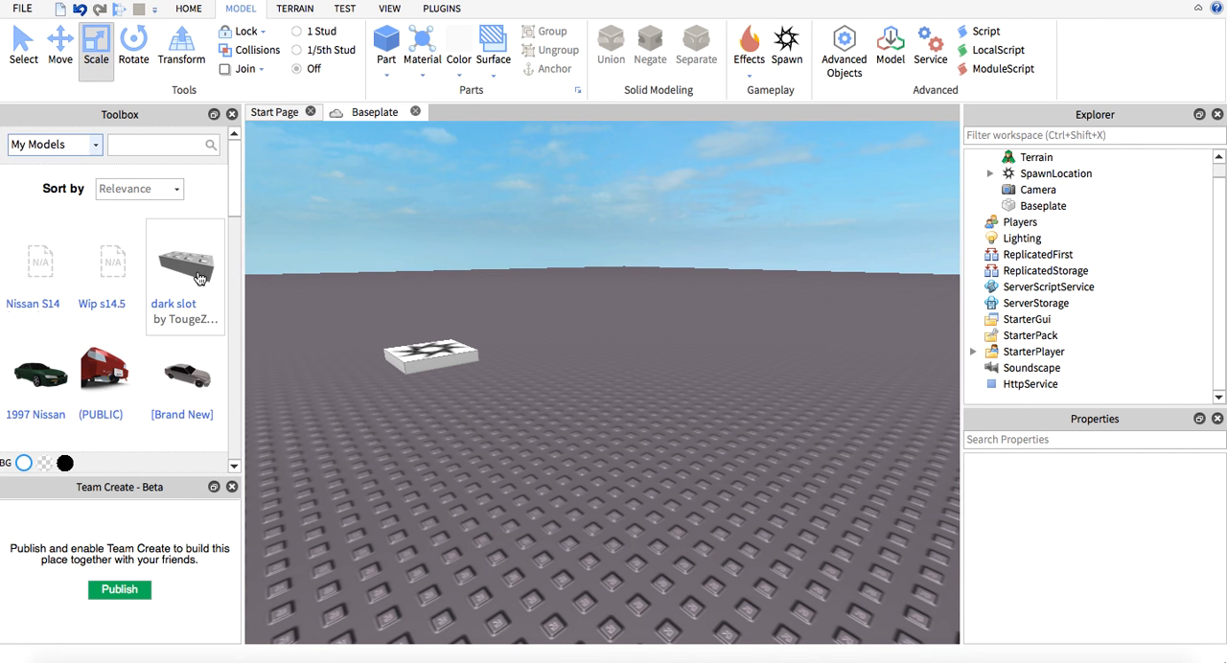
pyautogui.scroll(-3)
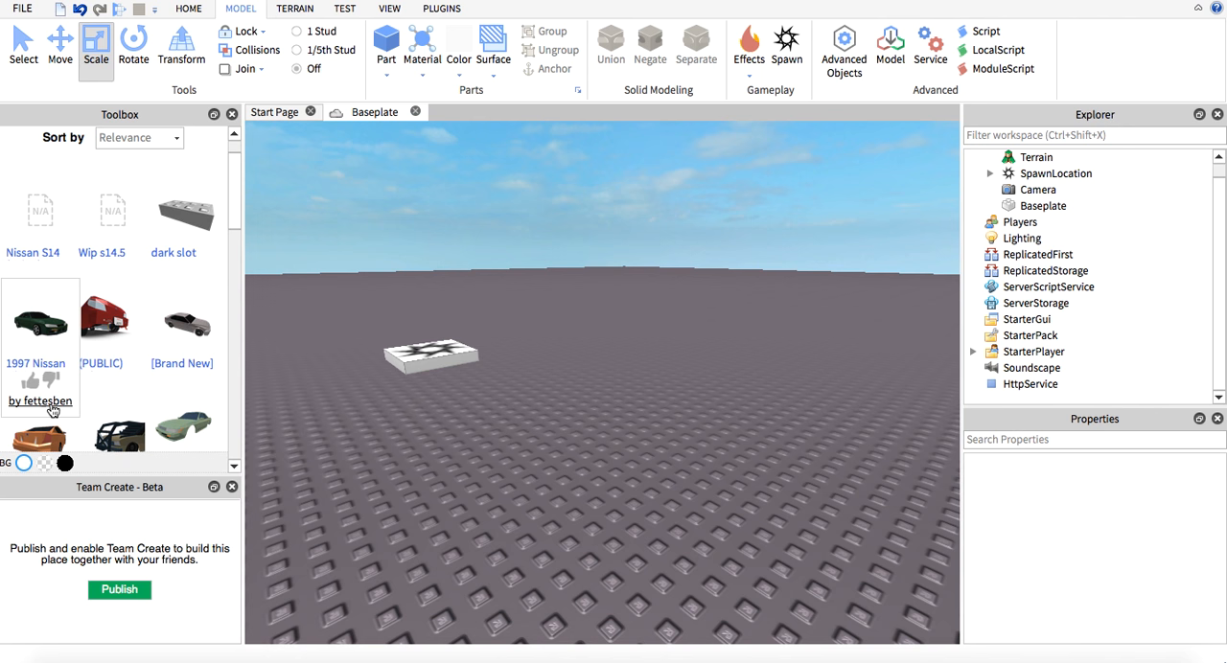
pyautogui.scroll(-3)
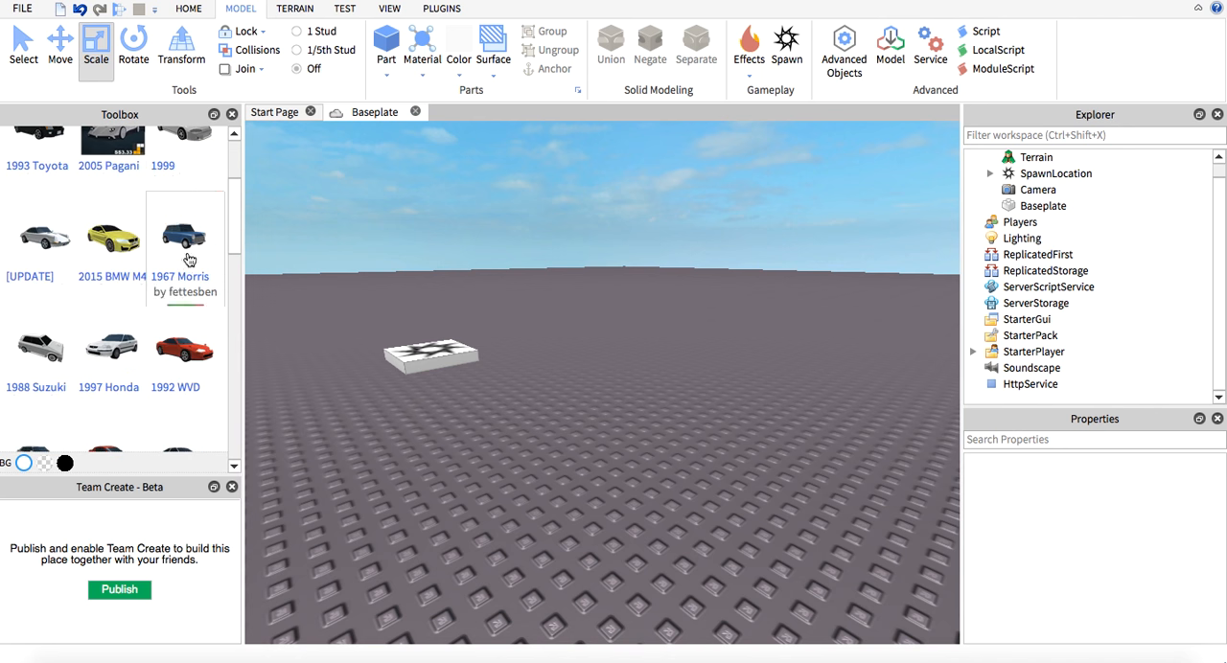
pyautogui.scroll(-3)
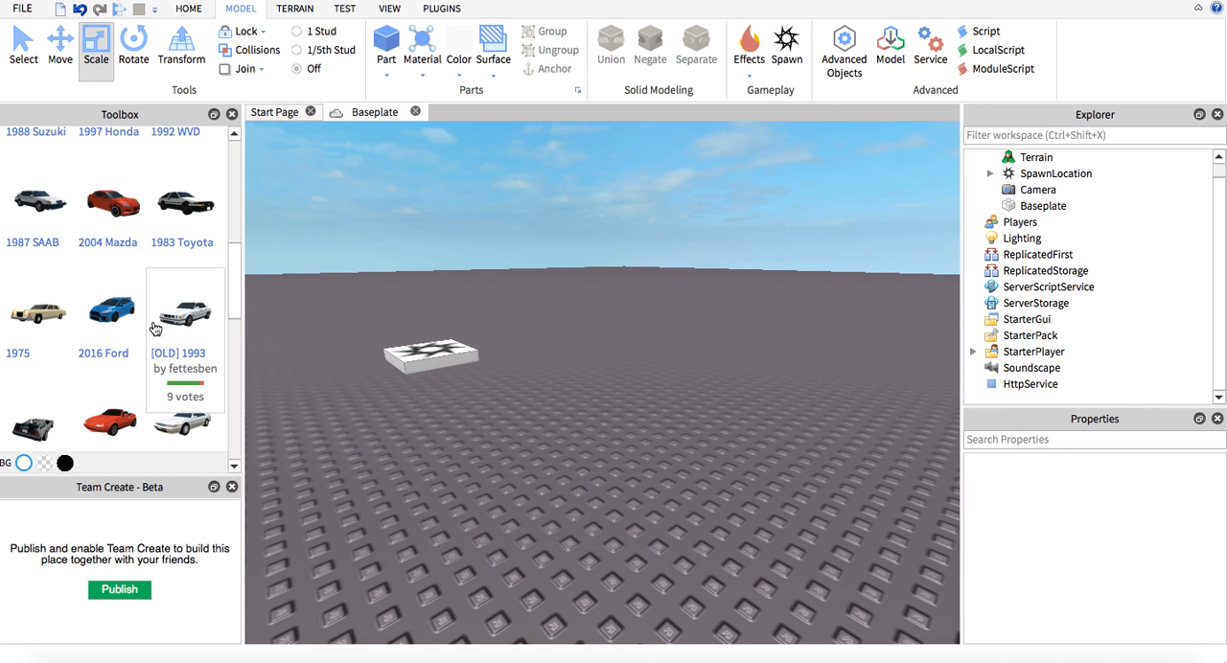
pyautogui.scroll(-3)
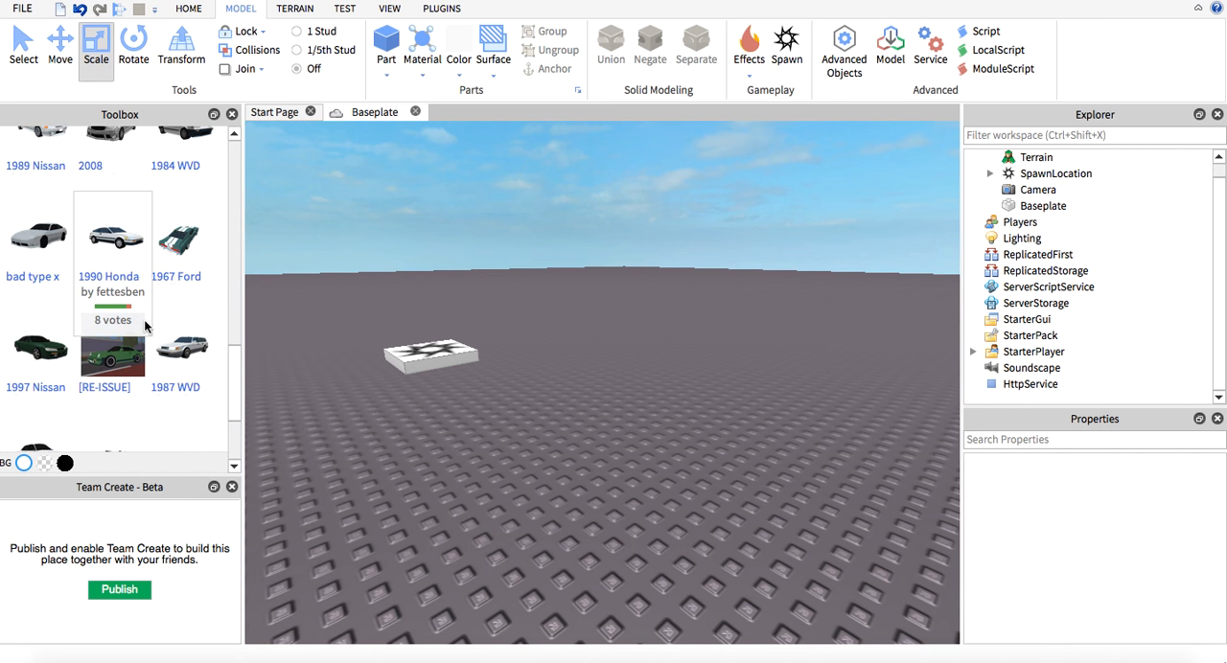
pyautogui.scroll(-3)
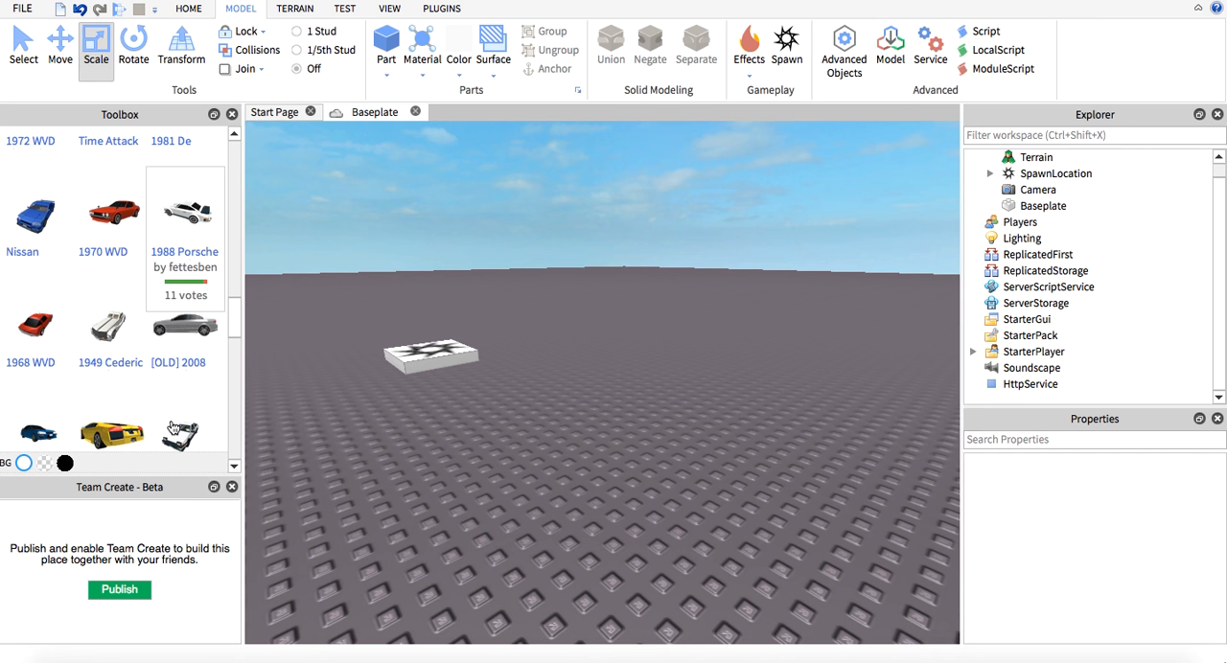
pyautogui.moveTo(182, 431)
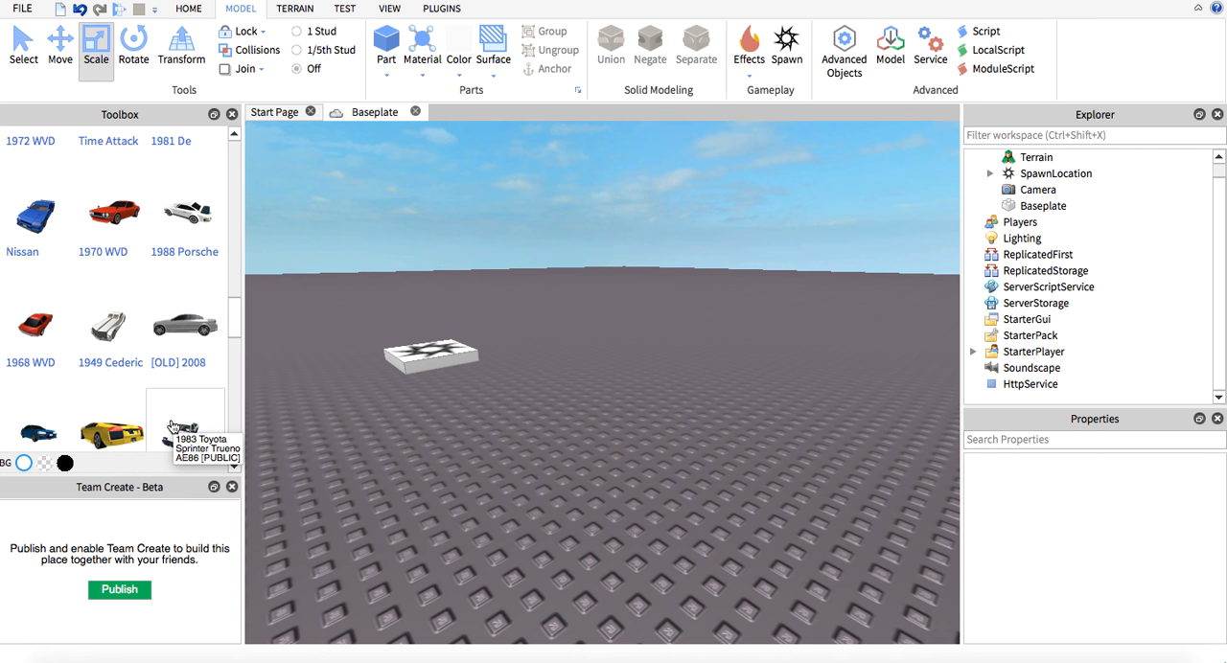
pyautogui.scroll(-3)
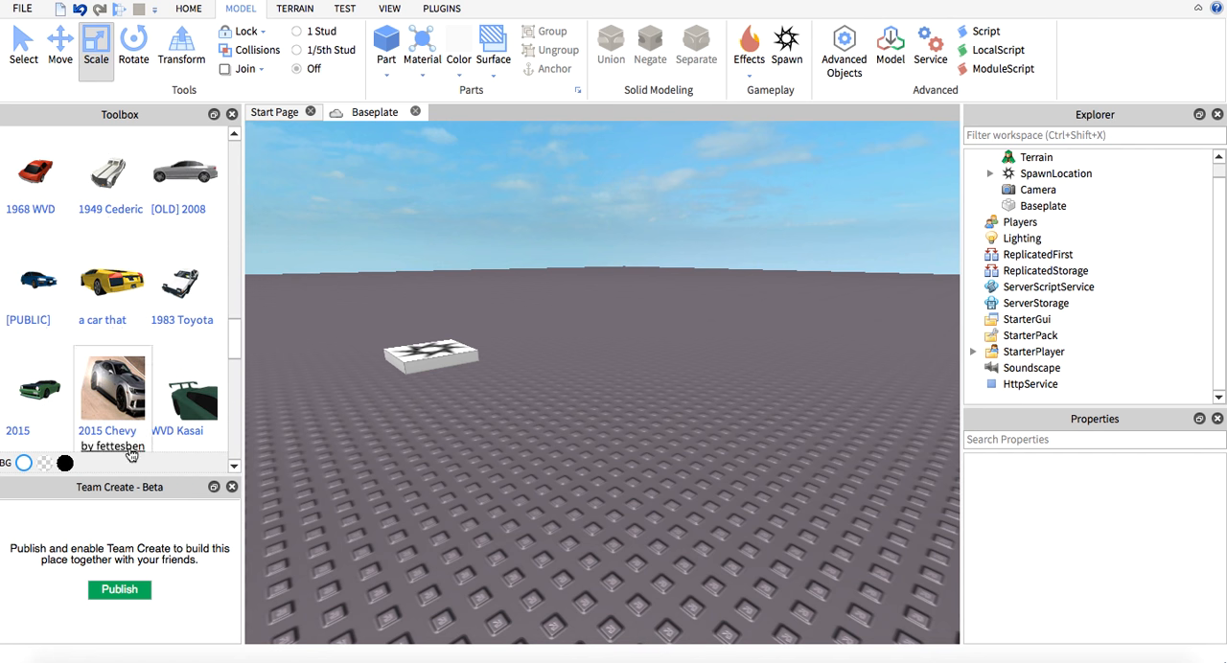
pyautogui.scroll(-3)
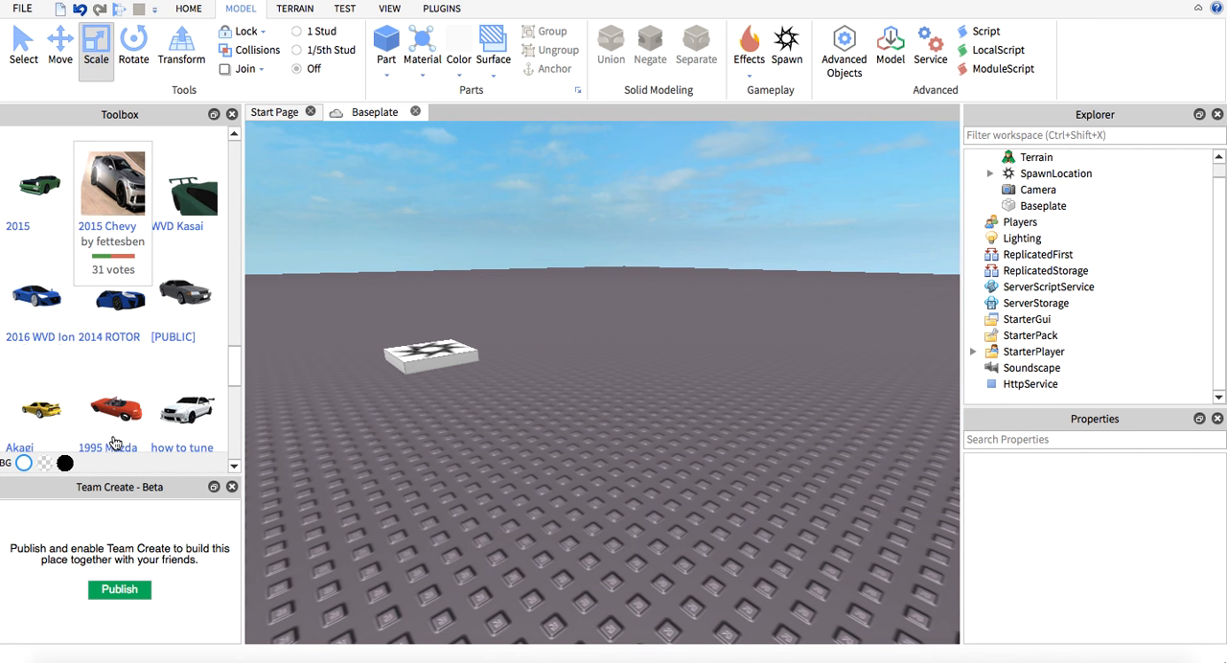
pyautogui.scroll(-3)
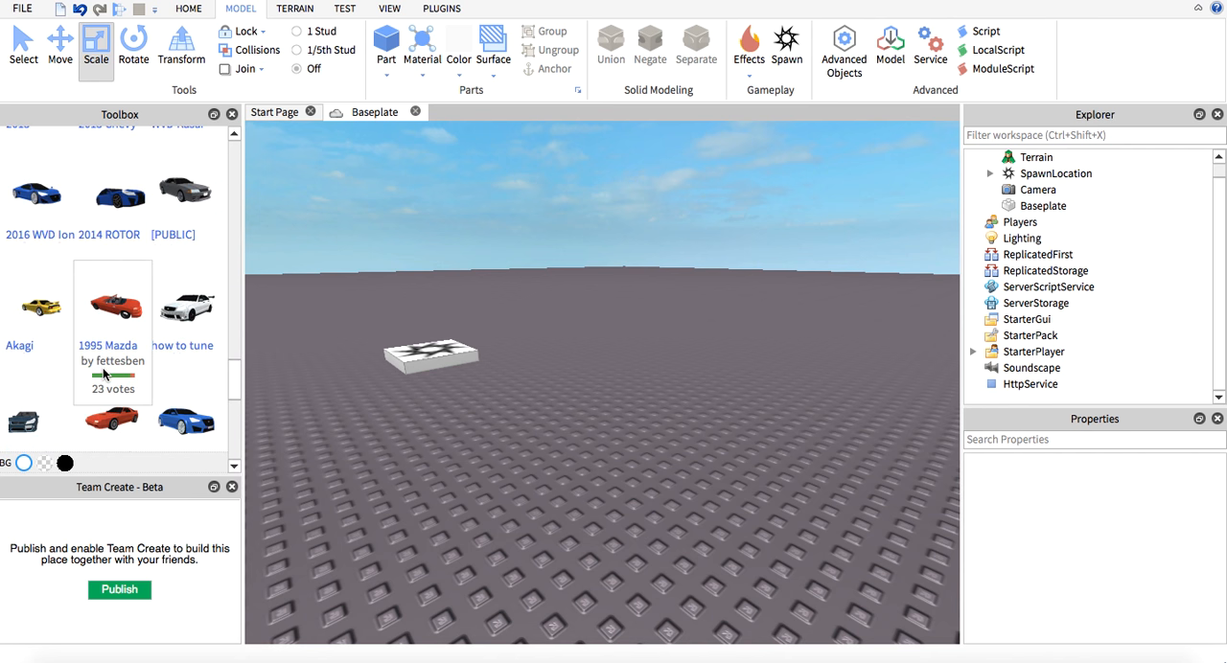
pyautogui.scroll(-3)
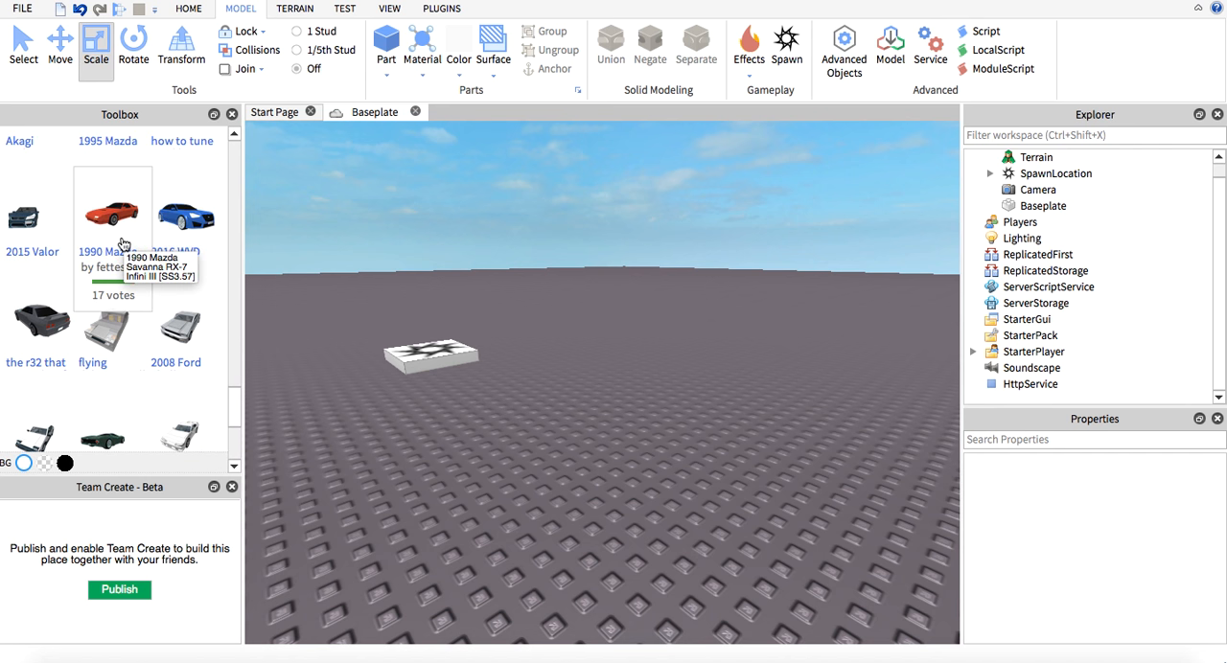
pyautogui.moveTo(141, 268)
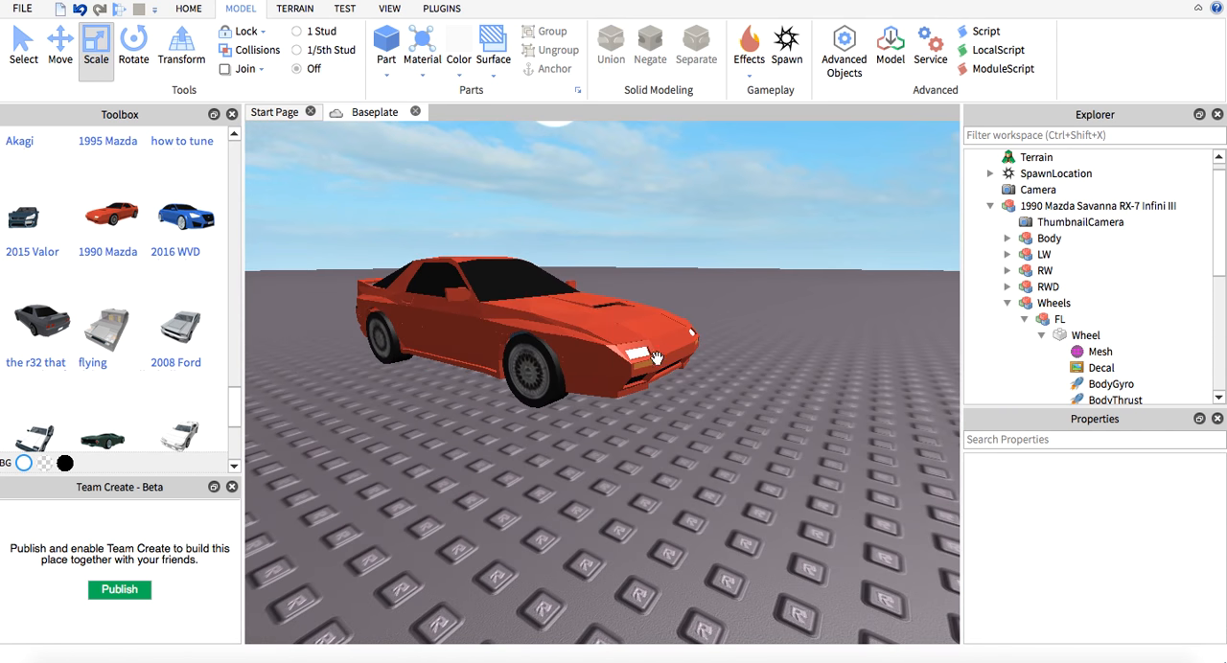
# Step: Select the RX-7's PAINT1, PAINT2 and headlight PAINT parts to hide the red paint layer
pyautogui.click(1096, 207)
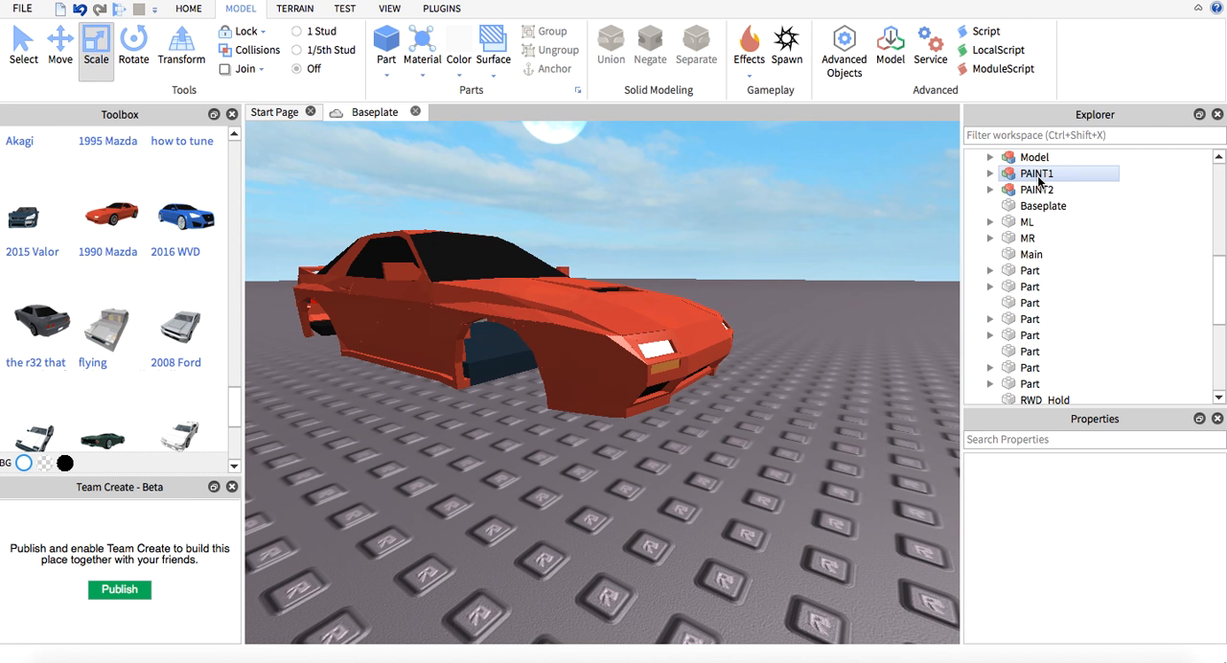
pyautogui.click(1035, 157)
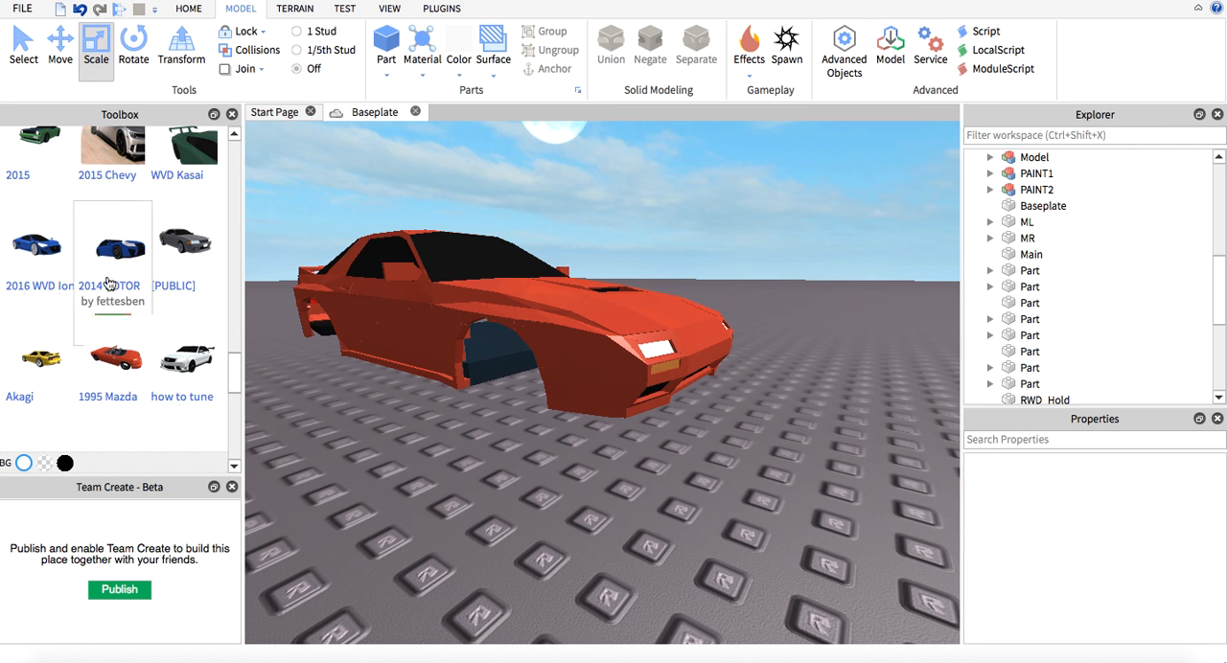
pyautogui.moveTo(192, 259)
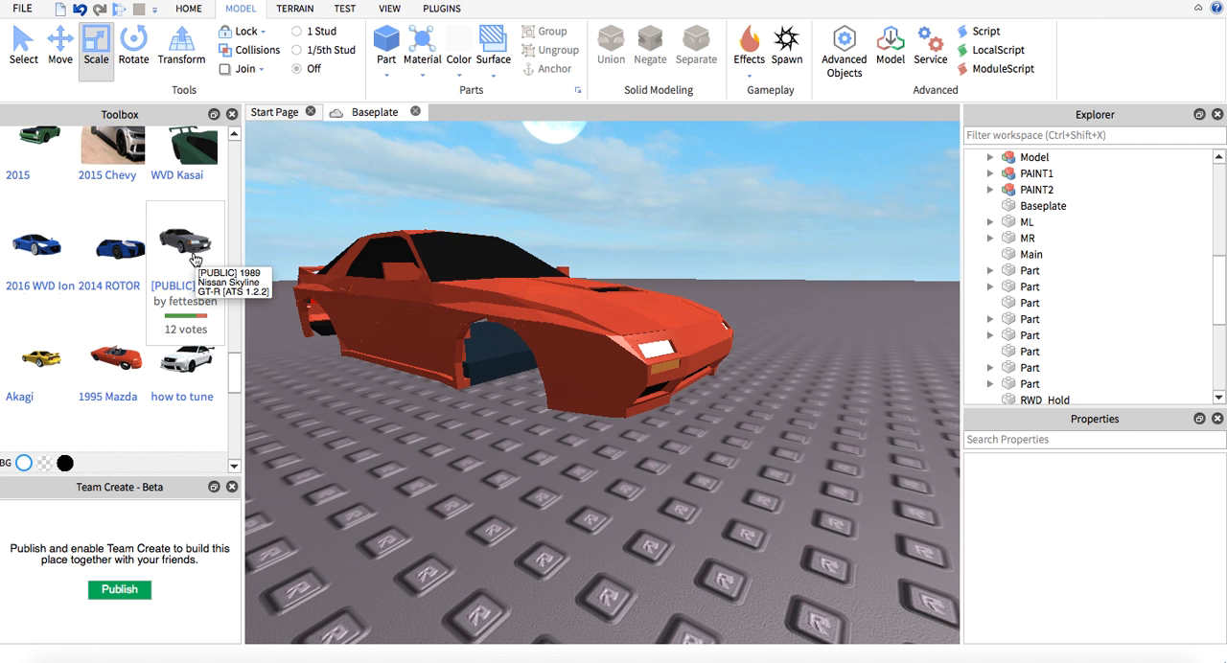
pyautogui.click(1035, 188)
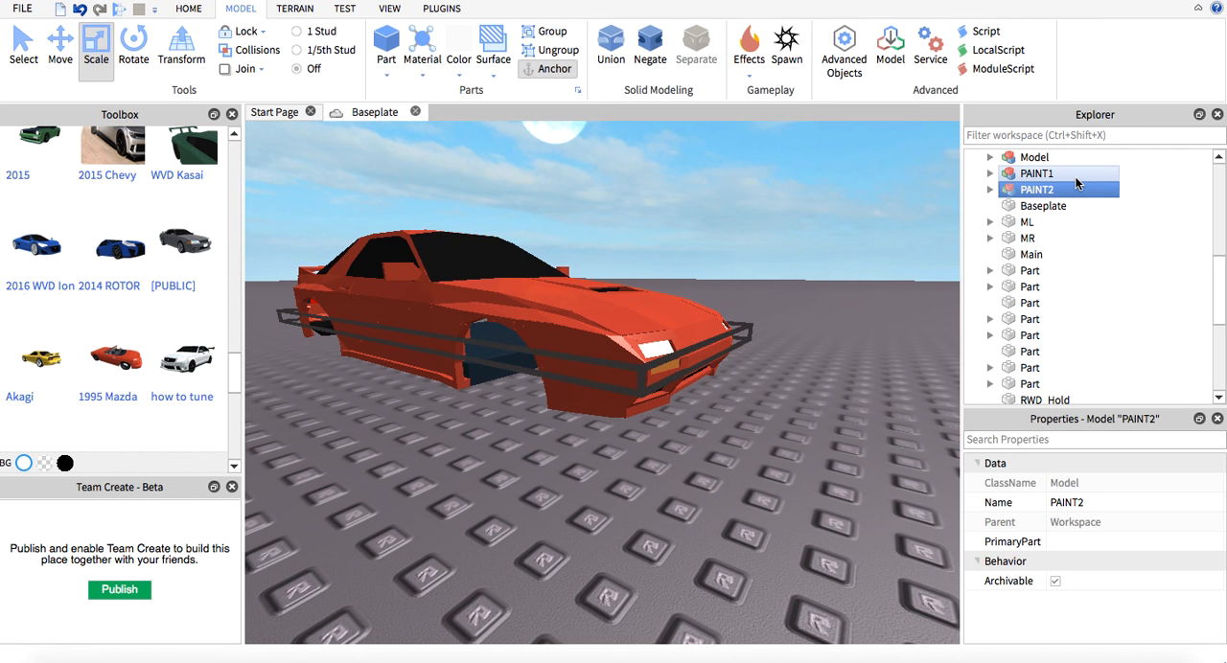
pyautogui.click(1043, 173)
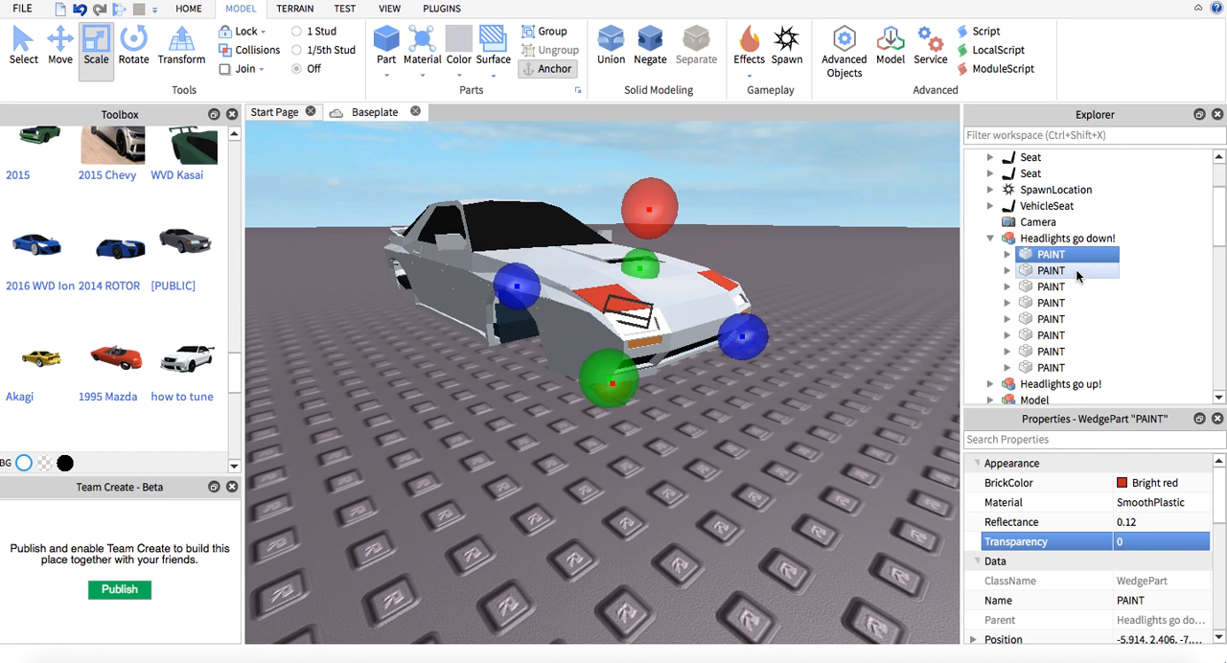
pyautogui.click(1066, 237)
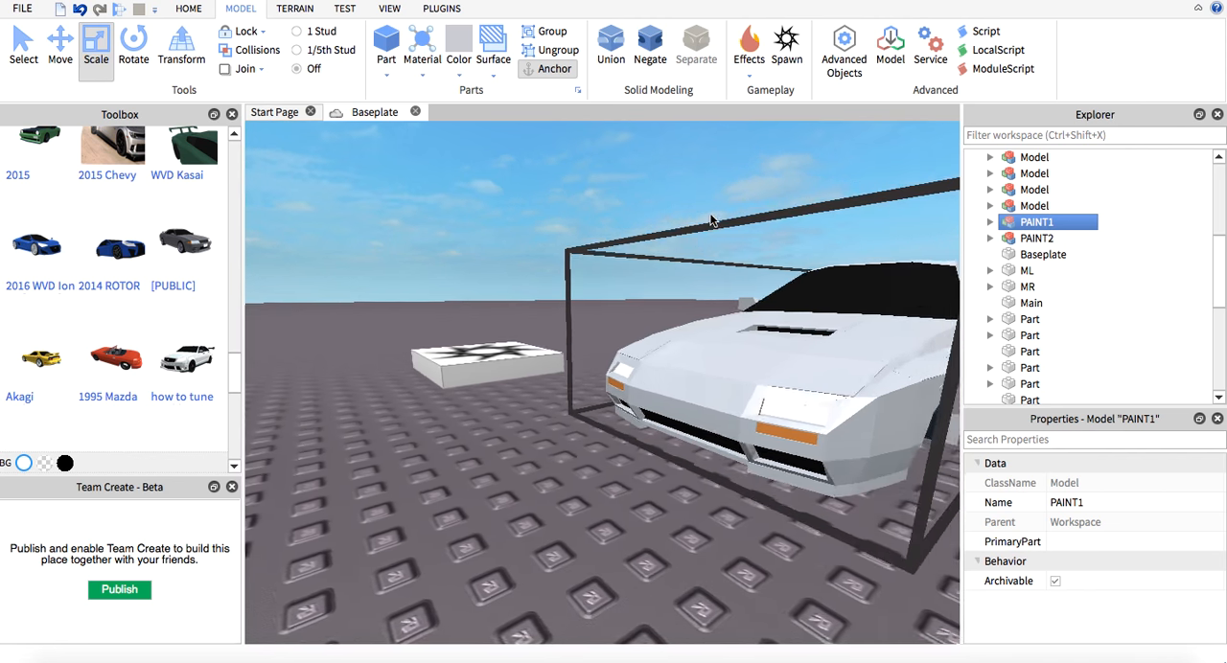
pyautogui.click(1035, 238)
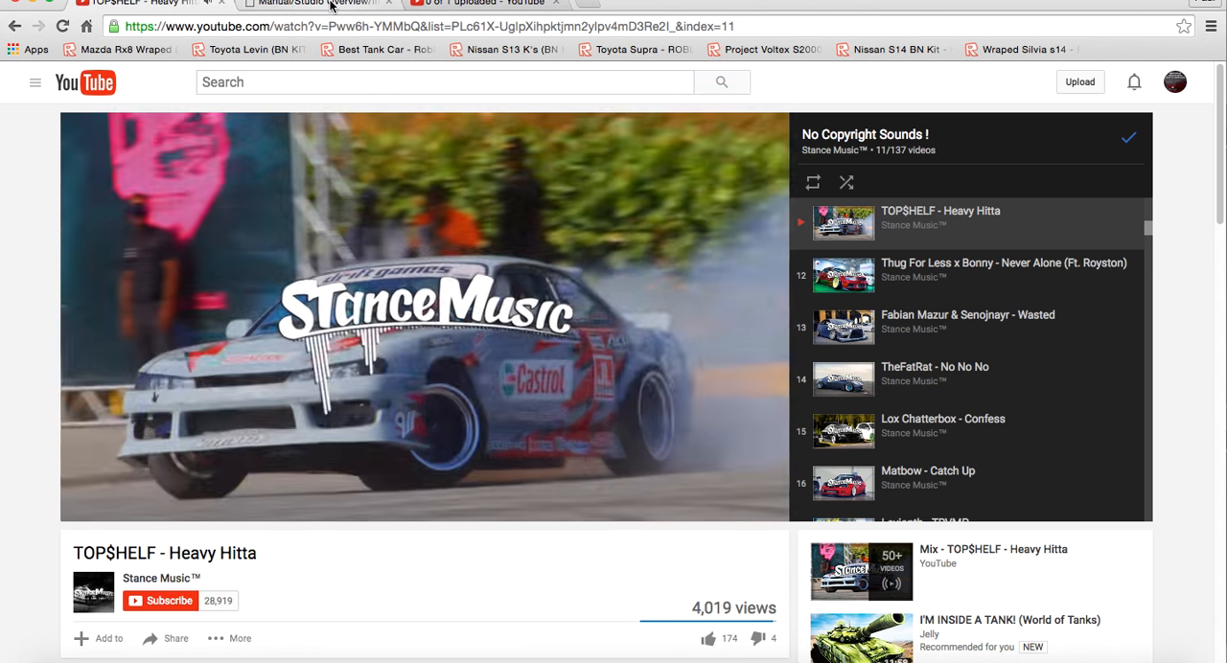
# Step: Switch the browser from the YouTube video to the Google tab
pyautogui.click(326, 2)
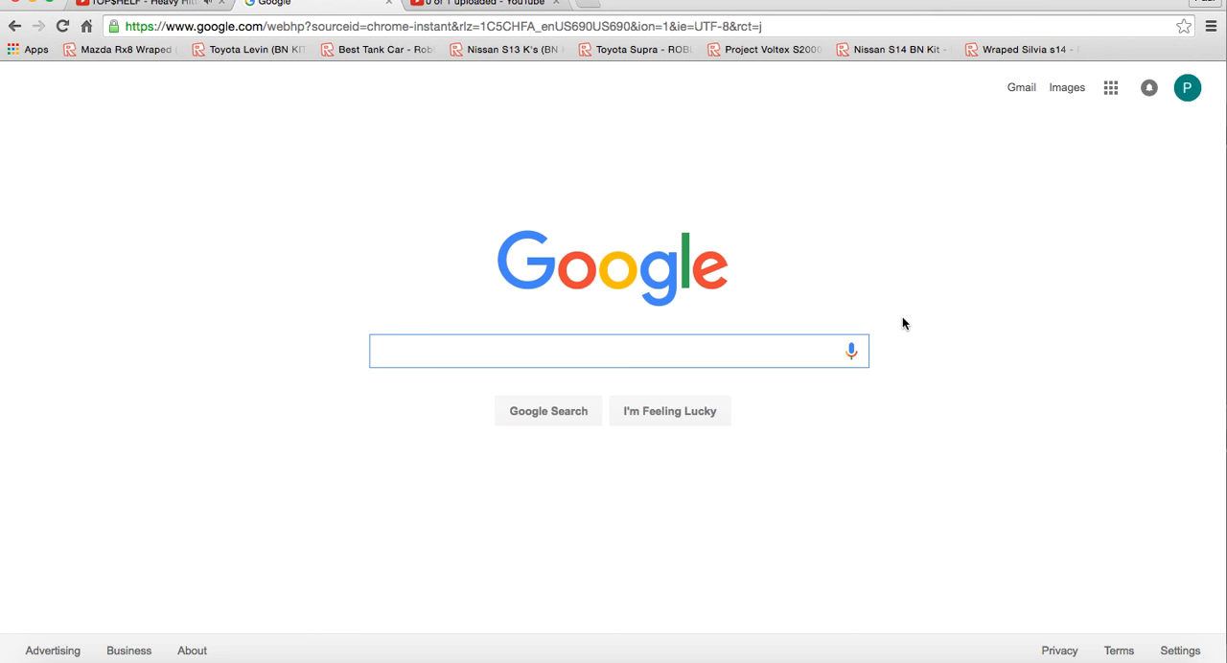
# Step: Search Google Images for 'Mazda RX7 FC BN Kit' and preview the white and blue RX-7 builds
pyautogui.write('M')
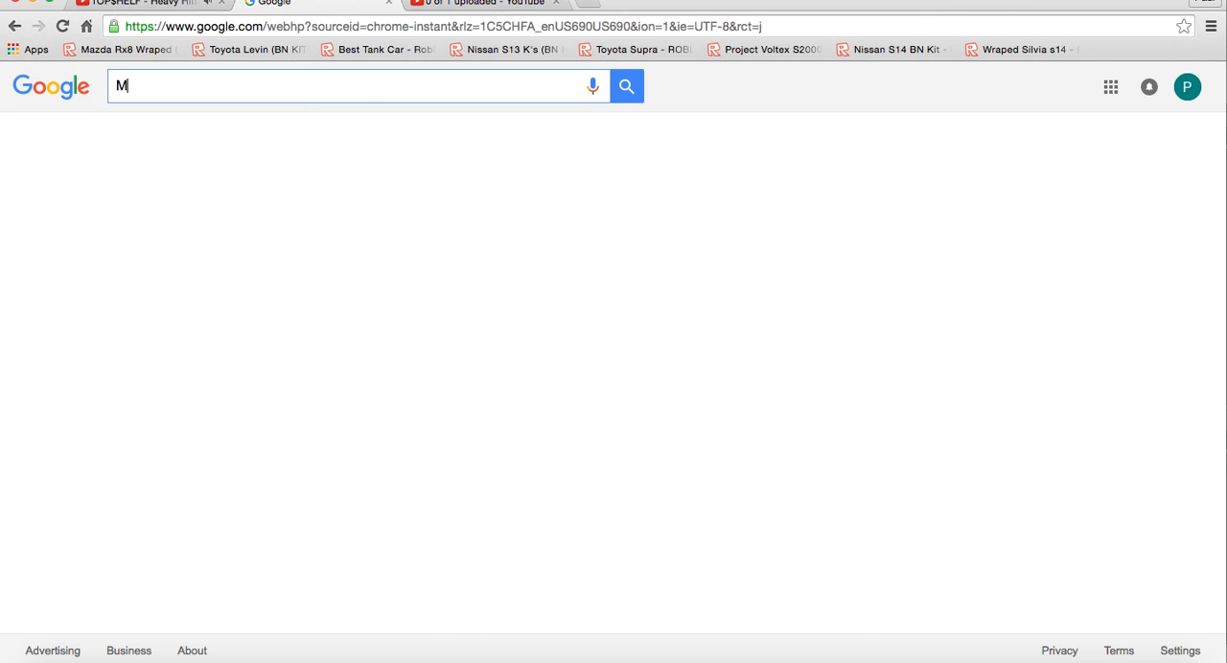
pyautogui.write('azda RX7 FC BN Kit')
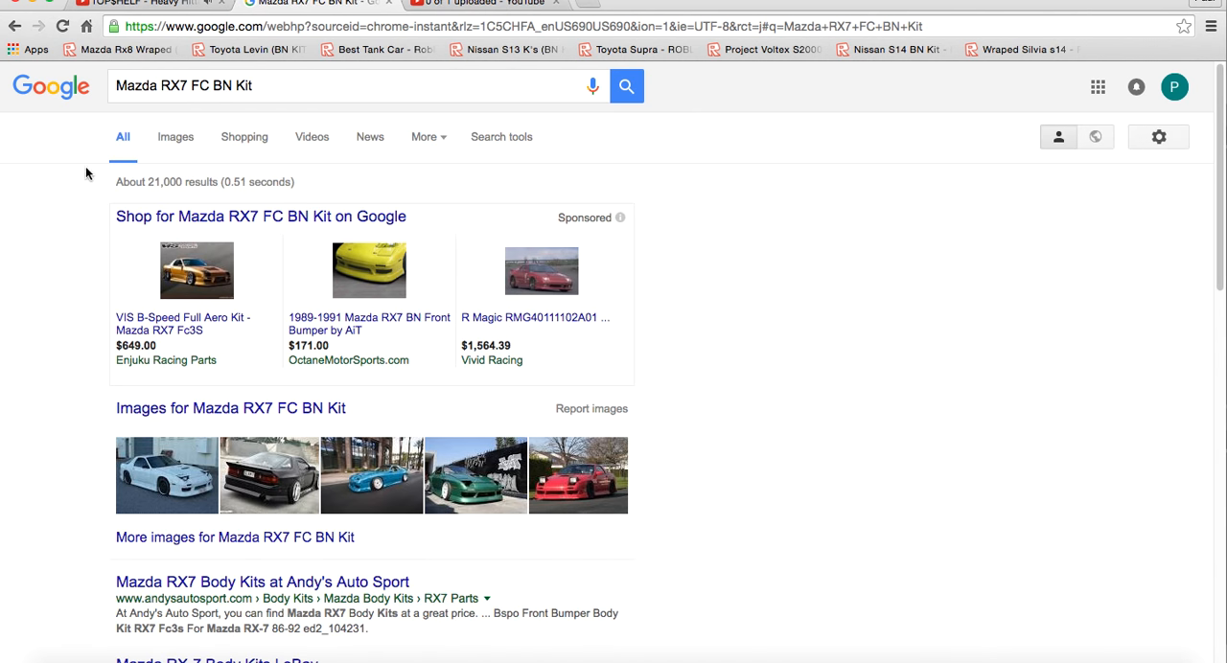
pyautogui.click(177, 136)
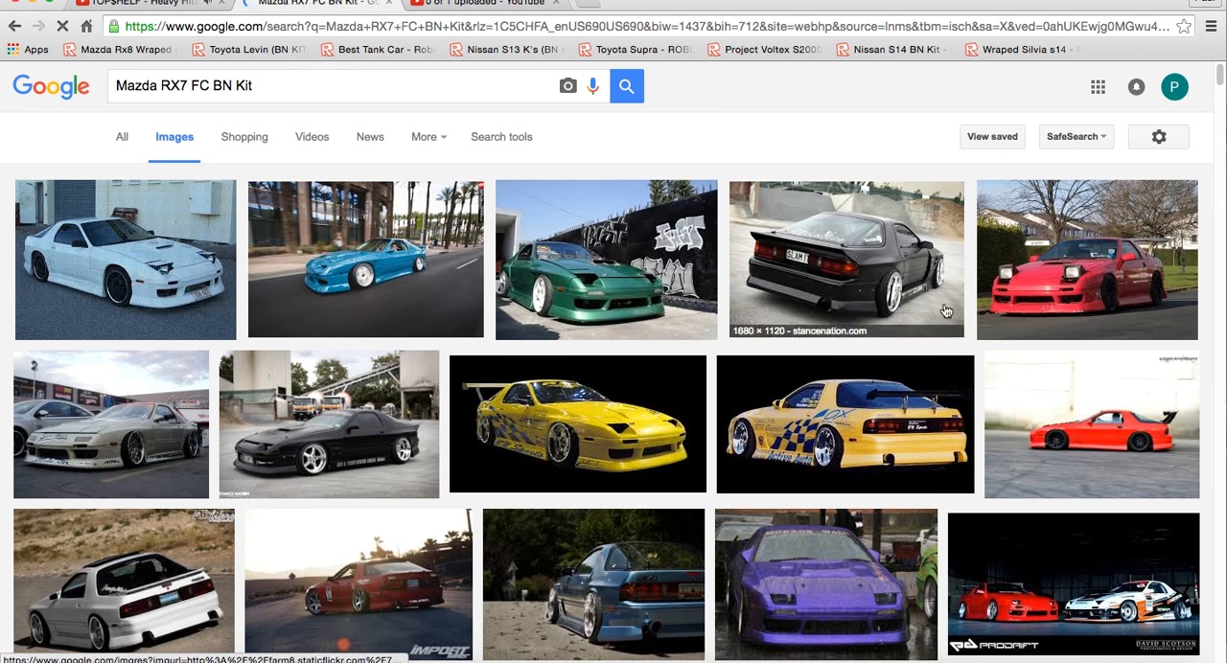
pyautogui.click(119, 259)
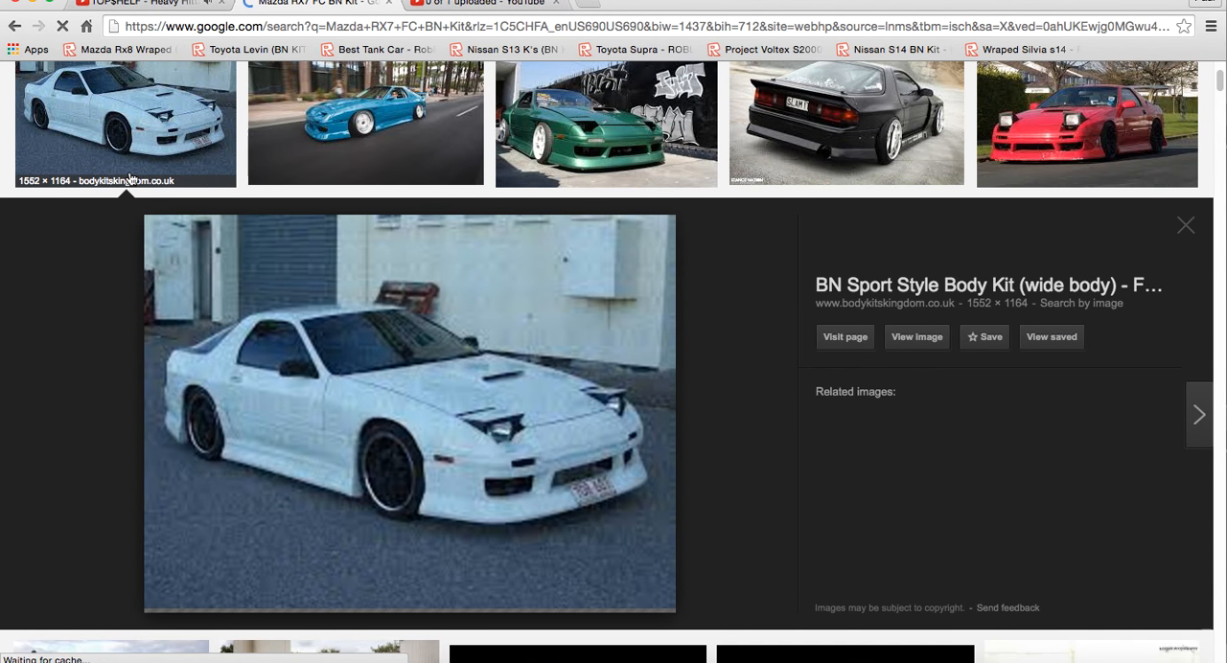
pyautogui.click(362, 125)
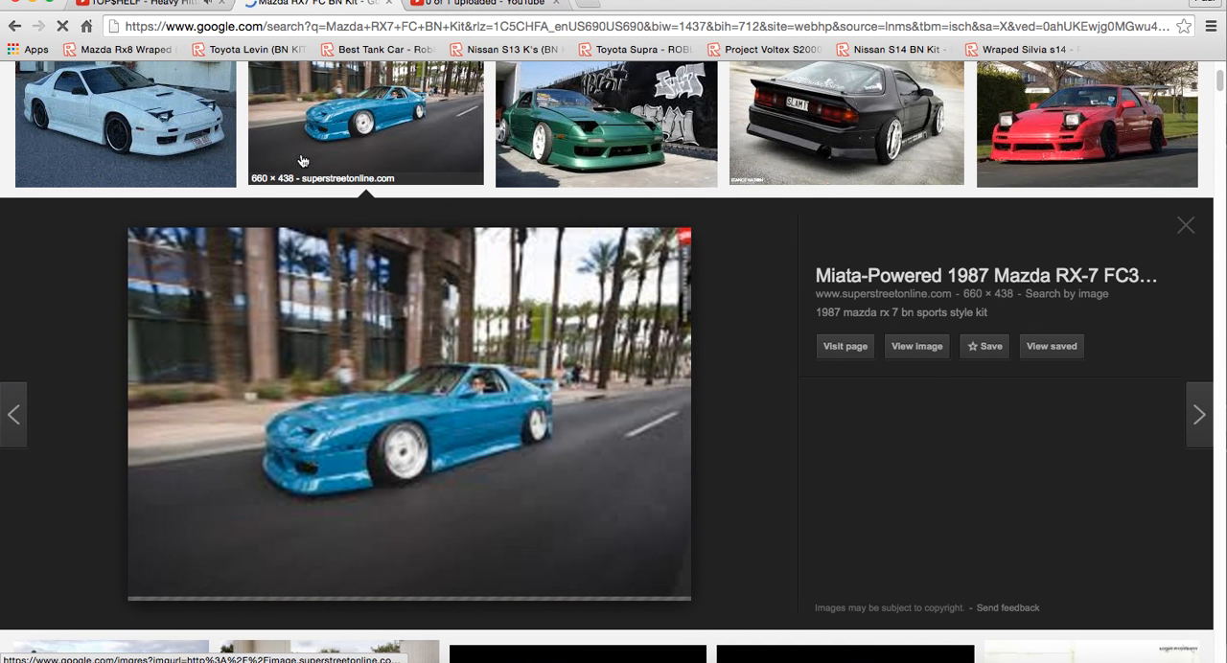
# Step: Browse further down the BN kit image results for front-lip references
pyautogui.scroll(-3)
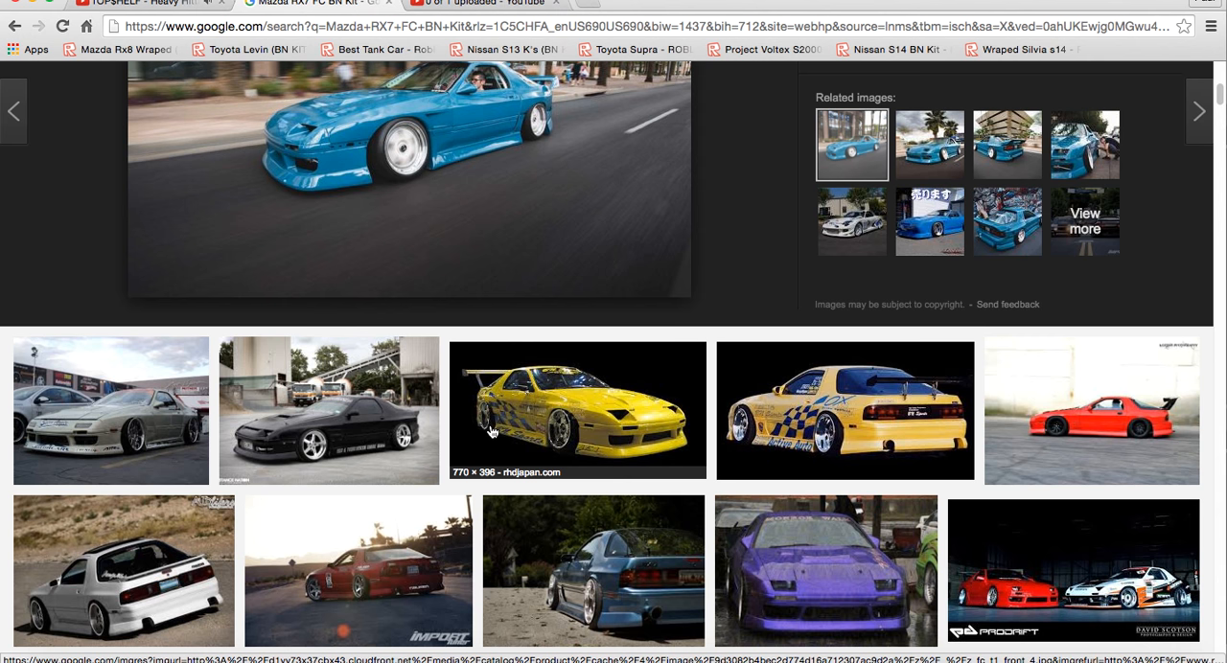
pyautogui.scroll(-3)
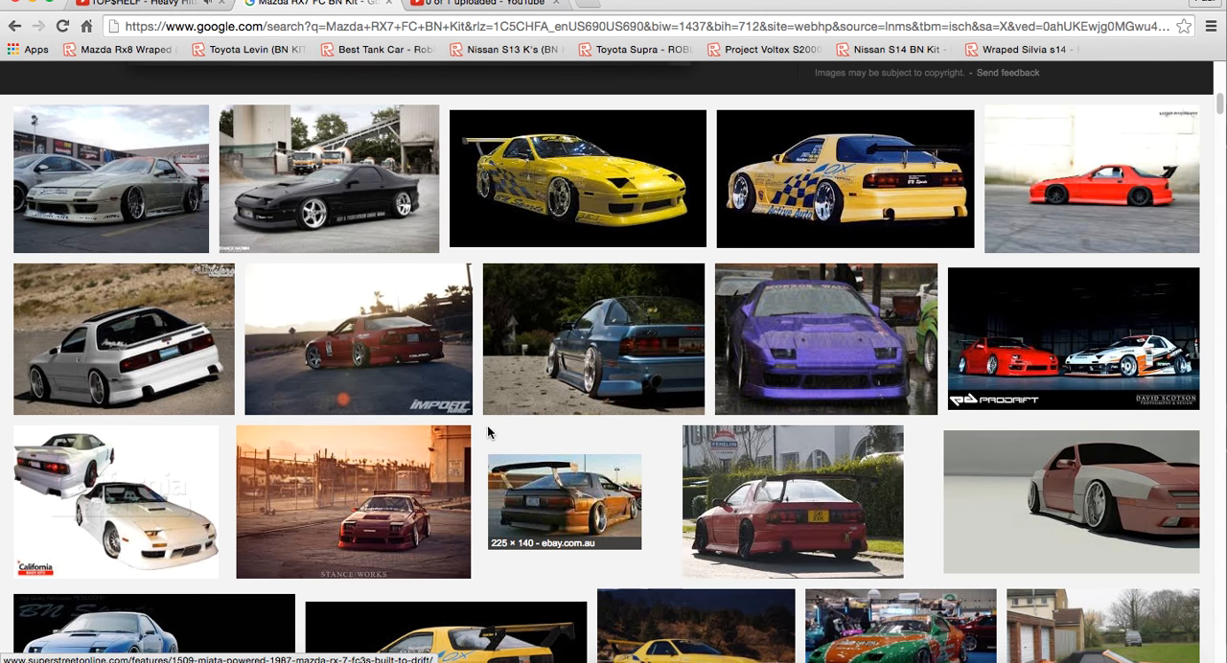
pyautogui.scroll(-3)
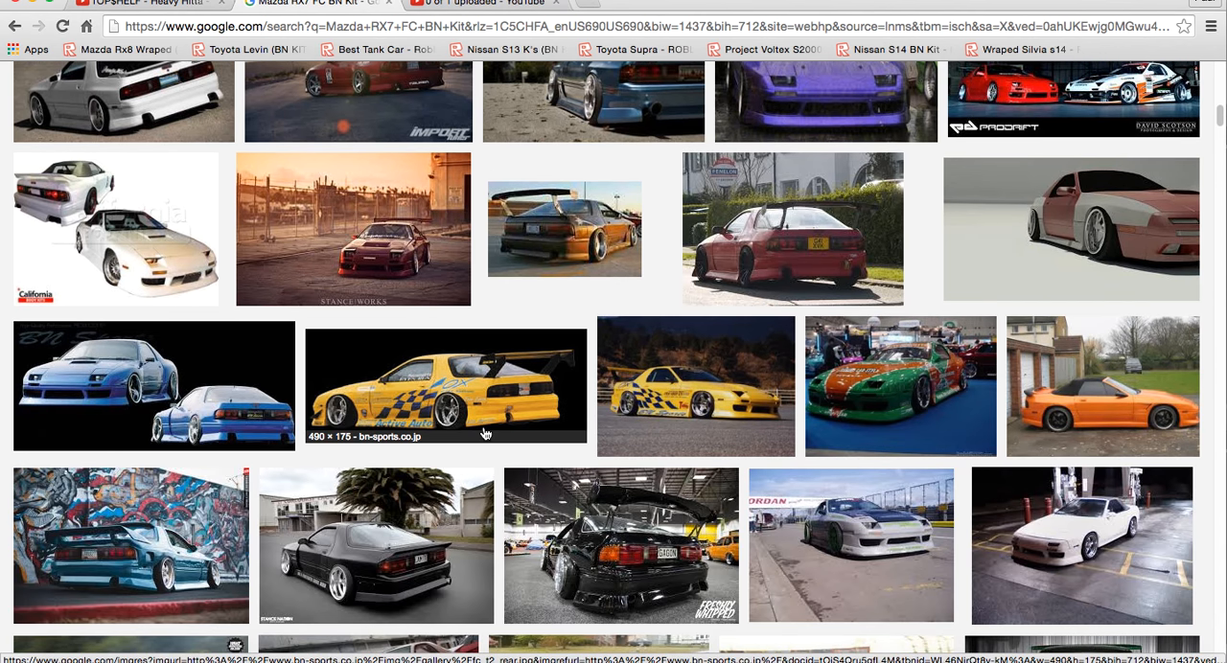
pyautogui.scroll(-3)
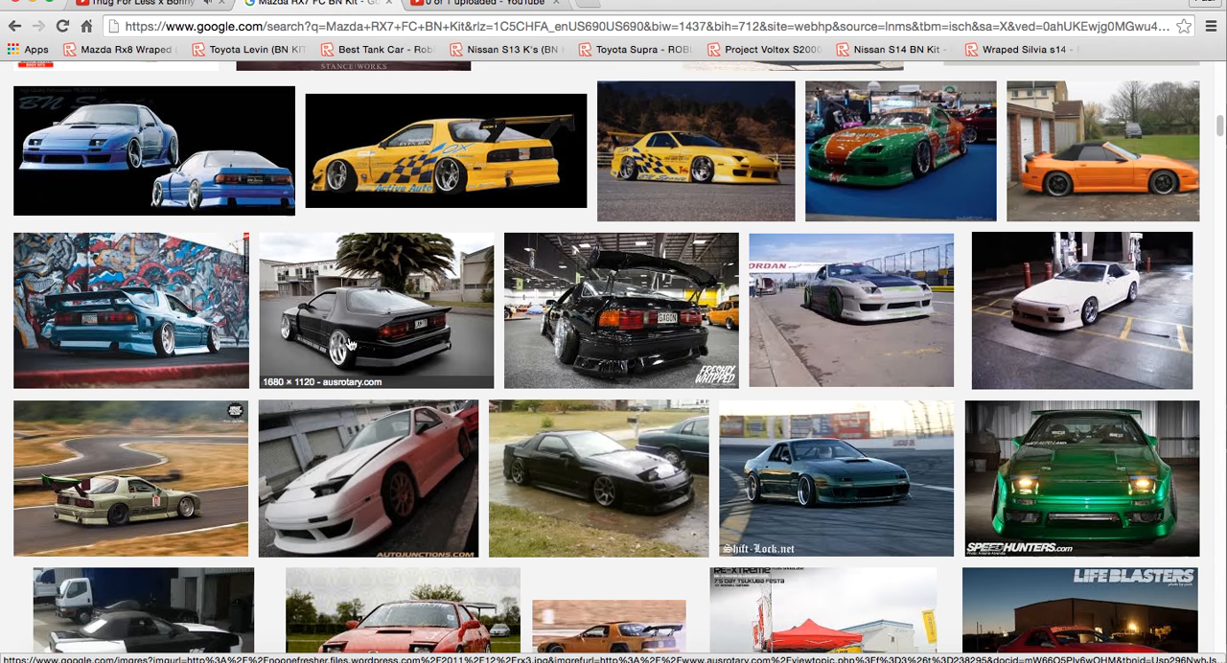
pyautogui.scroll(-3)
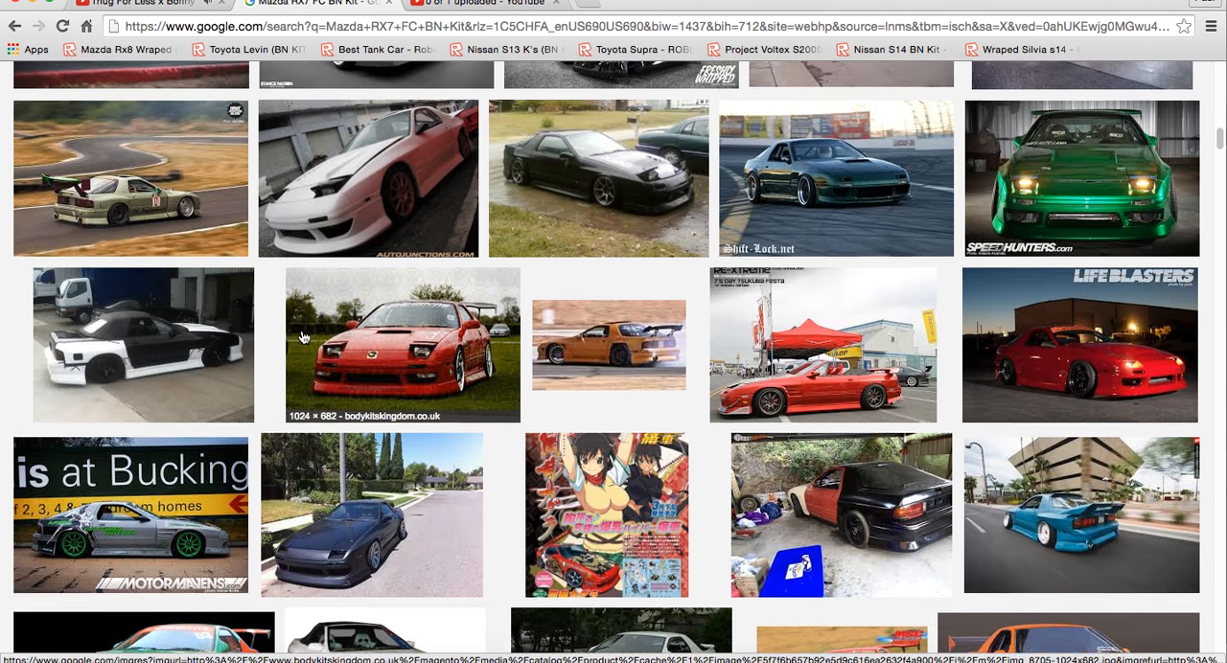
pyautogui.scroll(-3)
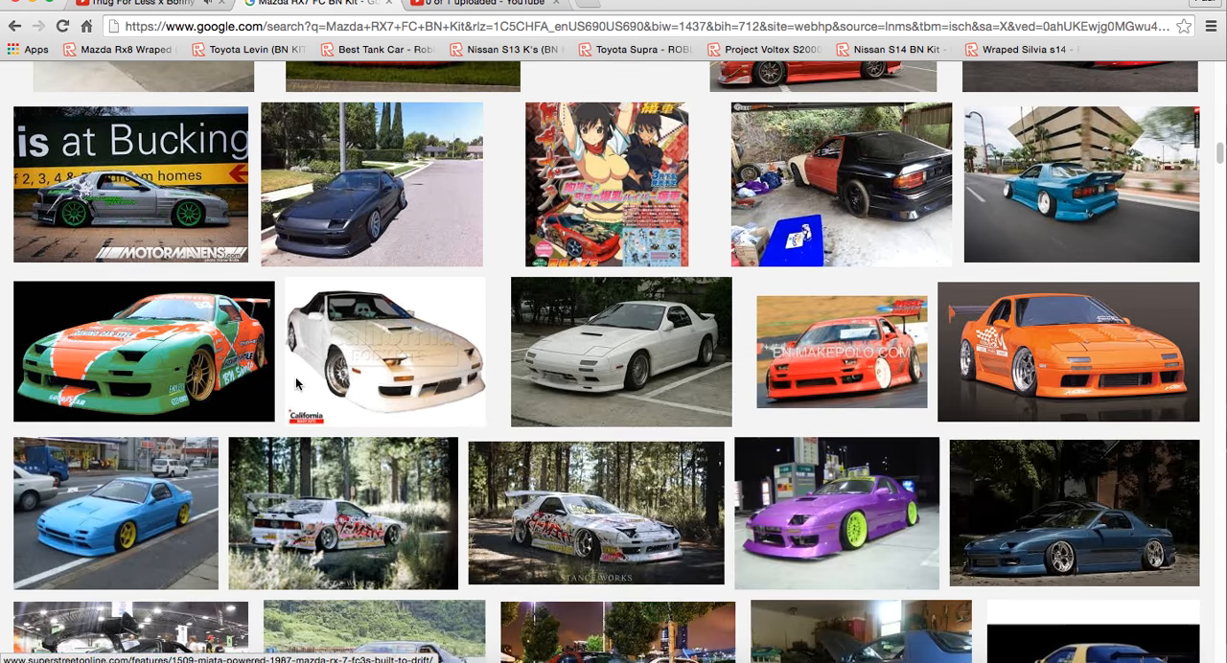
pyautogui.moveTo(299, 383)
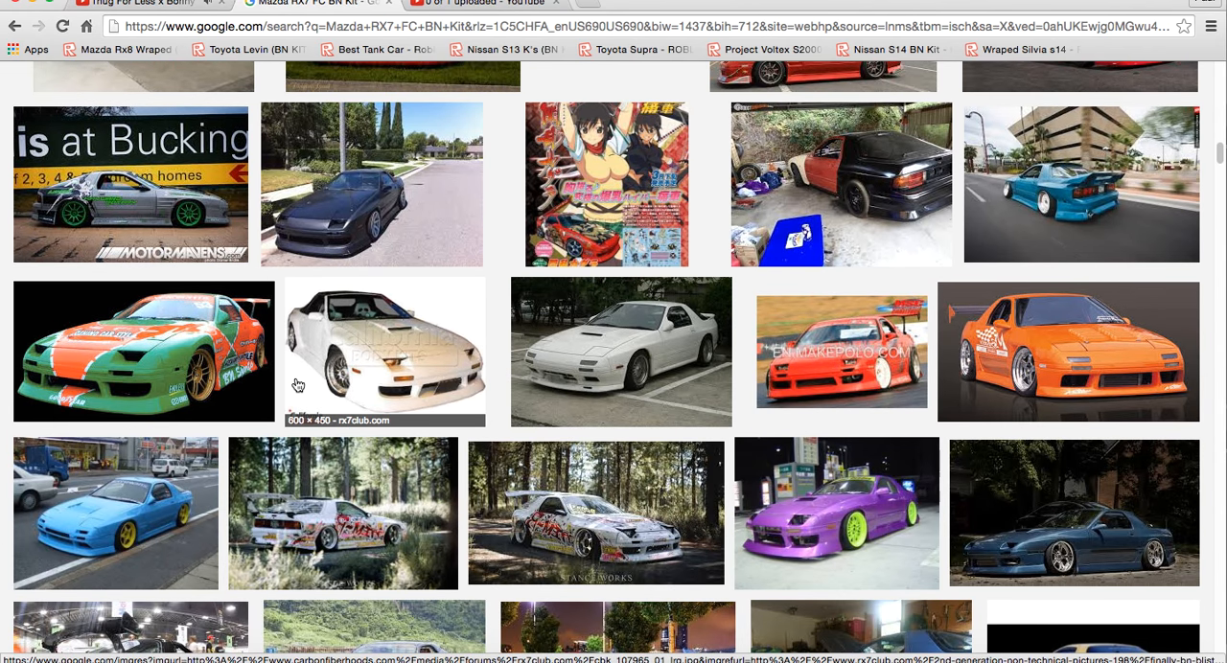
pyautogui.scroll(-3)
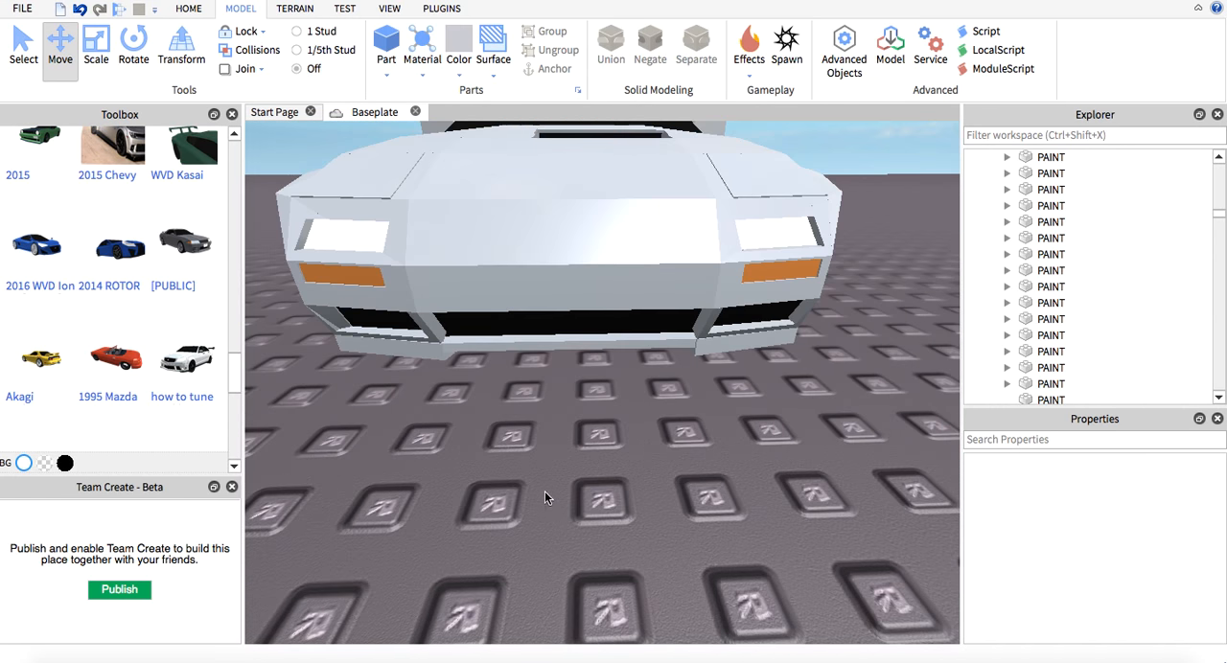
# Step: Insert a new Part beside the car's front and rotate and move it into position for the lip
pyautogui.rightClick(546, 499)
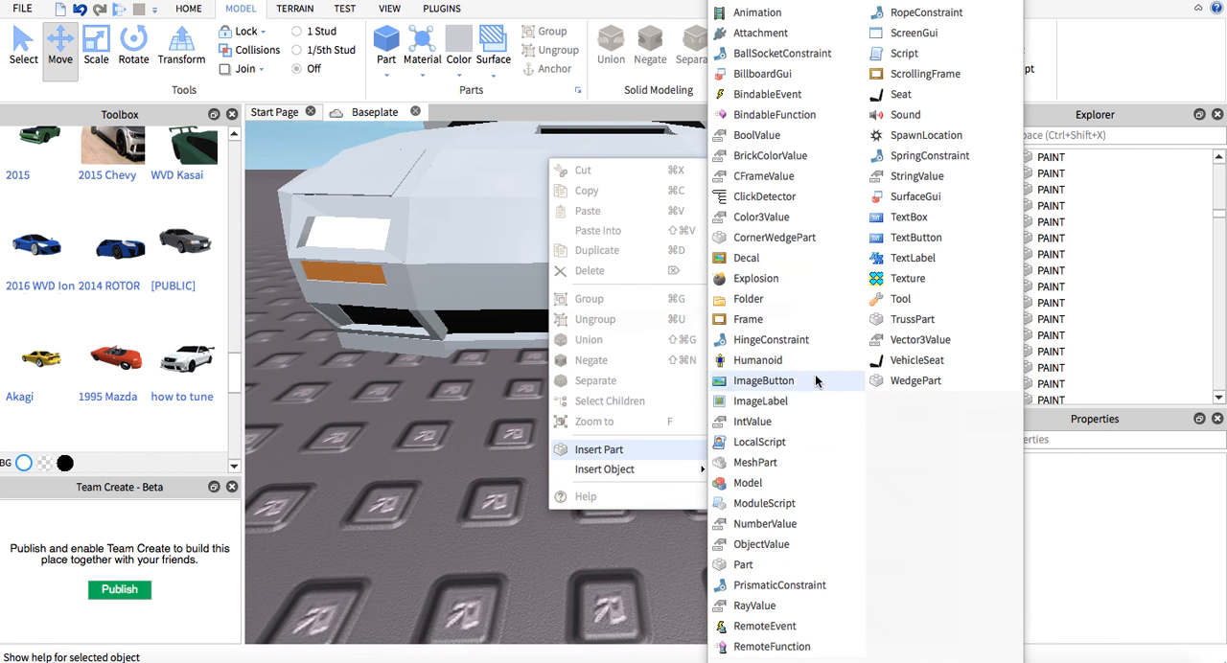
pyautogui.click(912, 468)
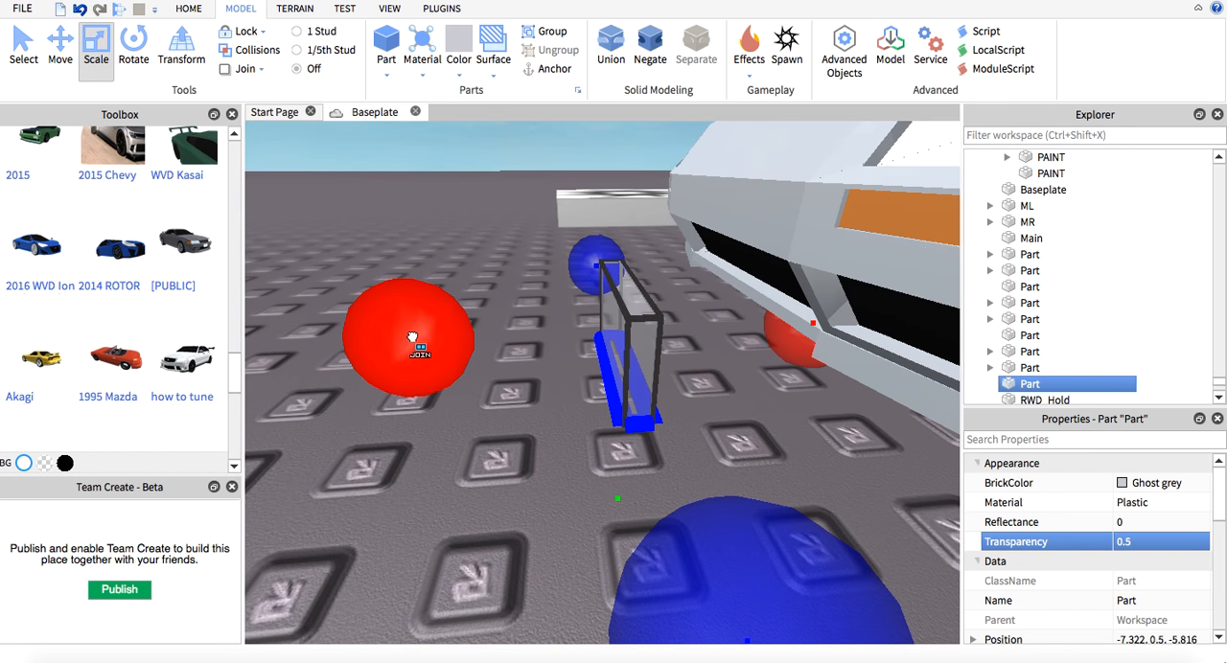
pyautogui.click(127, 46)
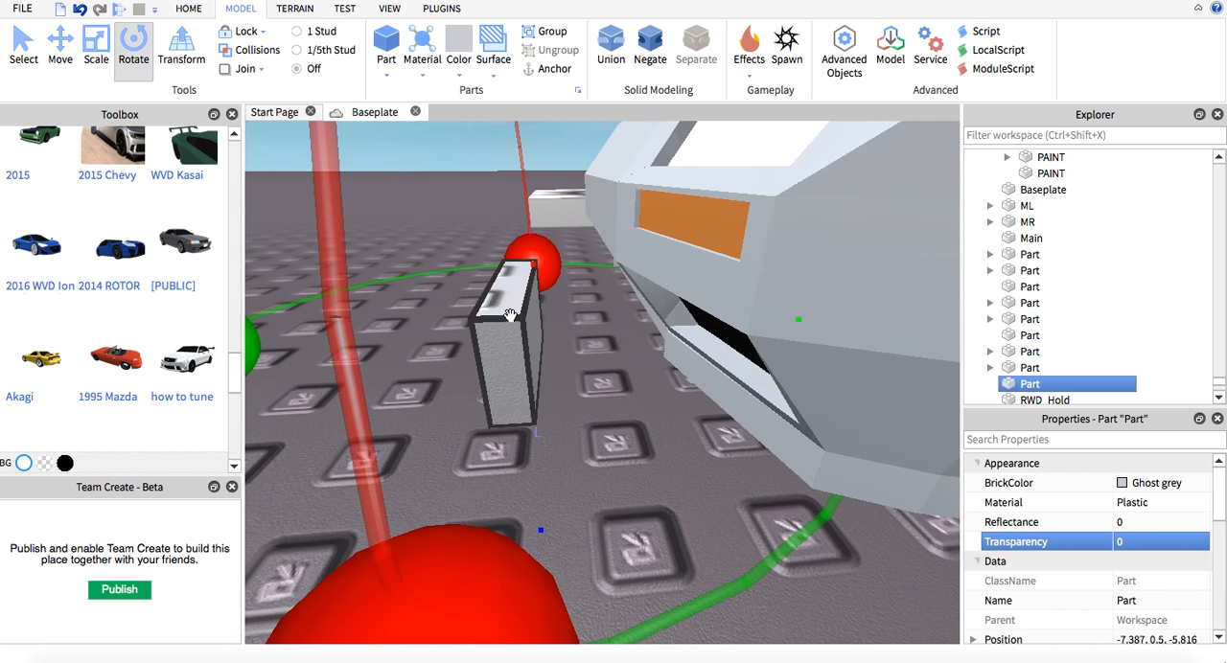
pyautogui.click(61, 42)
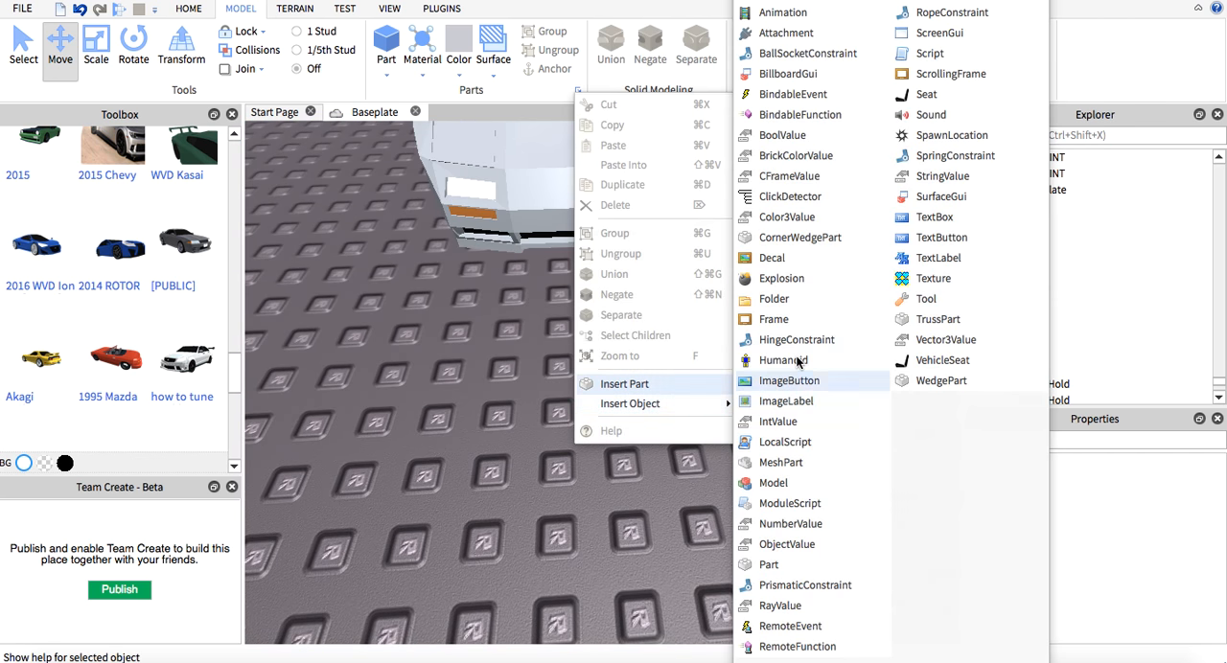
# Step: Insert a SmoothPlastic WedgePart under the front bumper and scale it into a lip shape
pyautogui.click(424, 42)
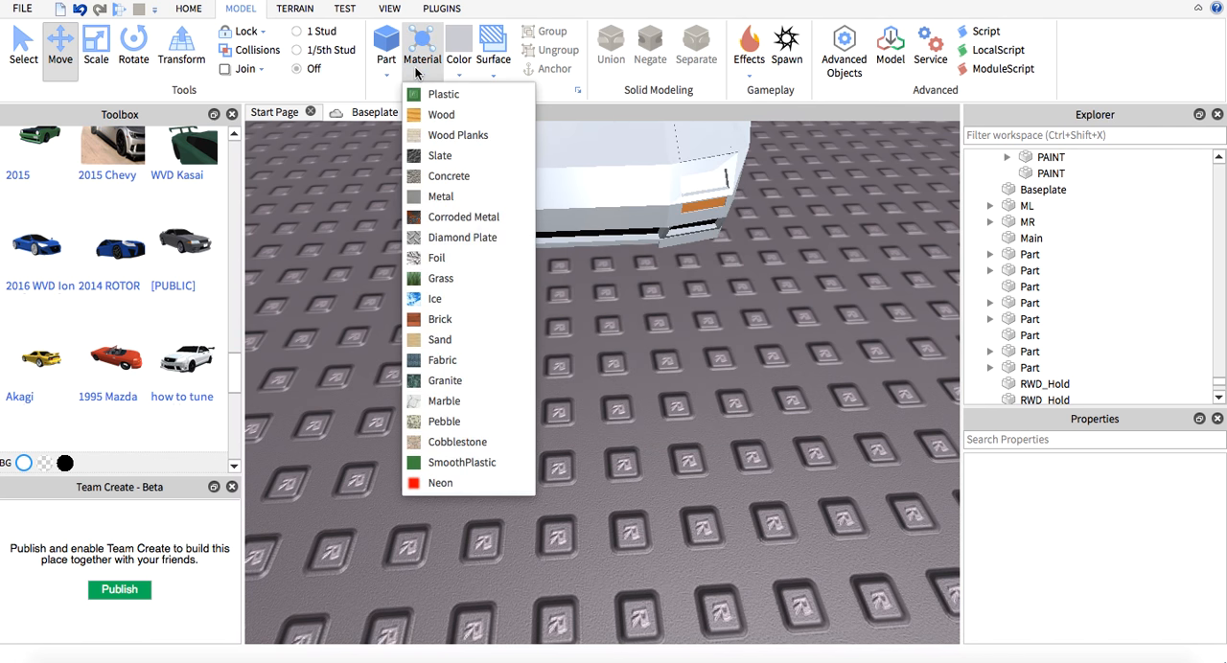
pyautogui.click(383, 44)
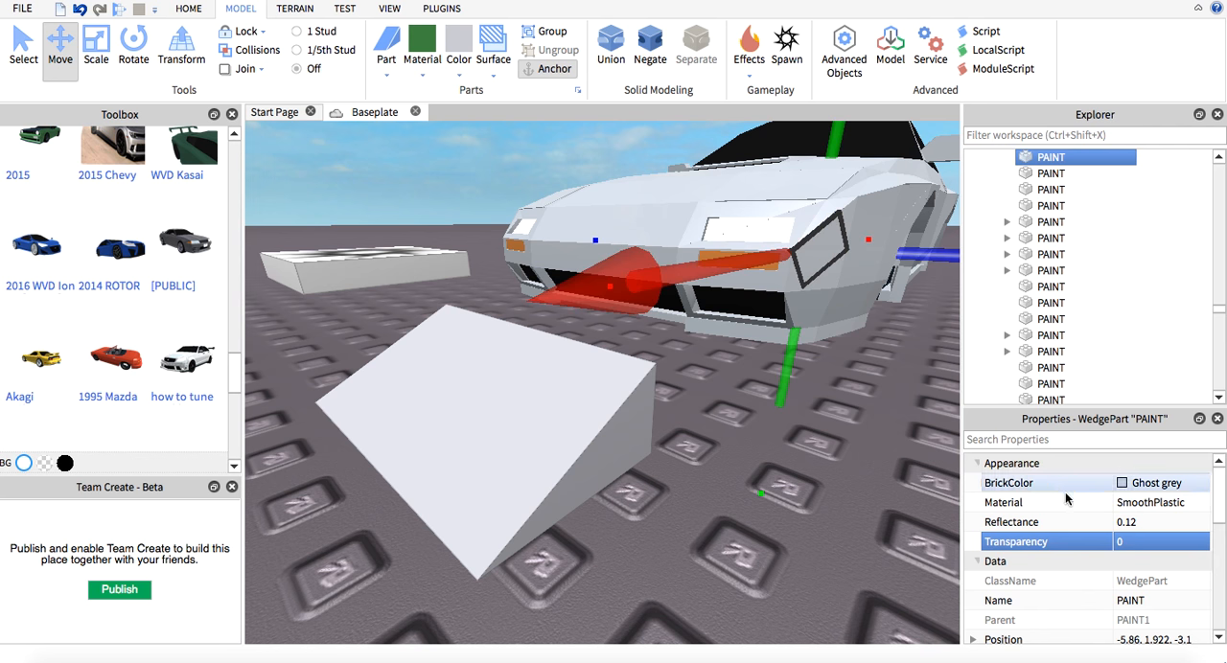
pyautogui.moveTo(1039, 409)
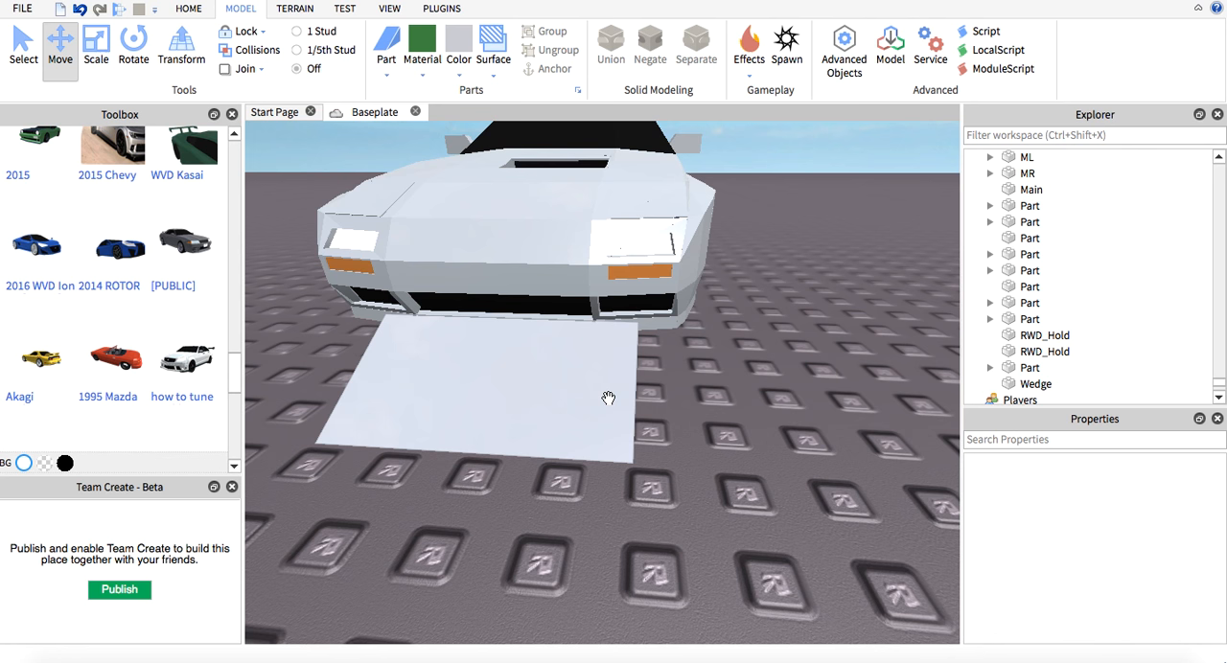
pyautogui.click(1035, 383)
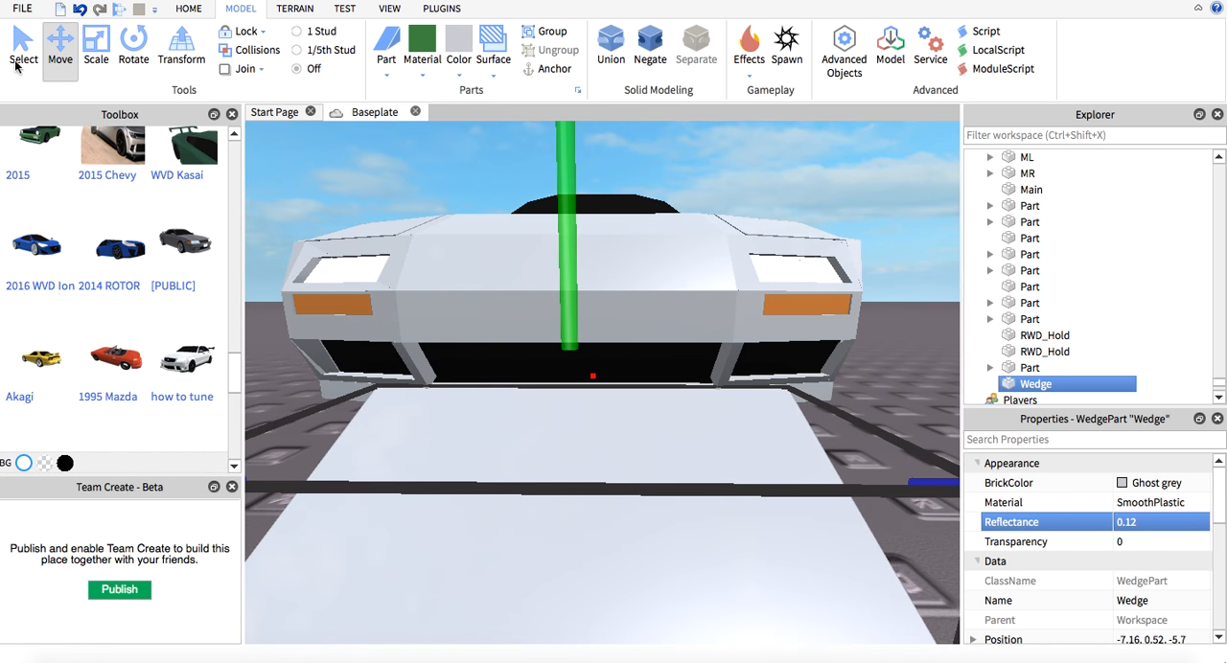
pyautogui.click(96, 44)
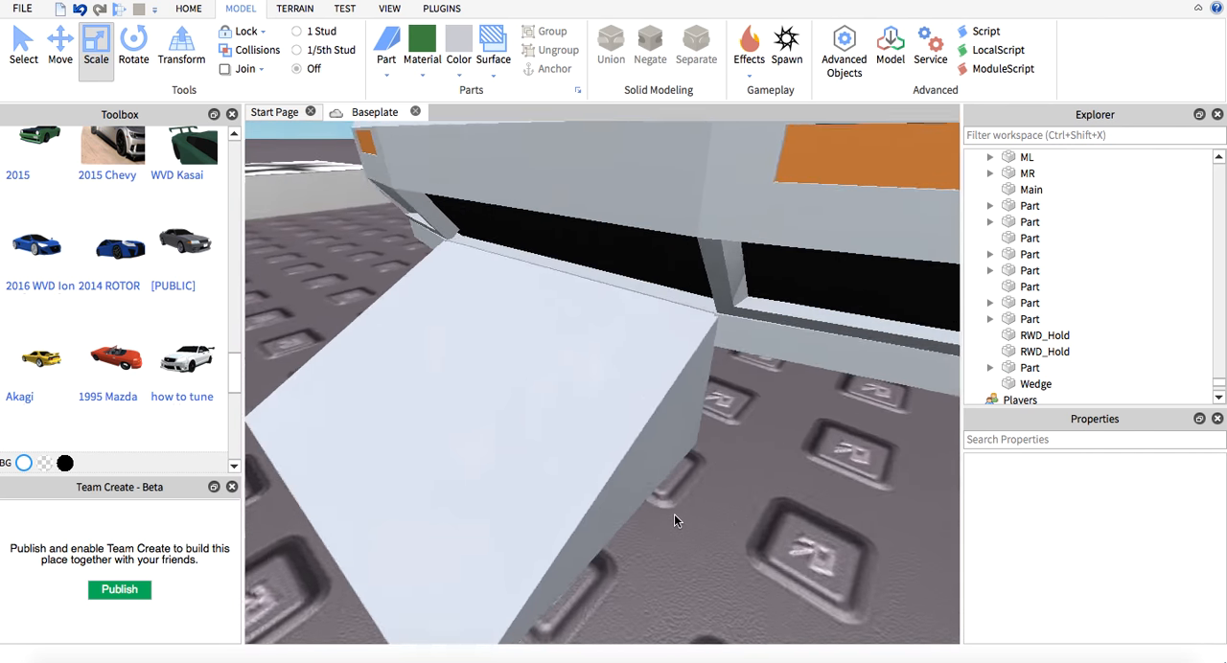
pyautogui.click(1035, 384)
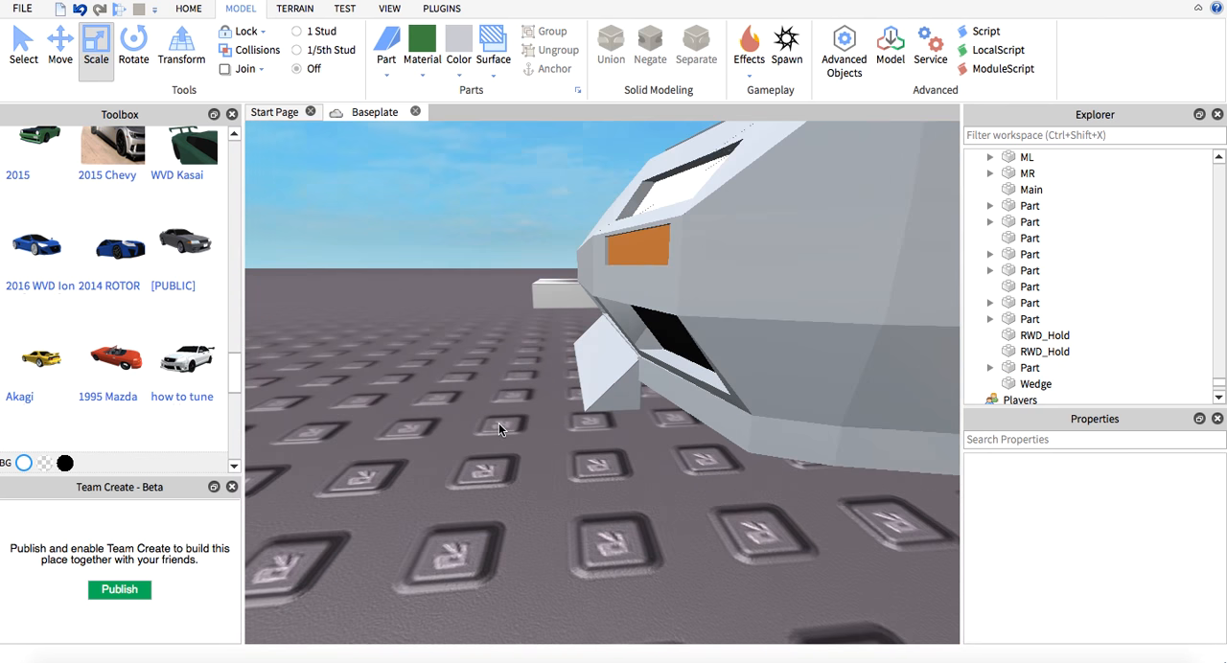
pyautogui.click(449, 8)
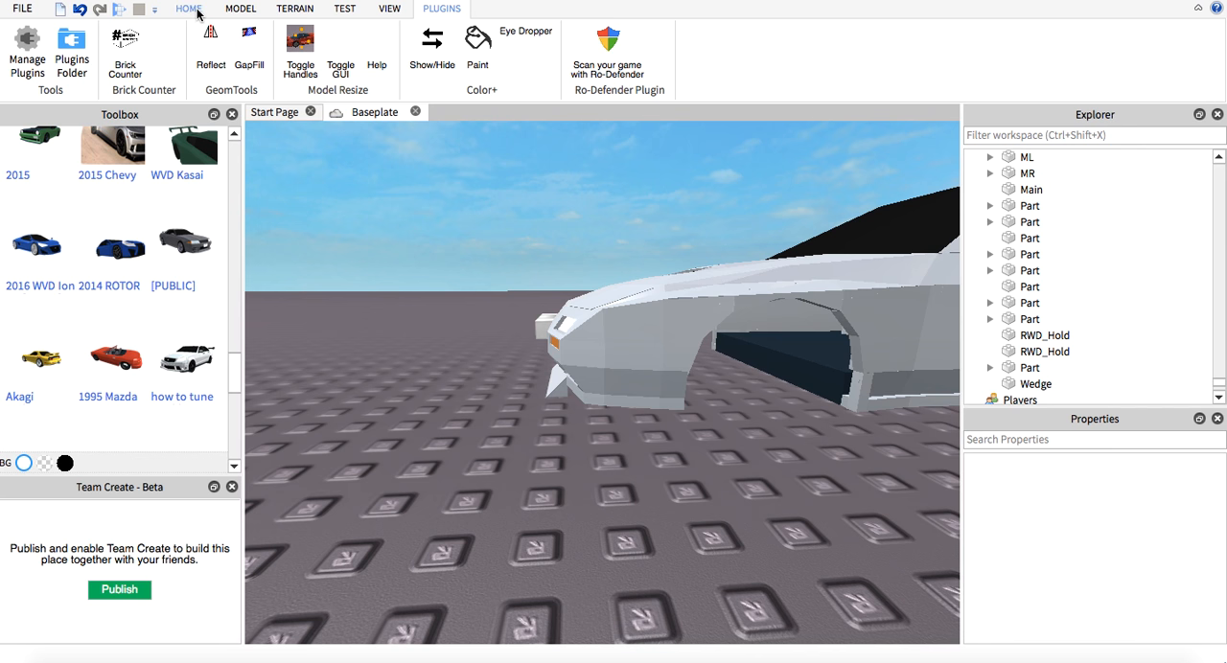
# Step: Select the lip wedge under the bumper and duplicate it
pyautogui.click(230, 11)
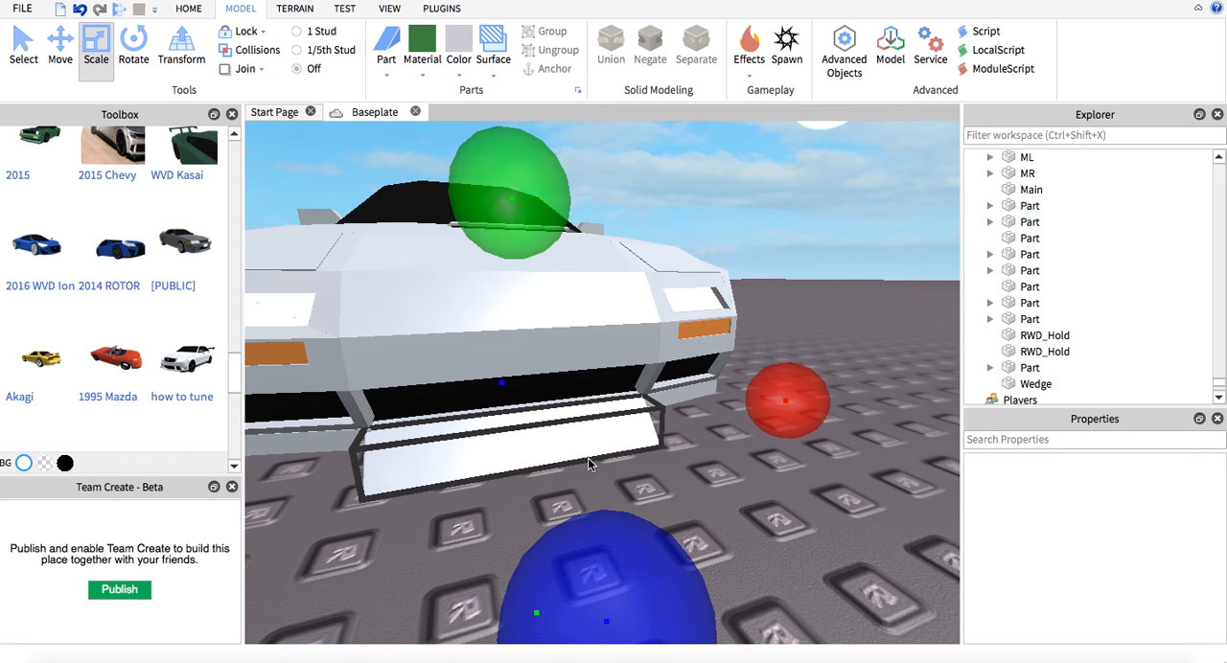
pyautogui.click(1035, 383)
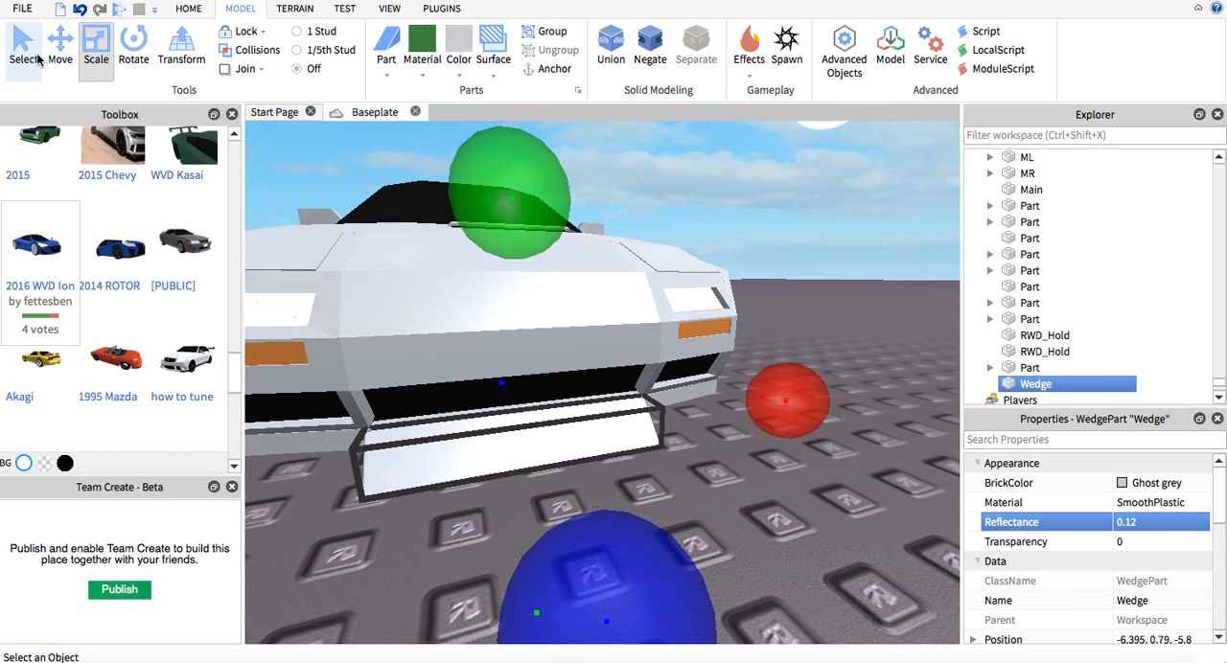
pyautogui.click(96, 44)
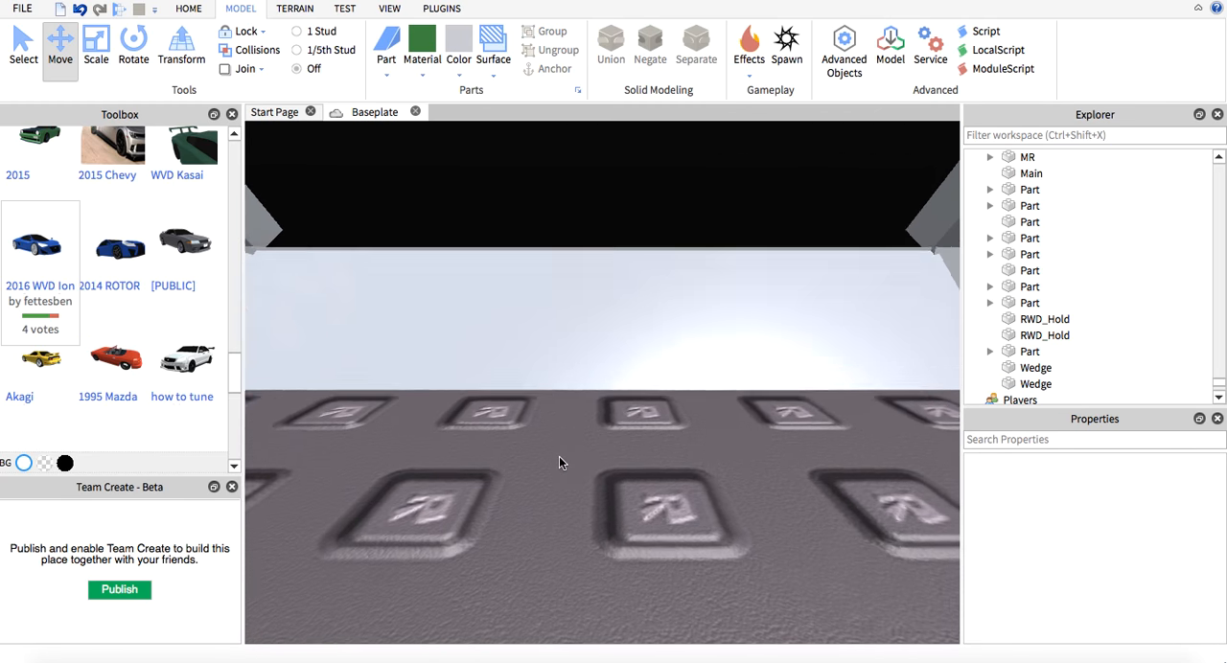
pyautogui.click(1033, 368)
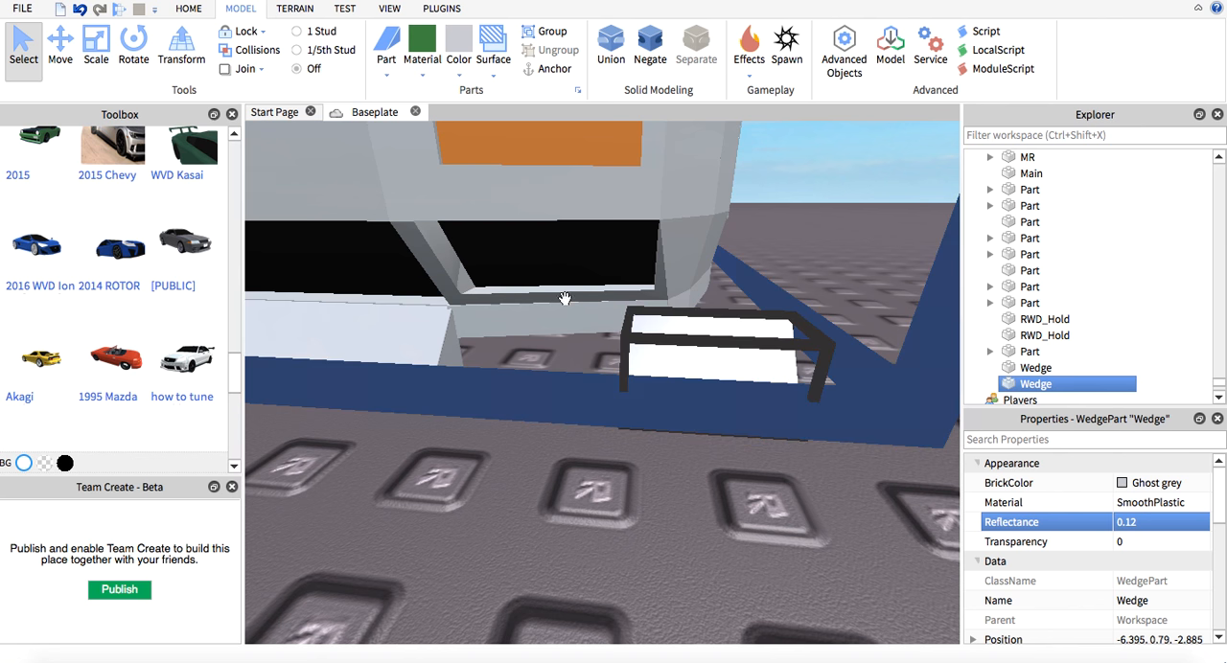
# Step: Rotate, move and scale the copied wedges to fit along the bumper underside
pyautogui.click(131, 44)
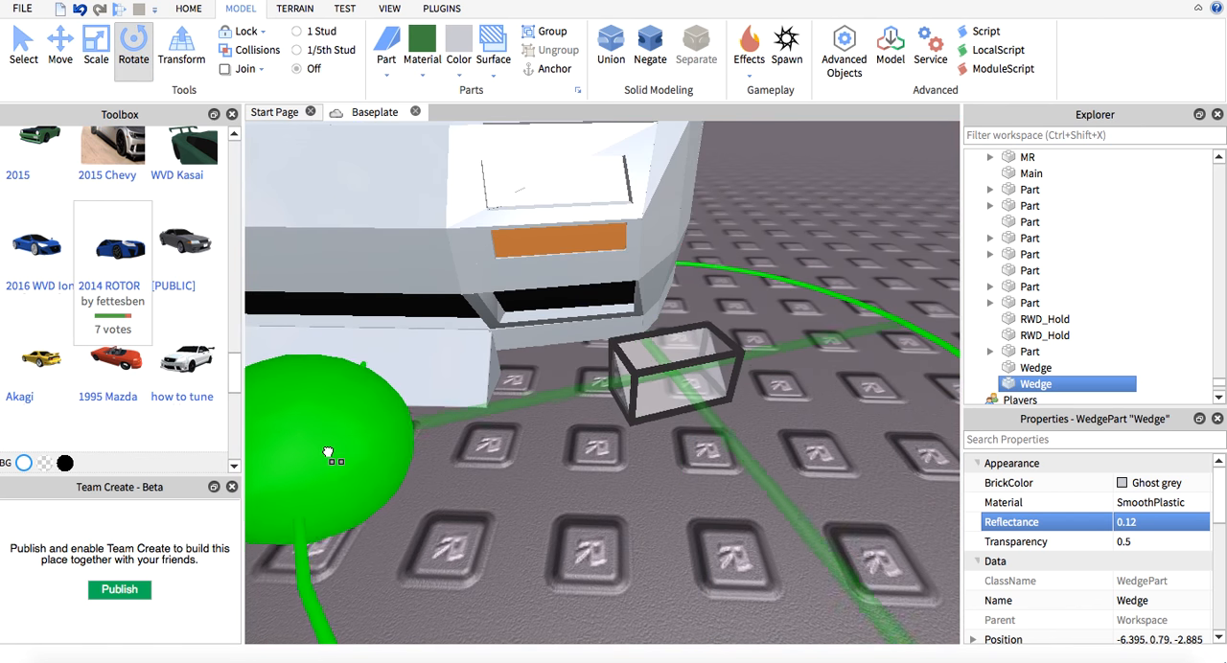
pyautogui.click(61, 50)
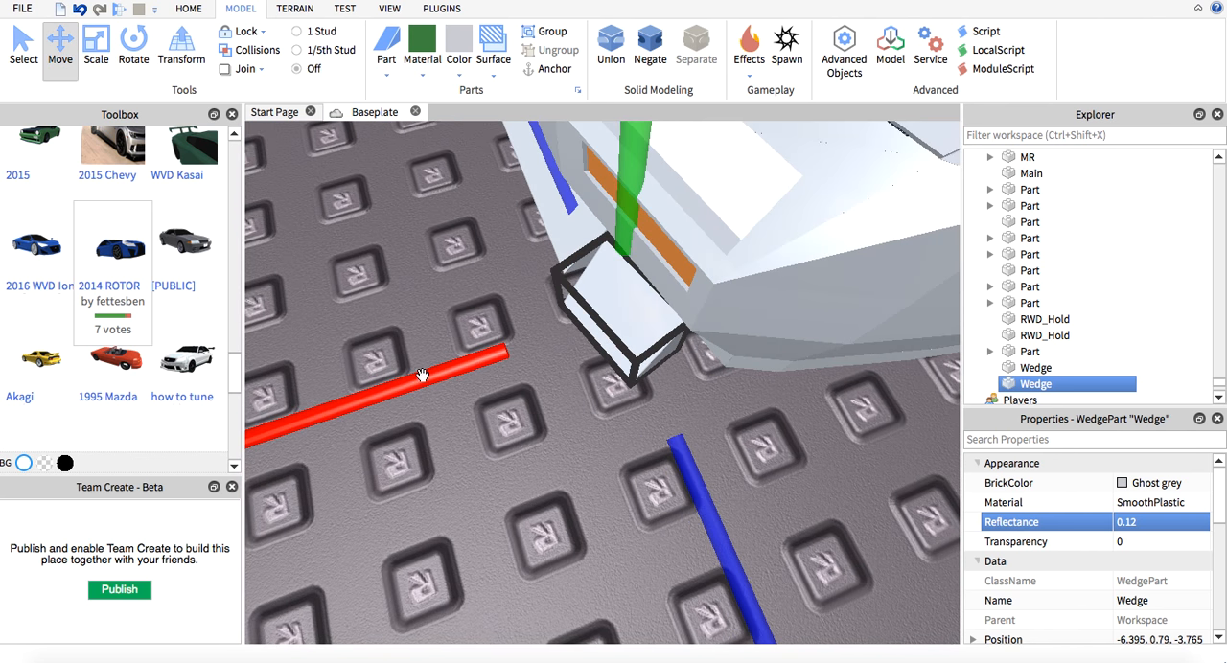
pyautogui.click(130, 44)
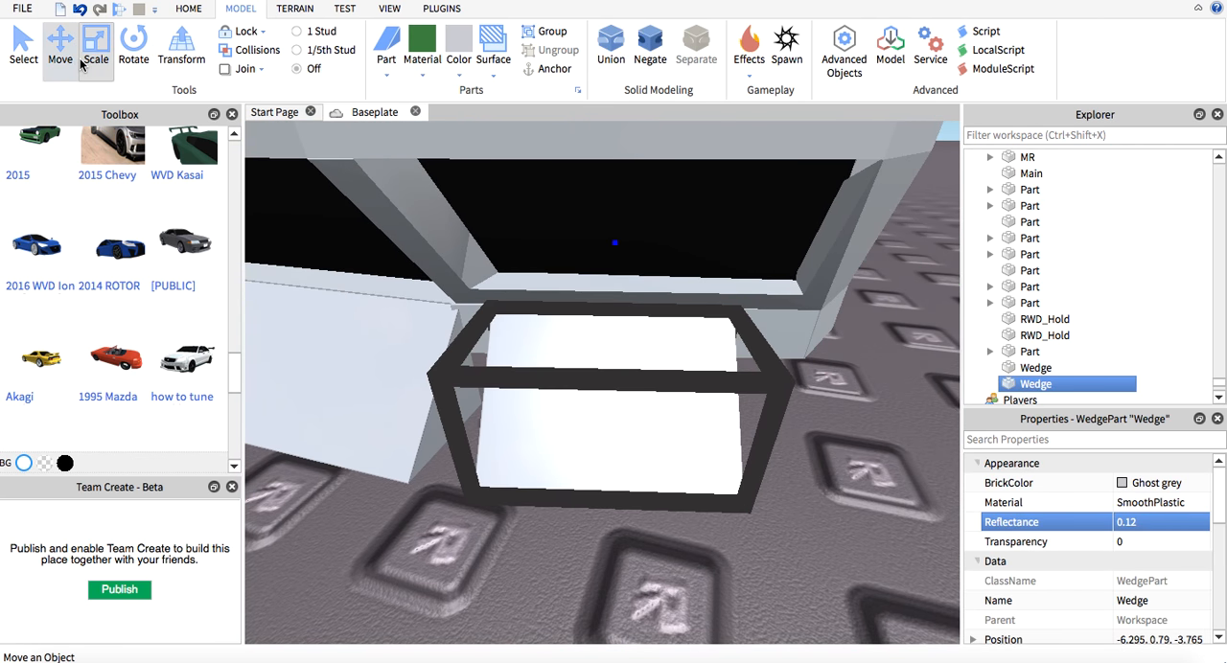
pyautogui.click(61, 42)
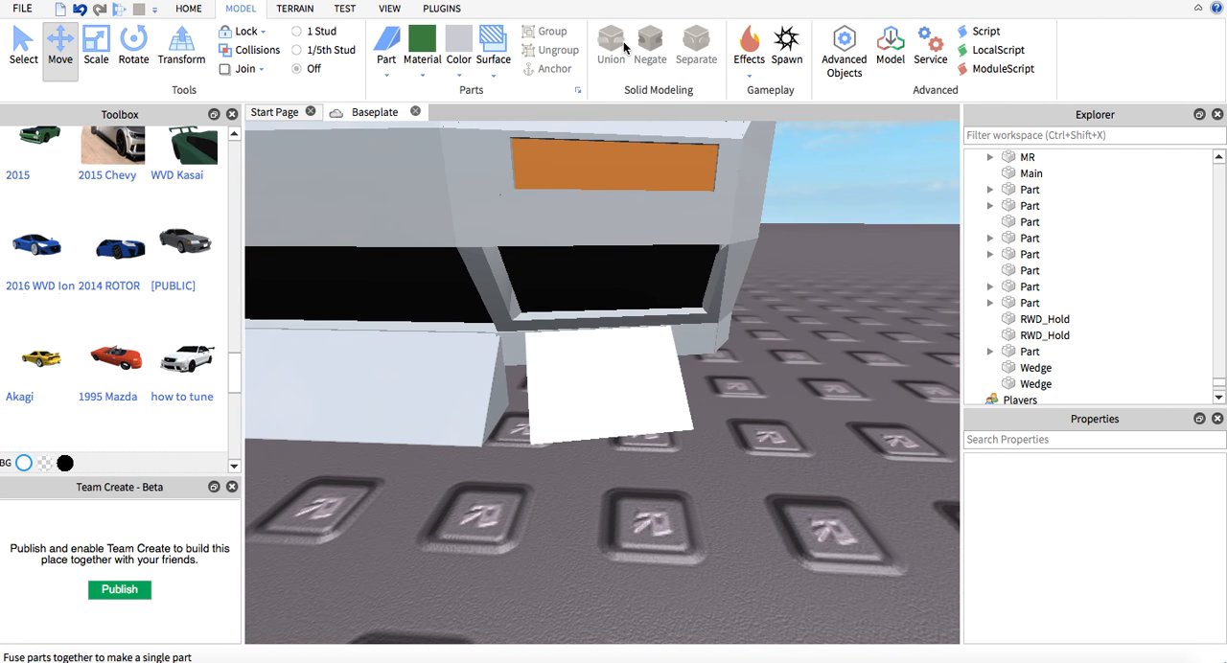
pyautogui.click(1035, 383)
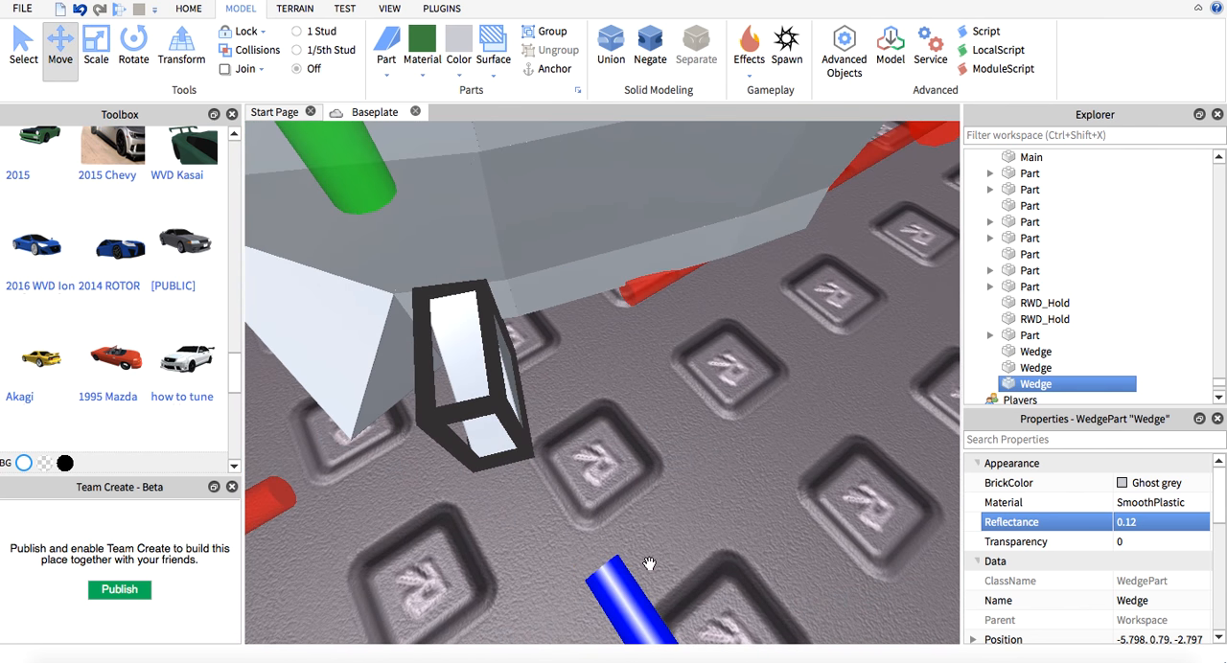
# Step: Angle the third wedge down at the lip's corner and bring up the Plugins tools
pyautogui.click(130, 45)
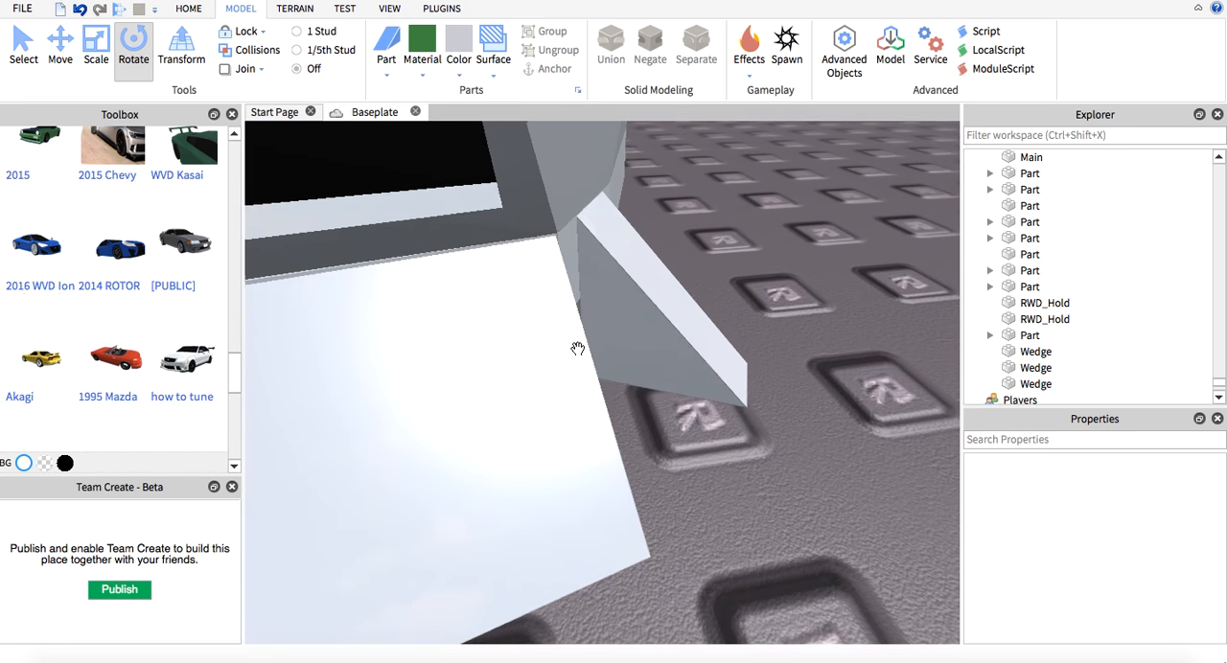
pyautogui.click(92, 46)
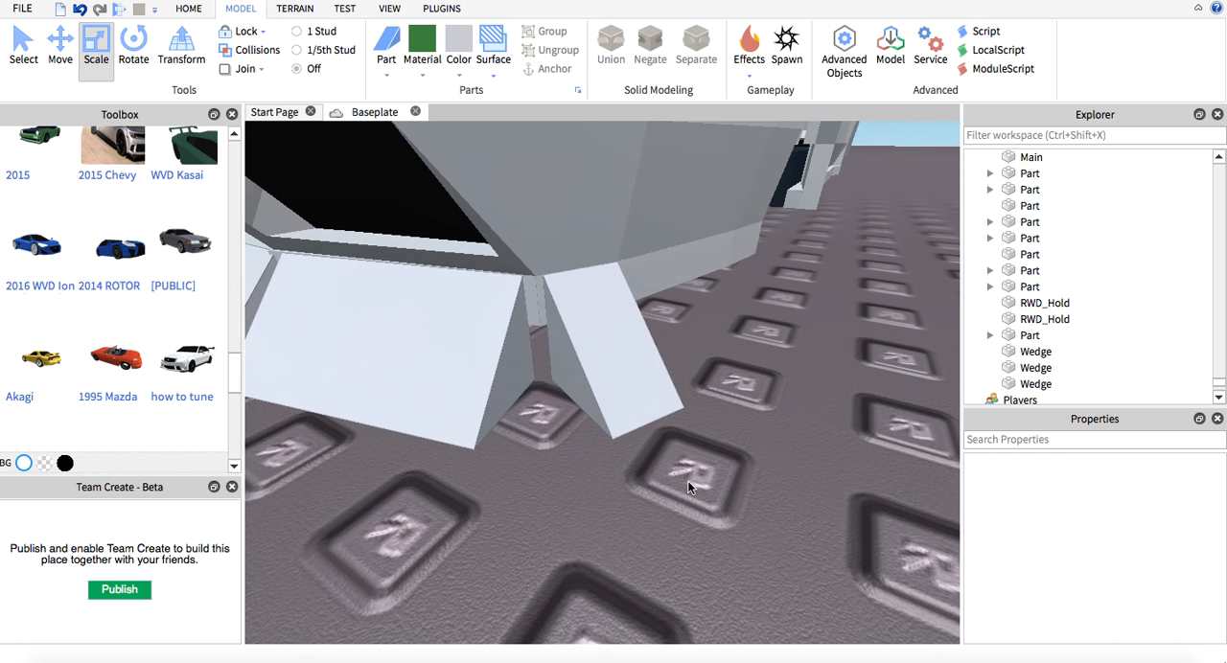
pyautogui.click(1031, 368)
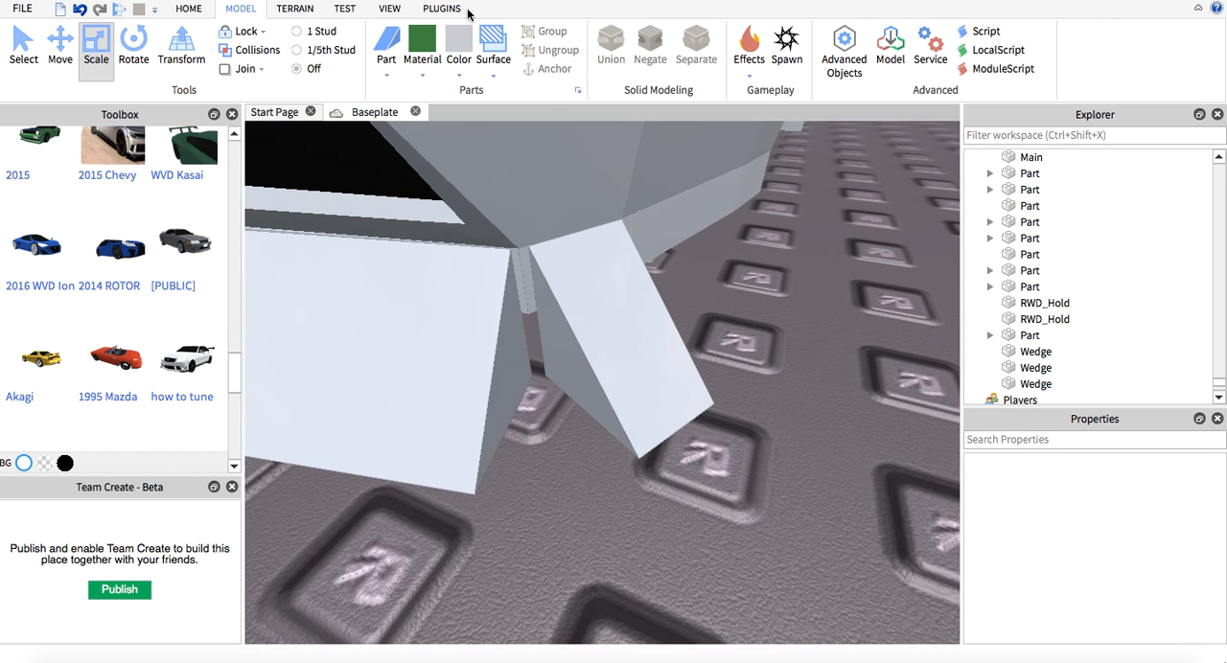
pyautogui.click(454, 7)
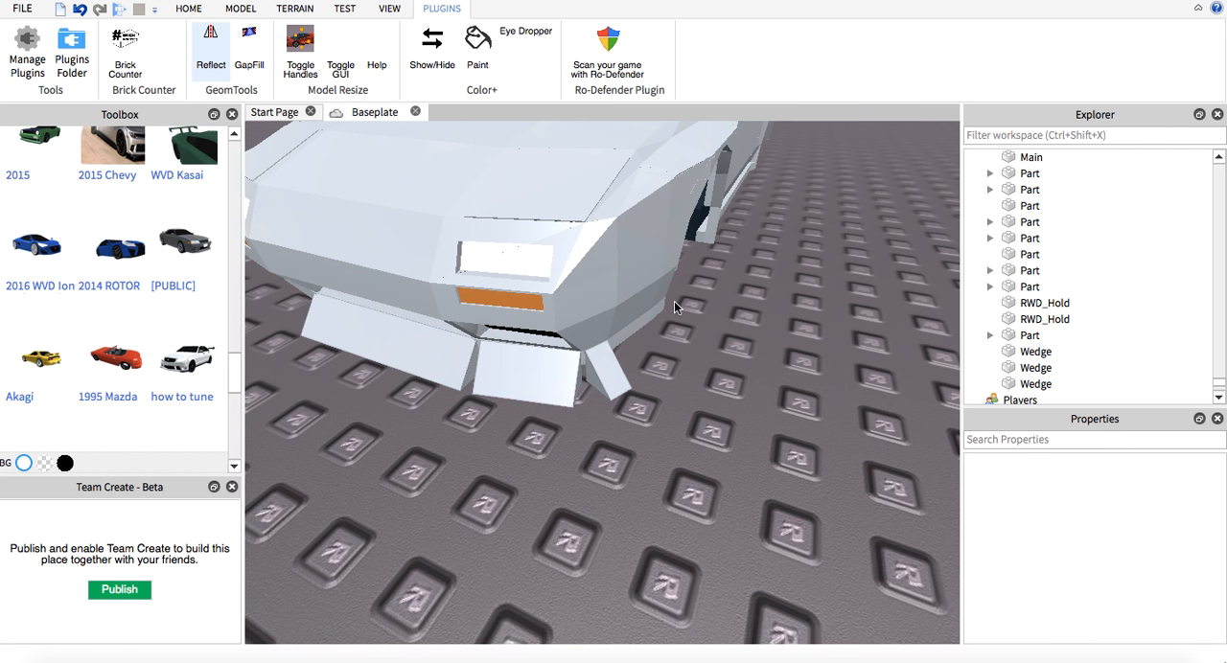
pyautogui.moveTo(665, 336)
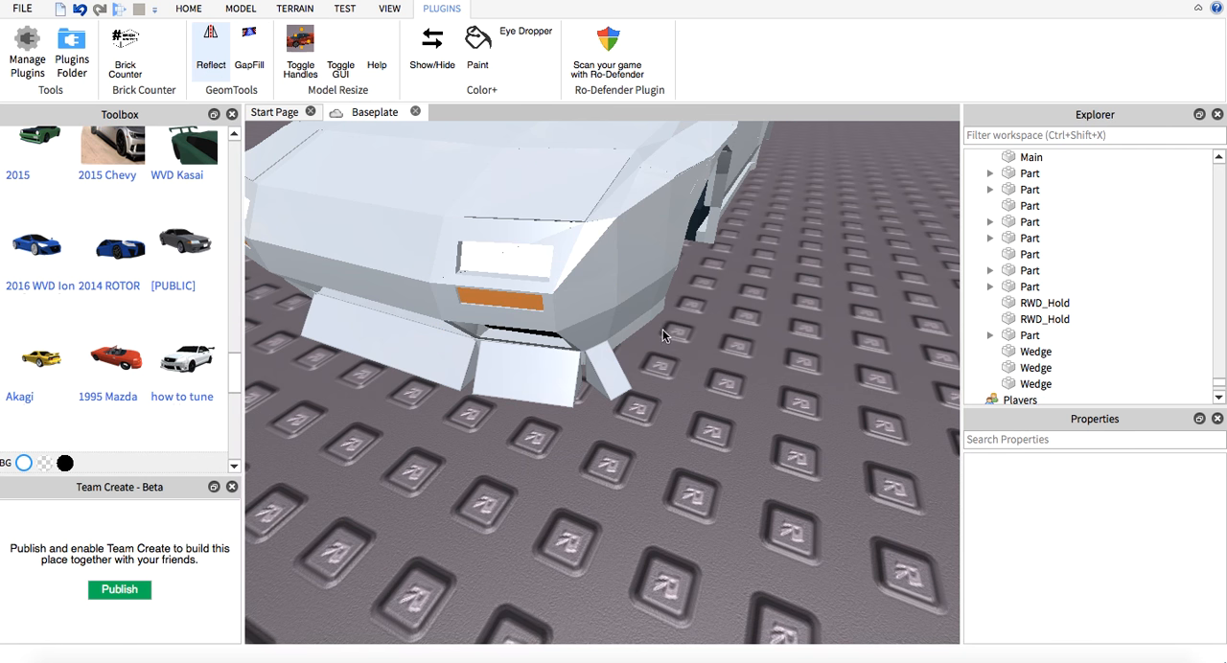
# Step: Turn off the Reflect tool and open Manage Plugins to reach the plugin library
pyautogui.click(127, 46)
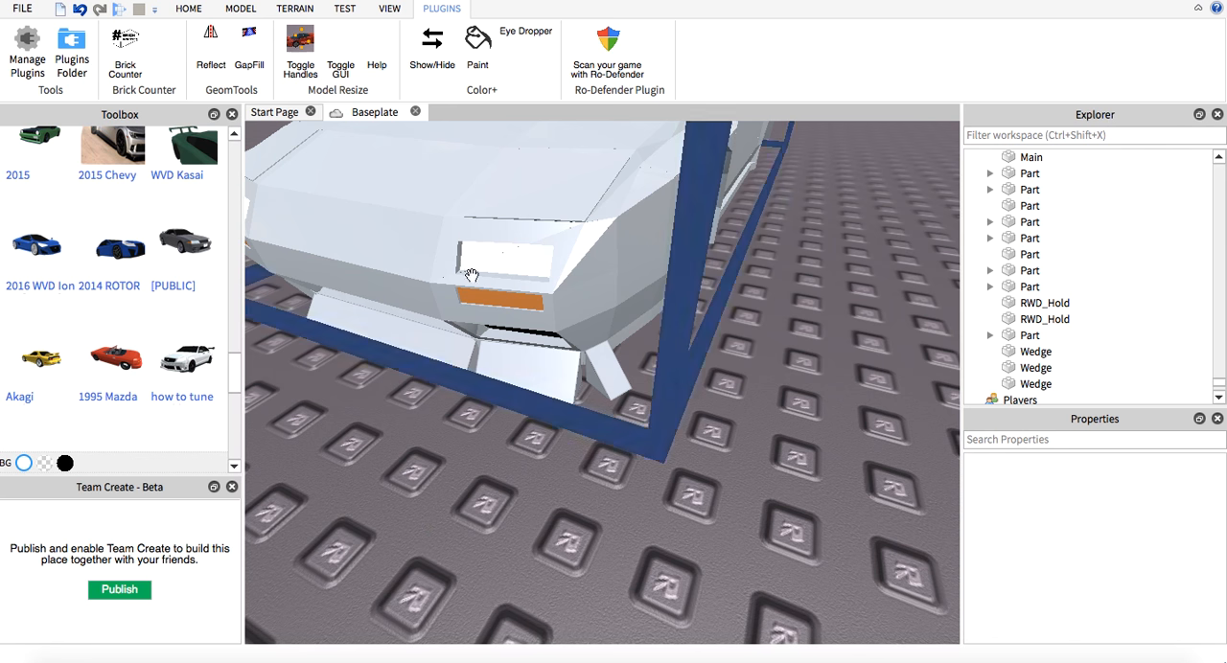
pyautogui.click(23, 48)
pyautogui.write('G')
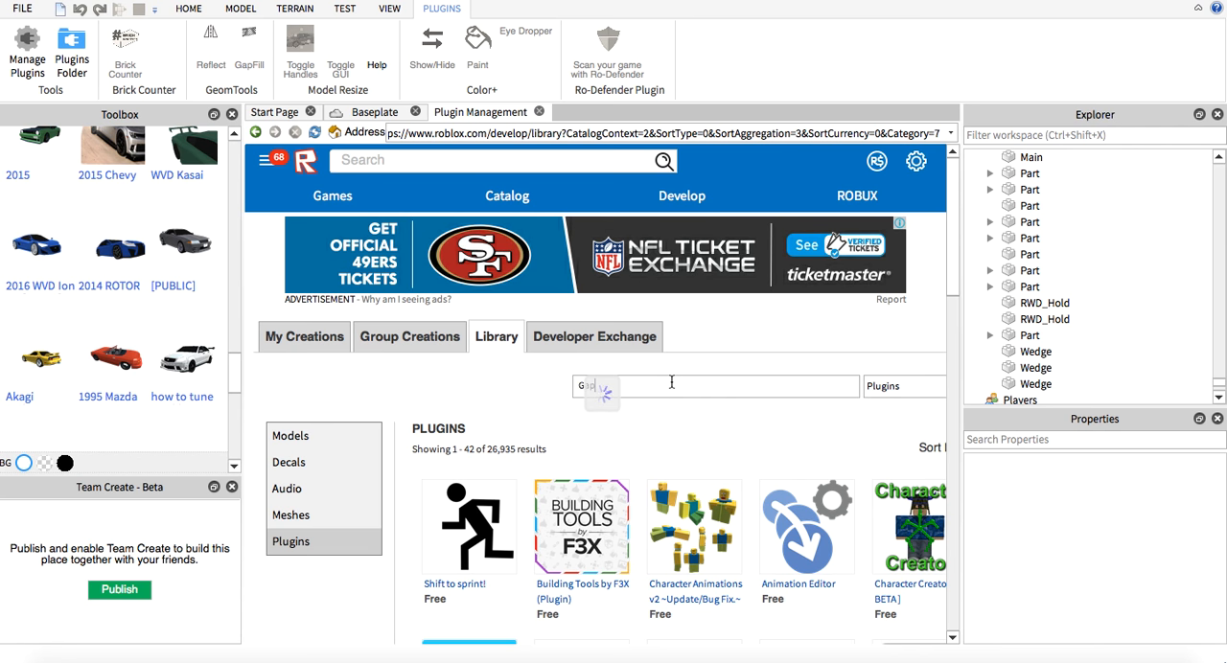
# Step: Search the plugin library for GapFill, browse results, then search for Reflect
pyautogui.write('apFill')
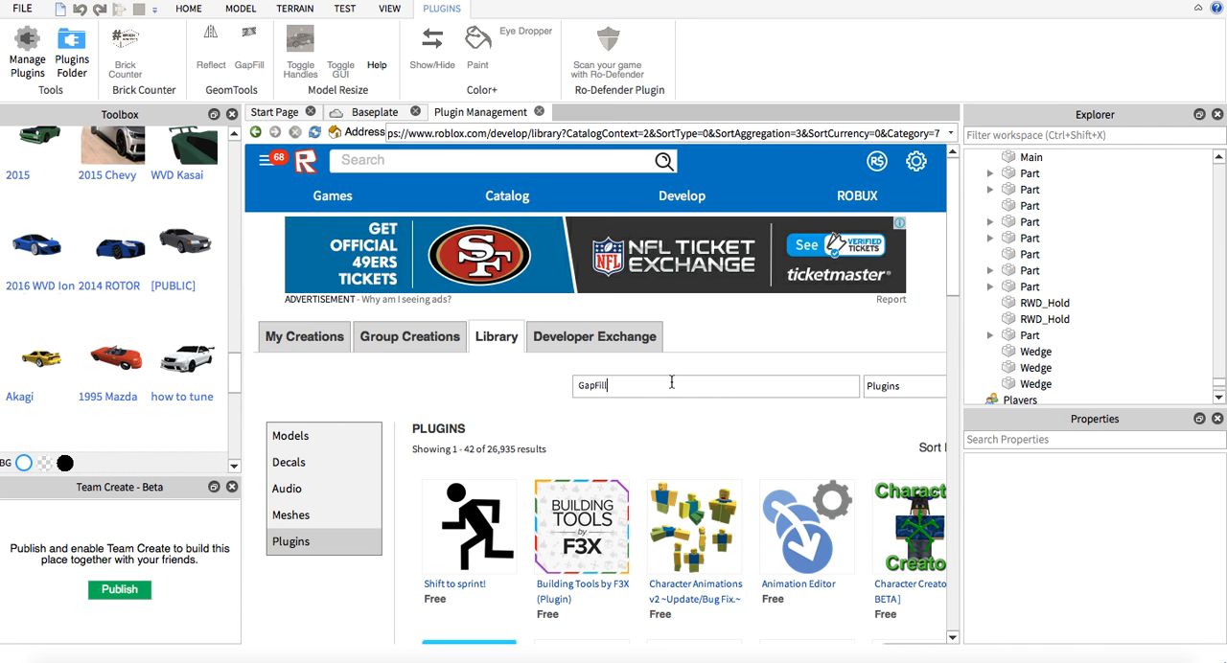
pyautogui.scroll(-3)
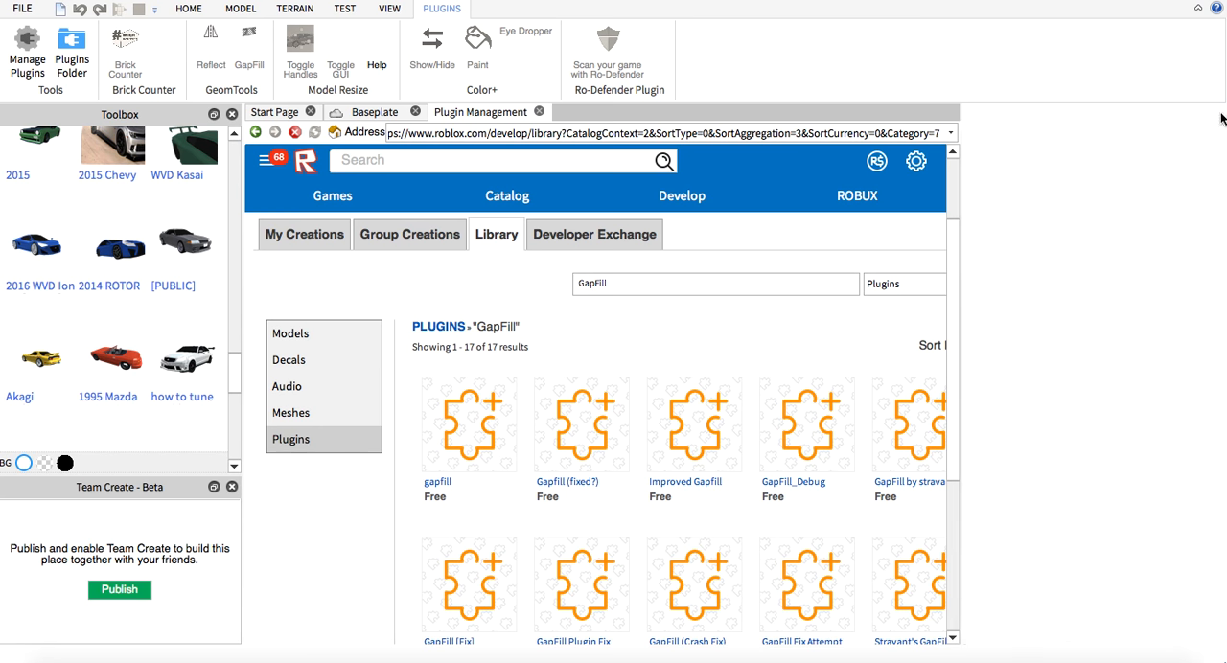
pyautogui.scroll(-3)
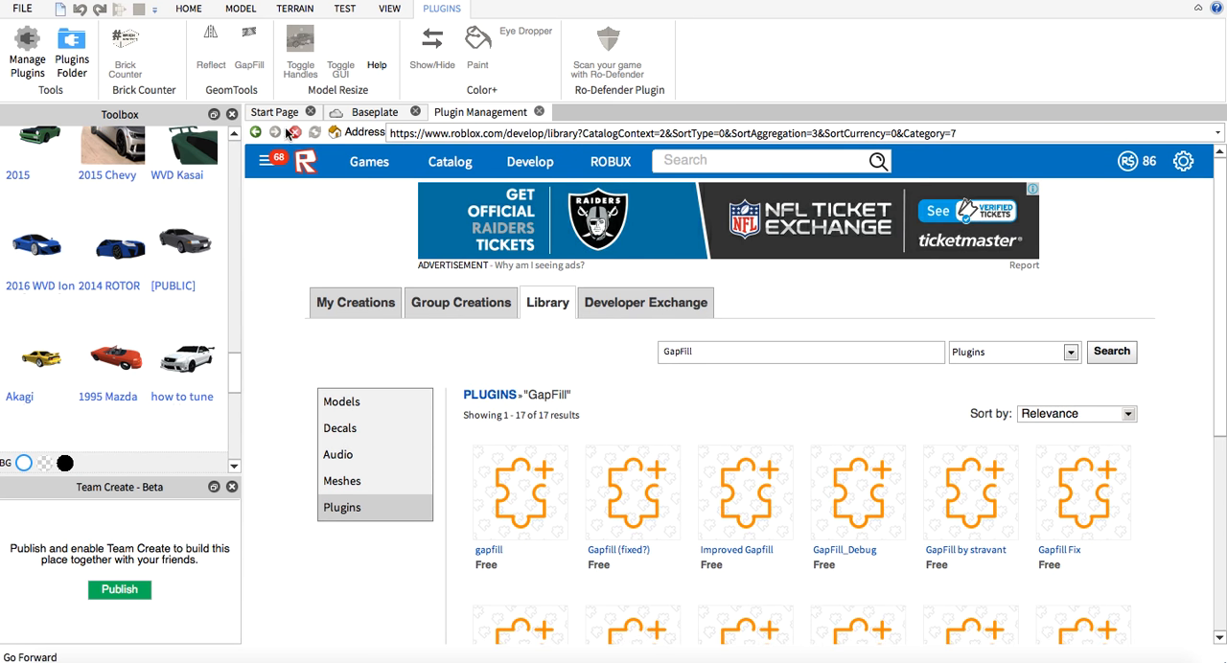
pyautogui.write('rd')
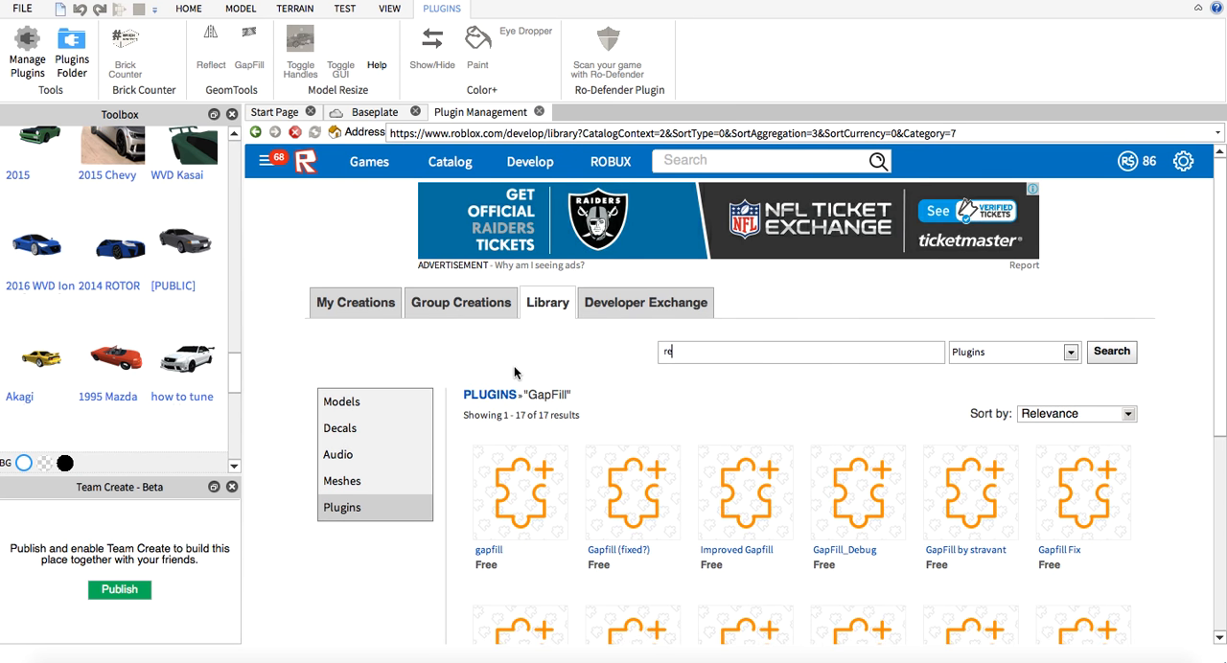
pyautogui.write('Reflect')
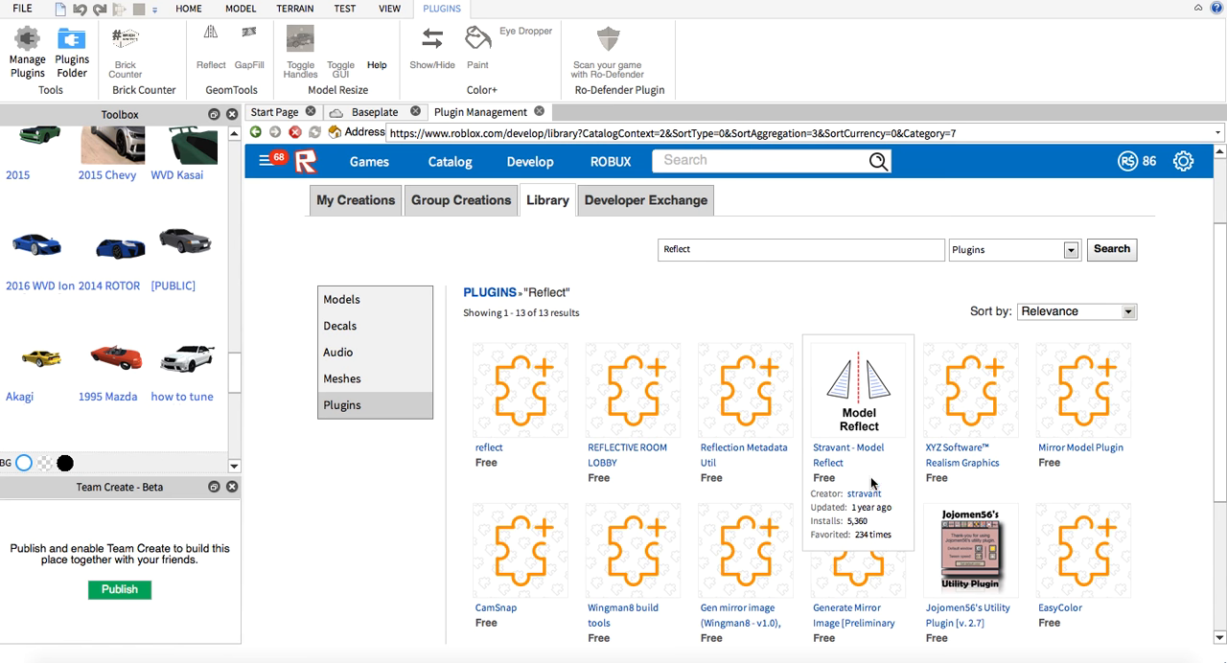
pyautogui.moveTo(558, 115)
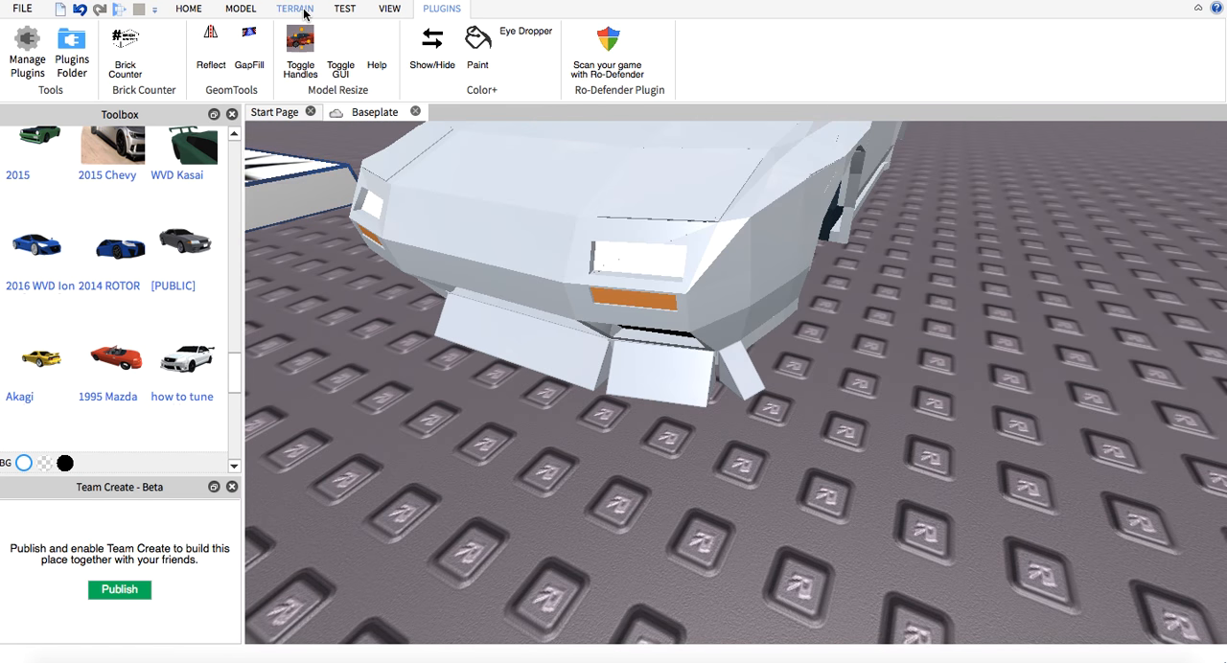
# Step: Review the car through the View and Model tabs, then move to the plugin tools at the front lip
pyautogui.click(395, 8)
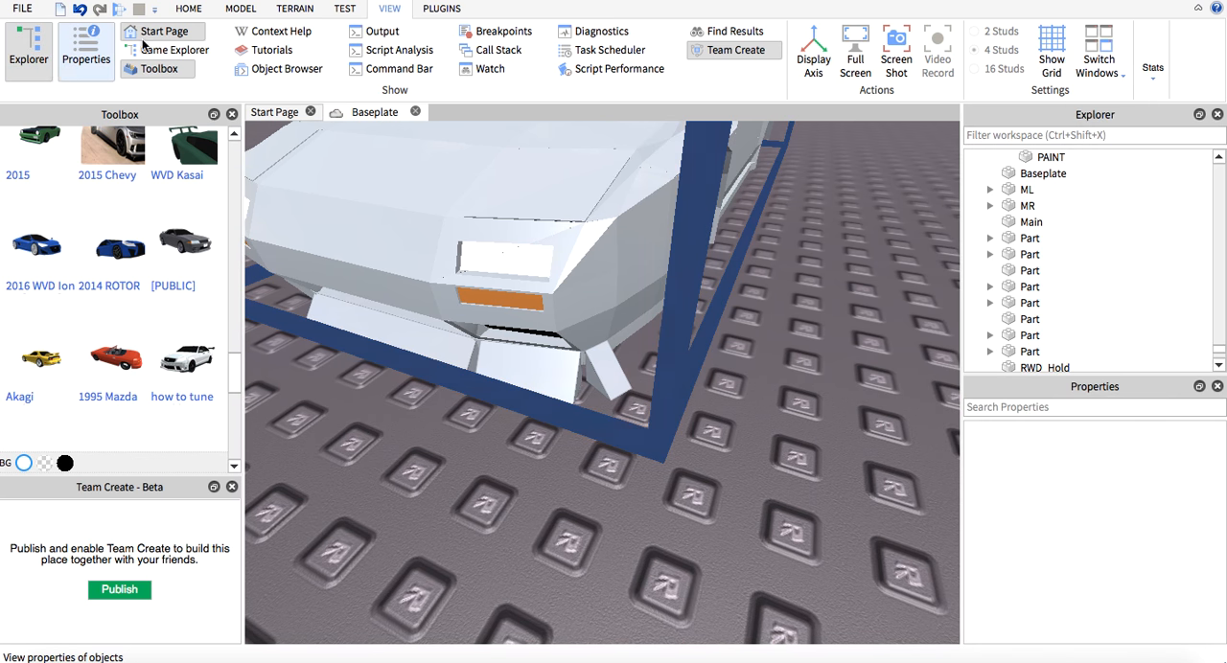
pyautogui.click(230, 8)
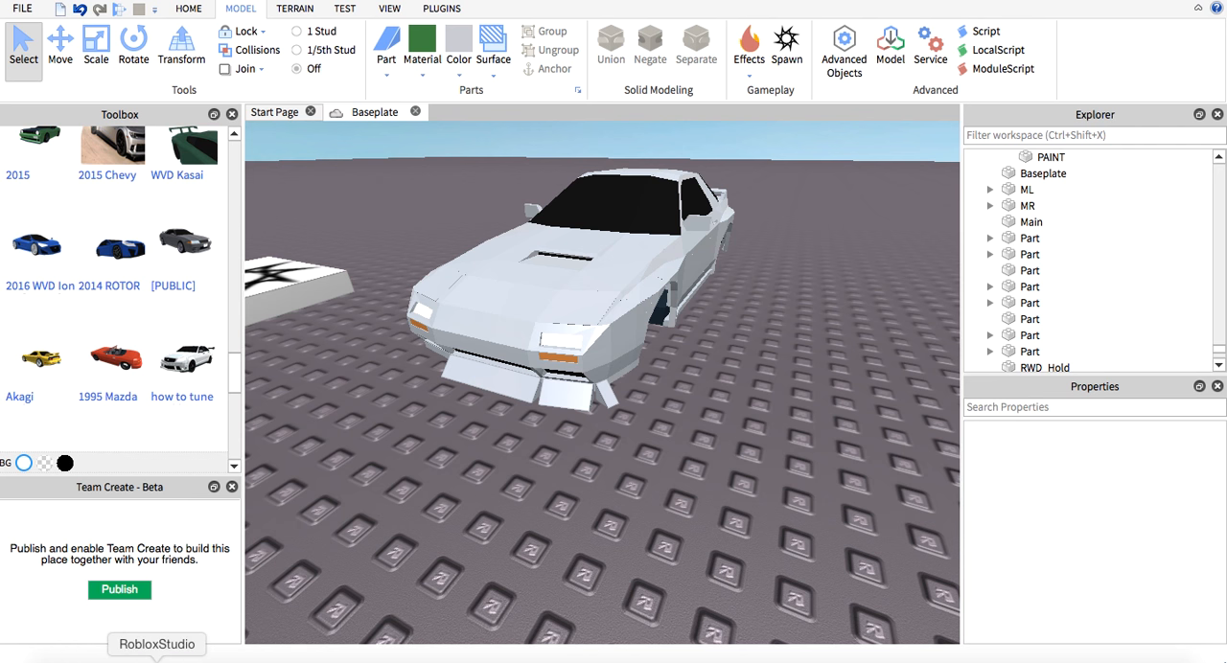
pyautogui.moveTo(334, 594)
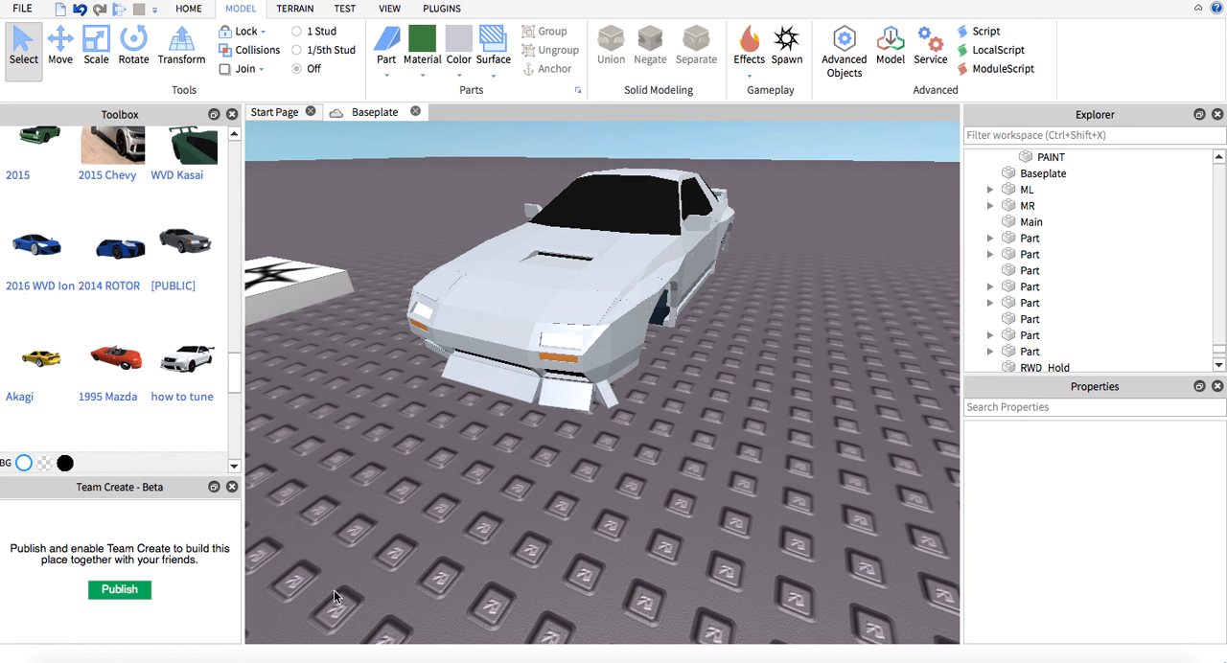
pyautogui.moveTo(180, 54)
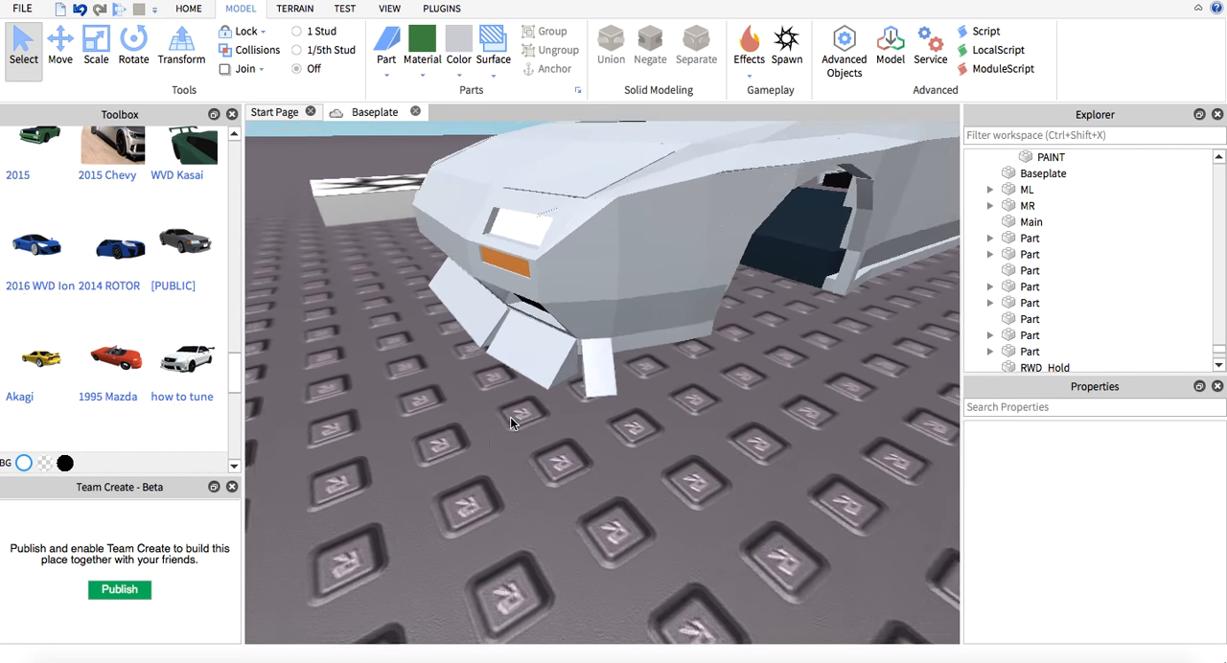
pyautogui.click(437, 7)
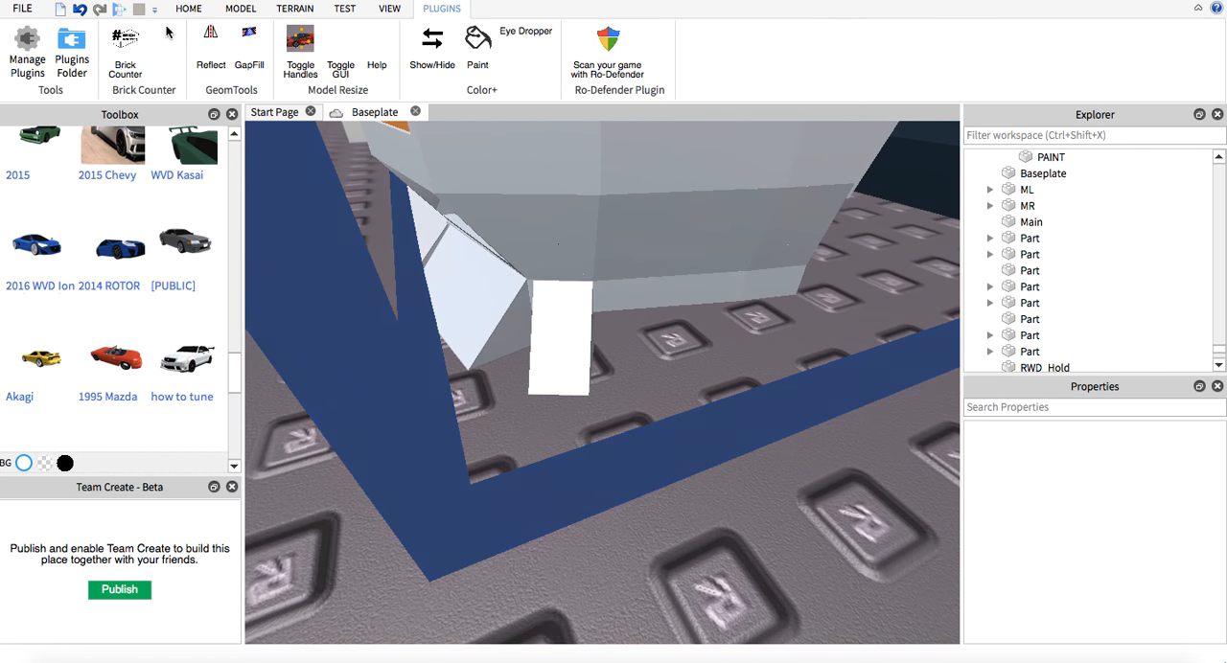
# Step: Run GapFill between the two front lip part edges to generate a filler wedge
pyautogui.click(234, 12)
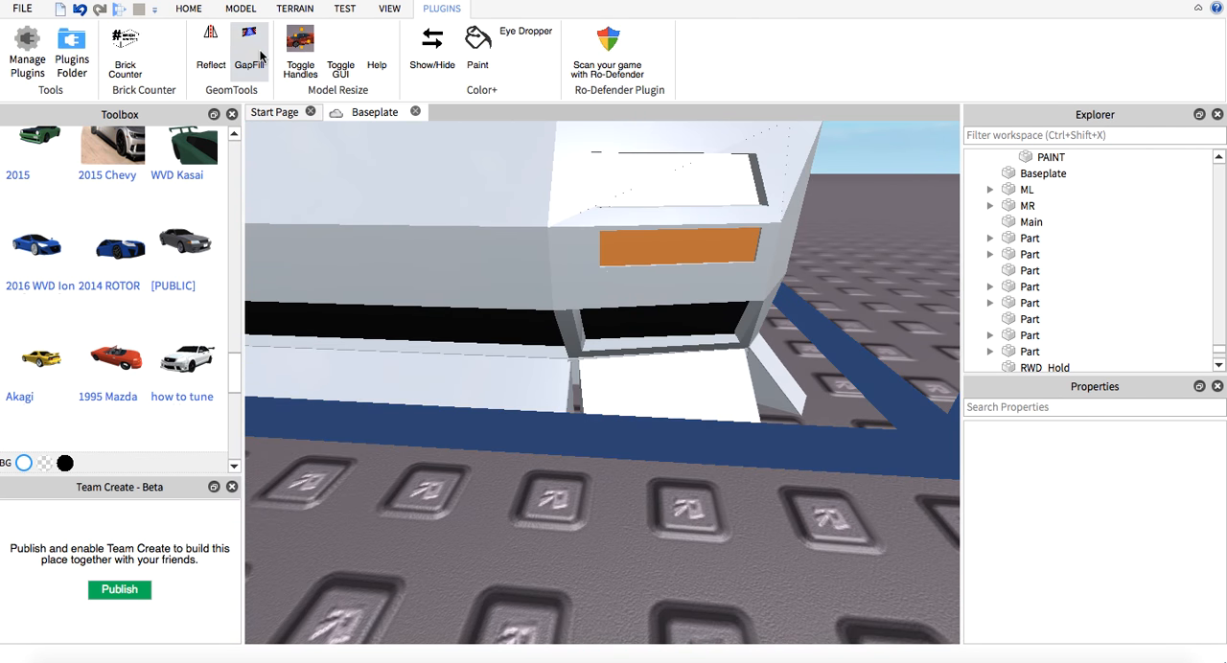
pyautogui.click(248, 42)
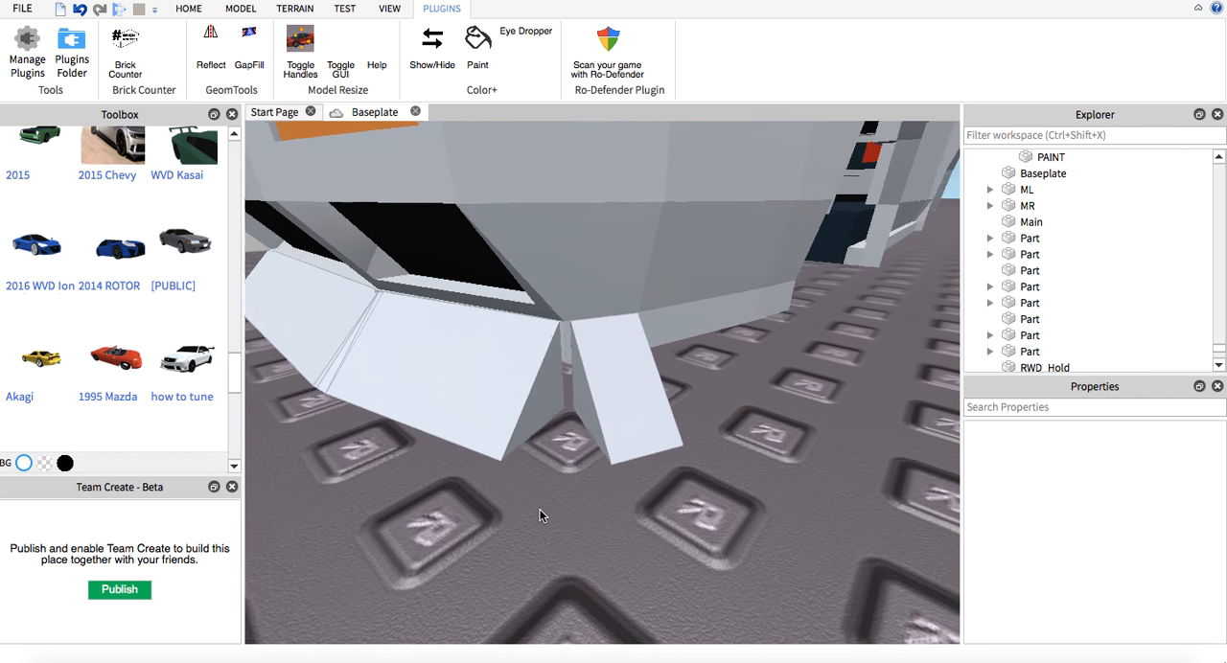
pyautogui.click(241, 44)
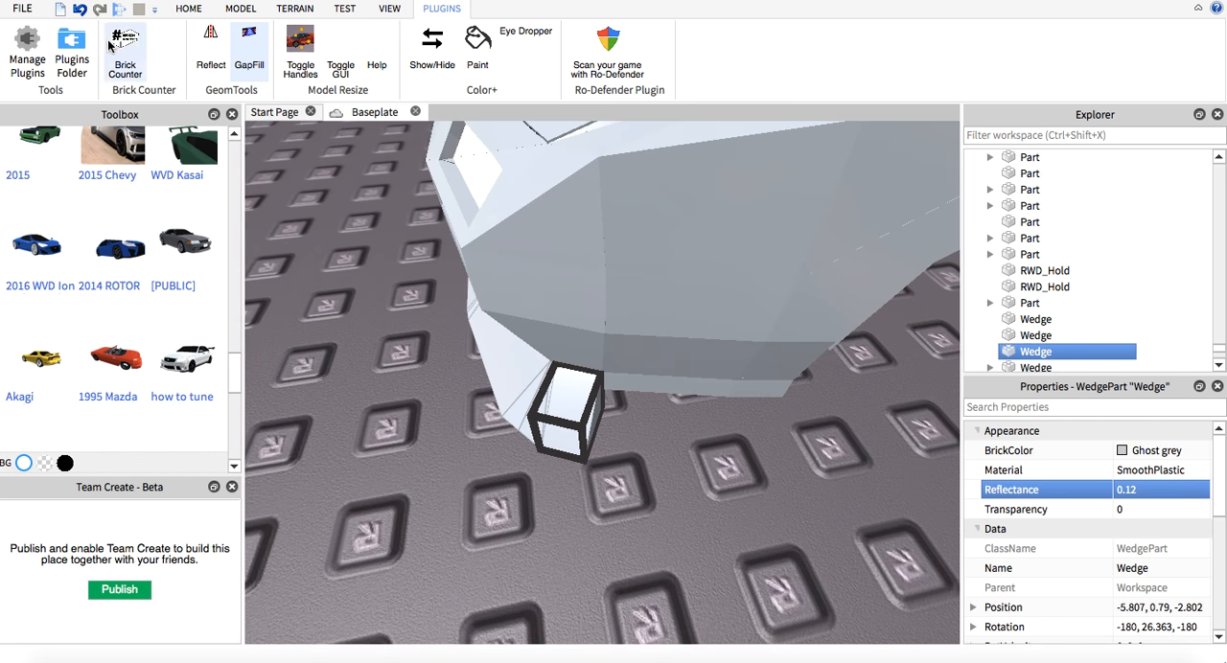
# Step: Move and scale the filler wedge so it sits flush between the lip pieces
pyautogui.click(232, 8)
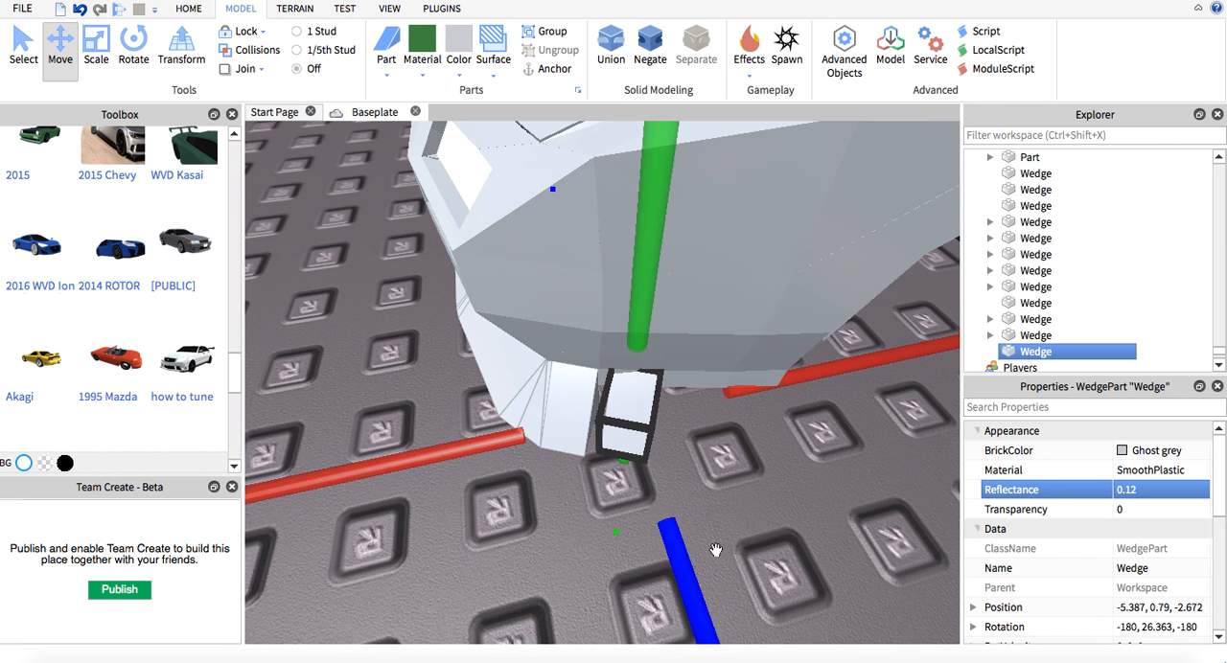
pyautogui.click(131, 44)
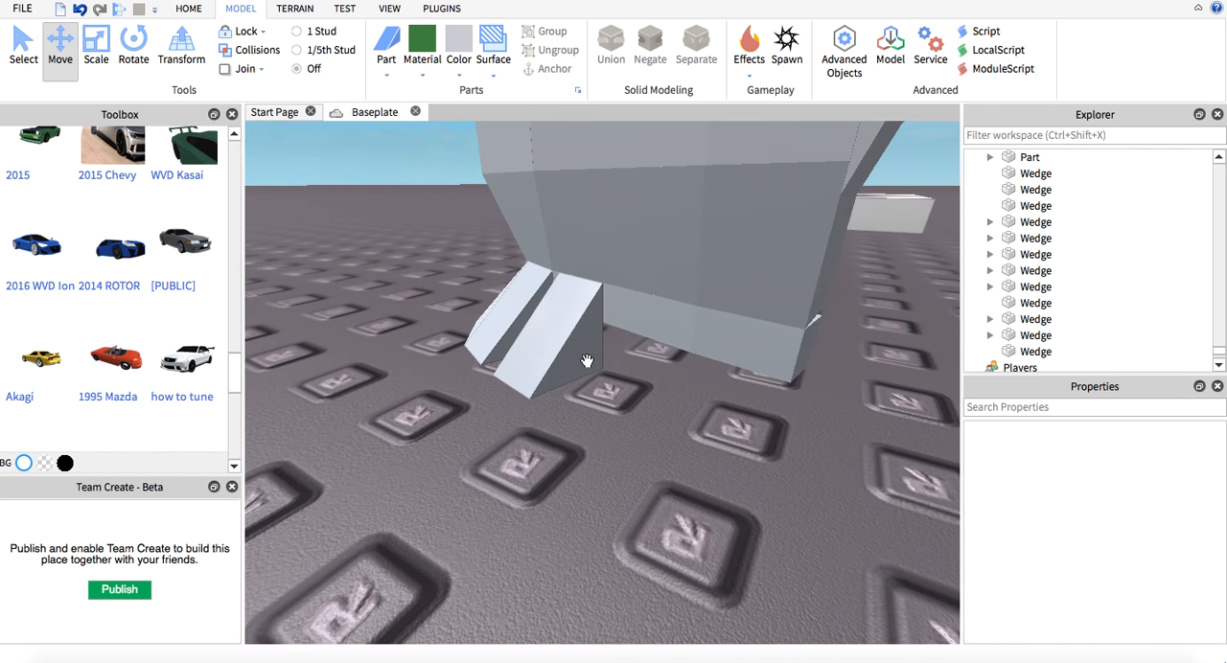
pyautogui.click(521, 335)
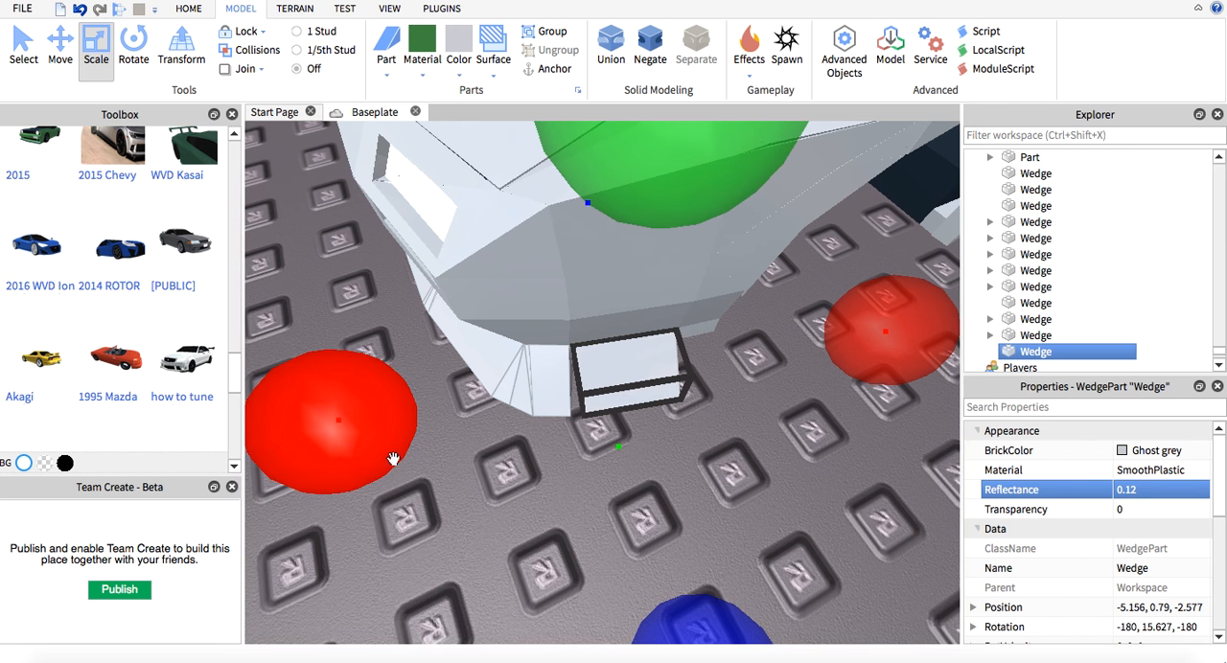
pyautogui.click(443, 7)
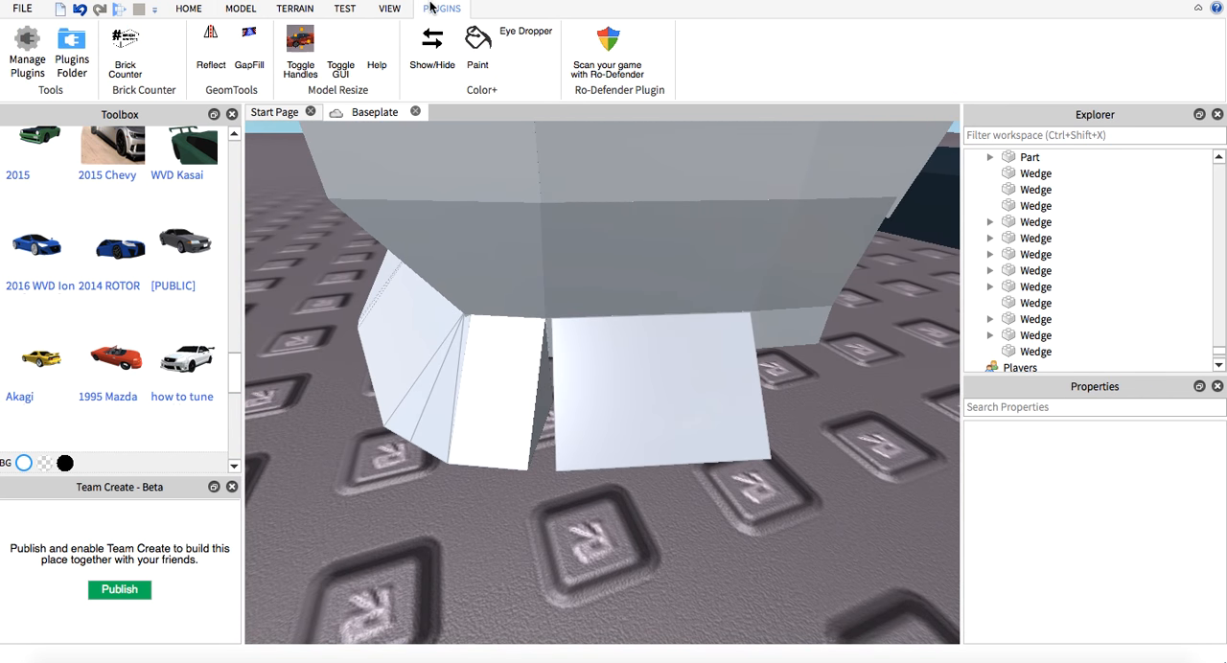
# Step: GapFill another lip gap and move and rotate the new wedge into line
pyautogui.click(247, 48)
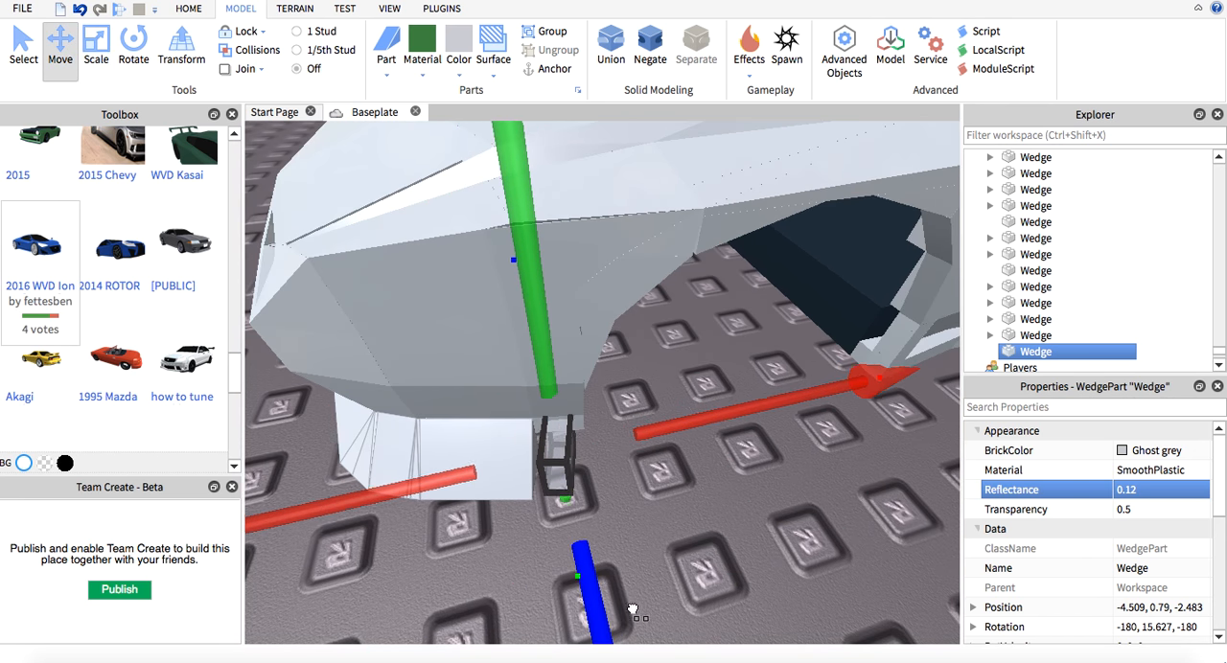
pyautogui.click(130, 44)
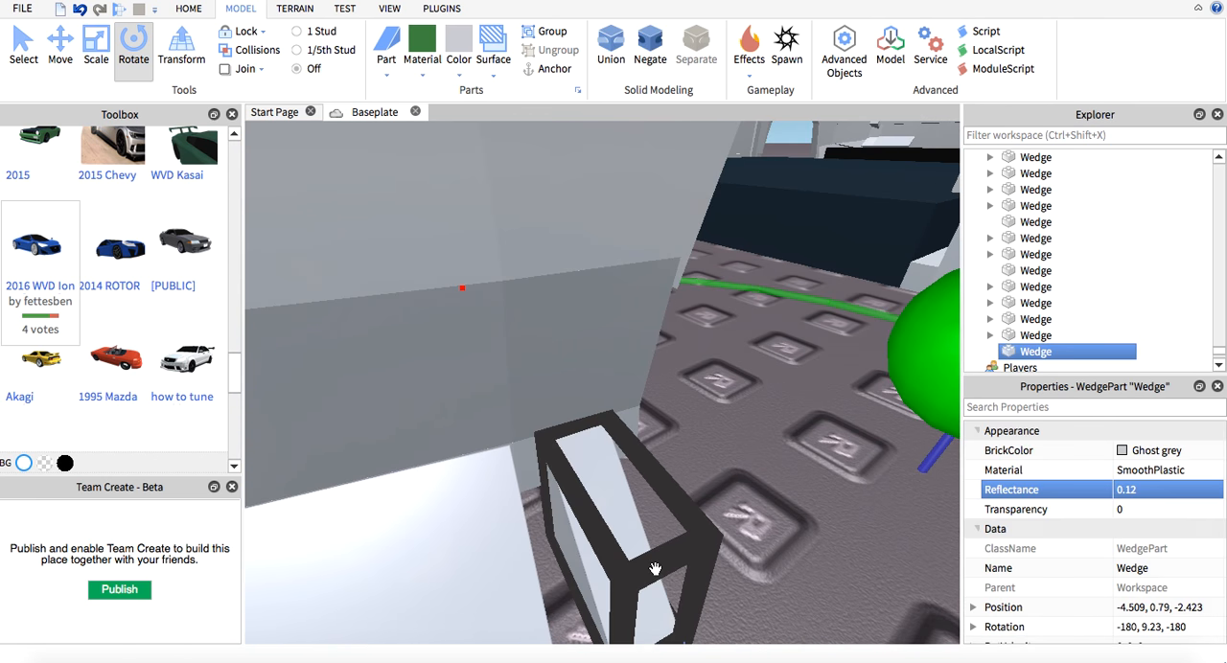
pyautogui.click(94, 46)
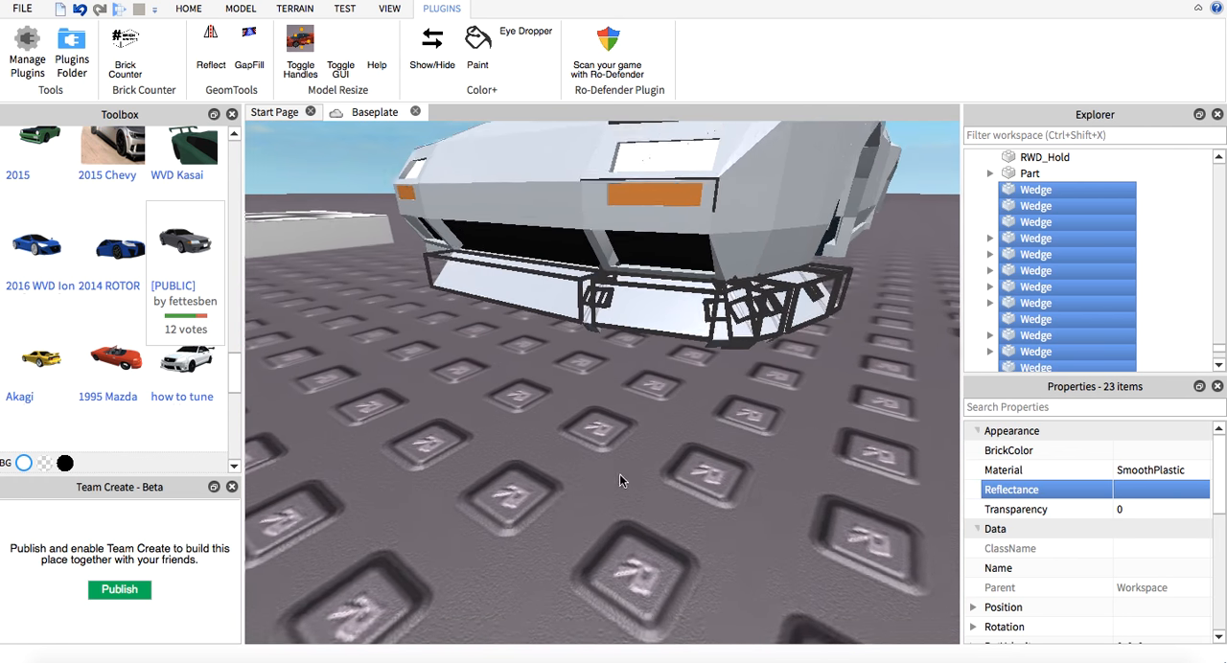
# Step: Gather the 23 lip wedges and return to the modelling tools
pyautogui.click(228, 13)
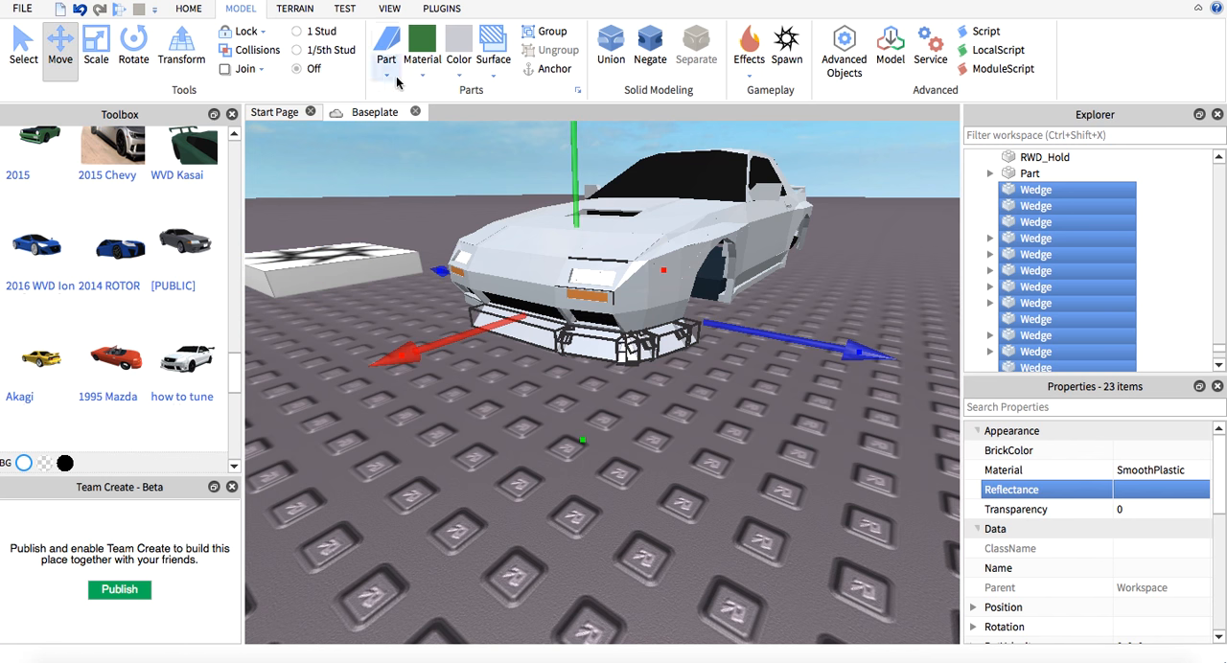
pyautogui.moveTo(391, 337)
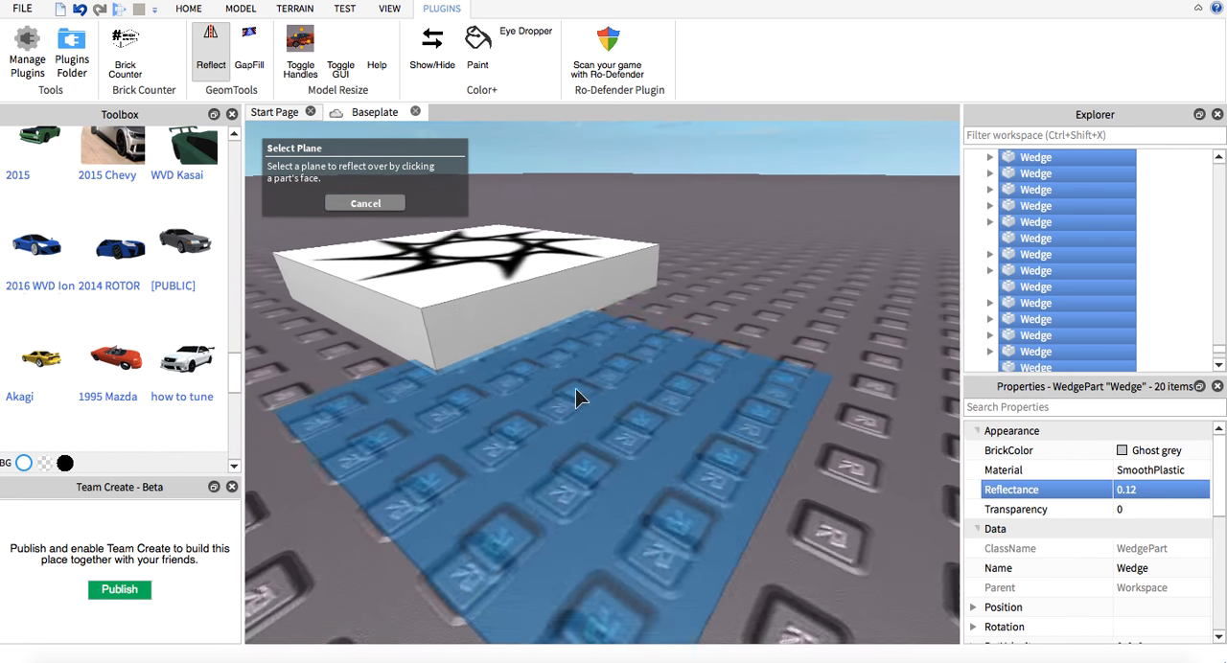
# Step: Insert a plain part and reflect the selected lip wedges across its face onto the baseplate
pyautogui.click(365, 203)
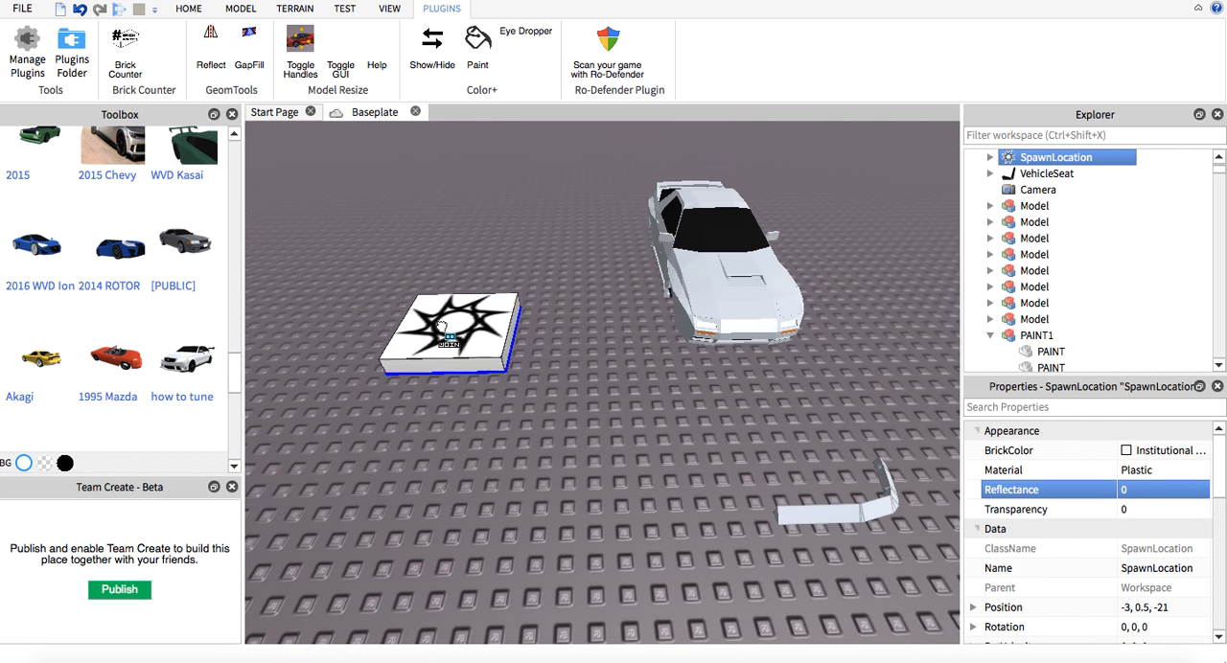
pyautogui.rightClick(451, 335)
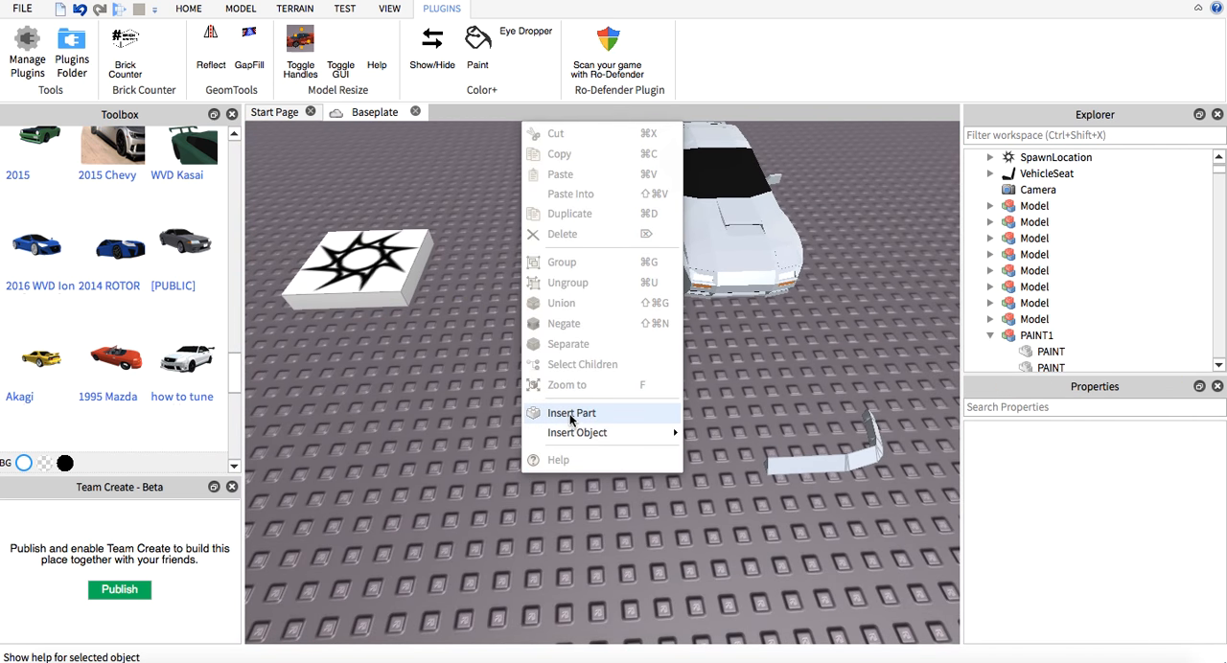
pyautogui.click(571, 412)
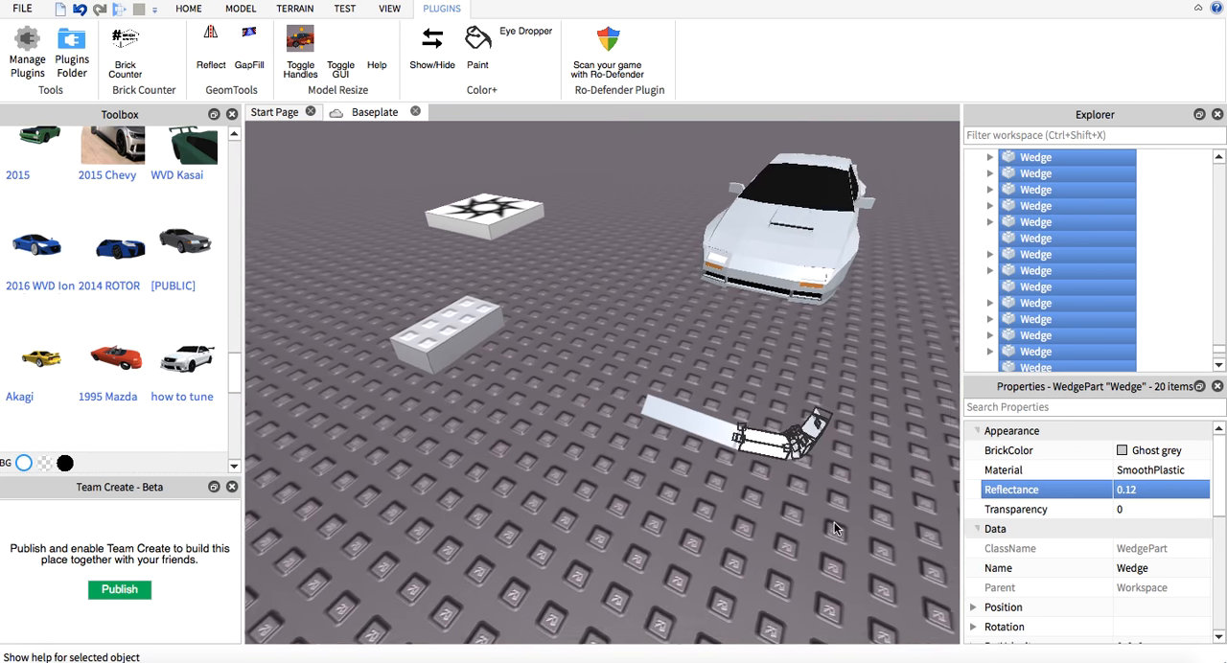
pyautogui.click(204, 45)
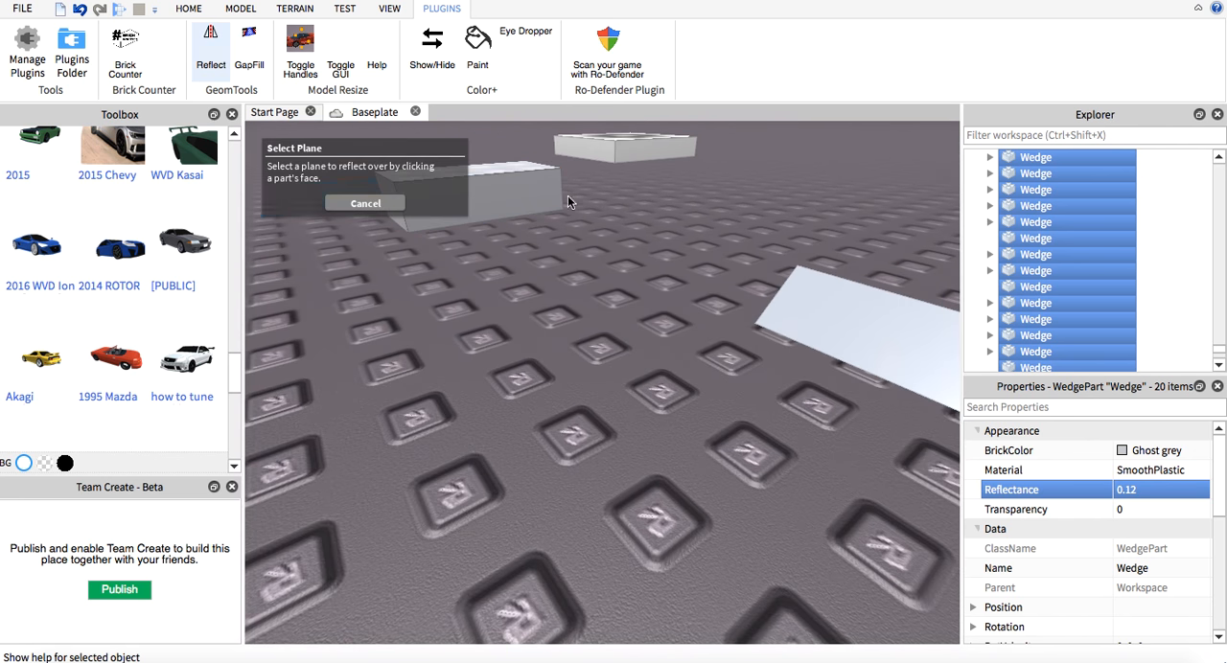
pyautogui.click(364, 203)
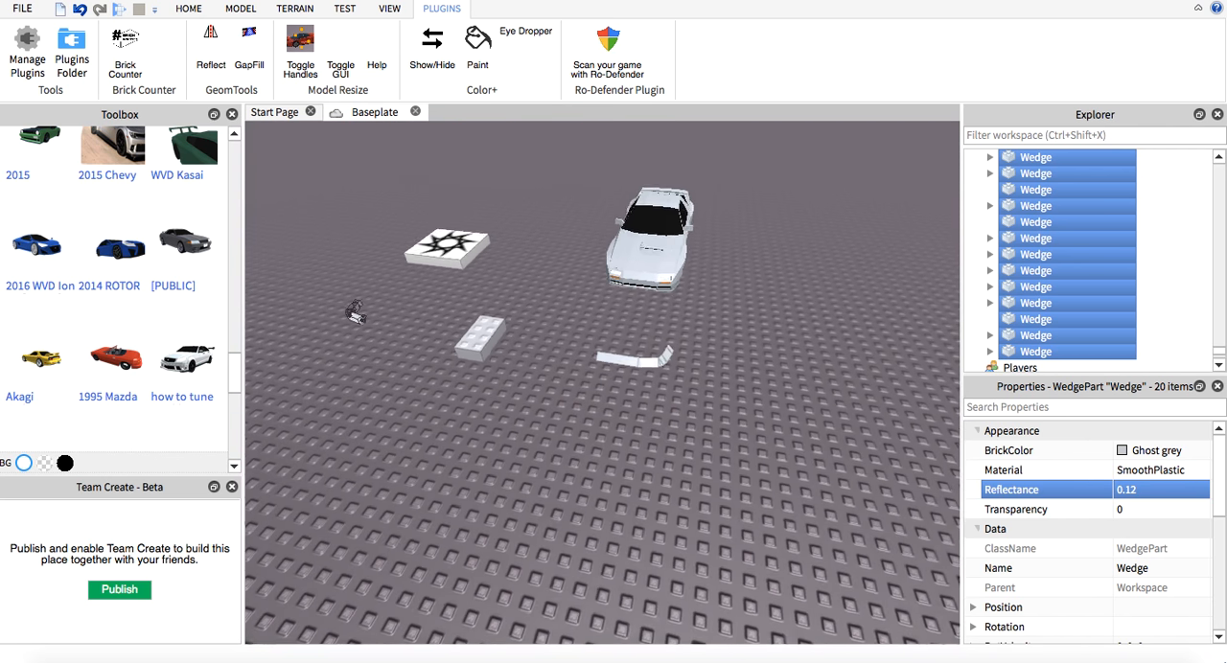
pyautogui.click(228, 11)
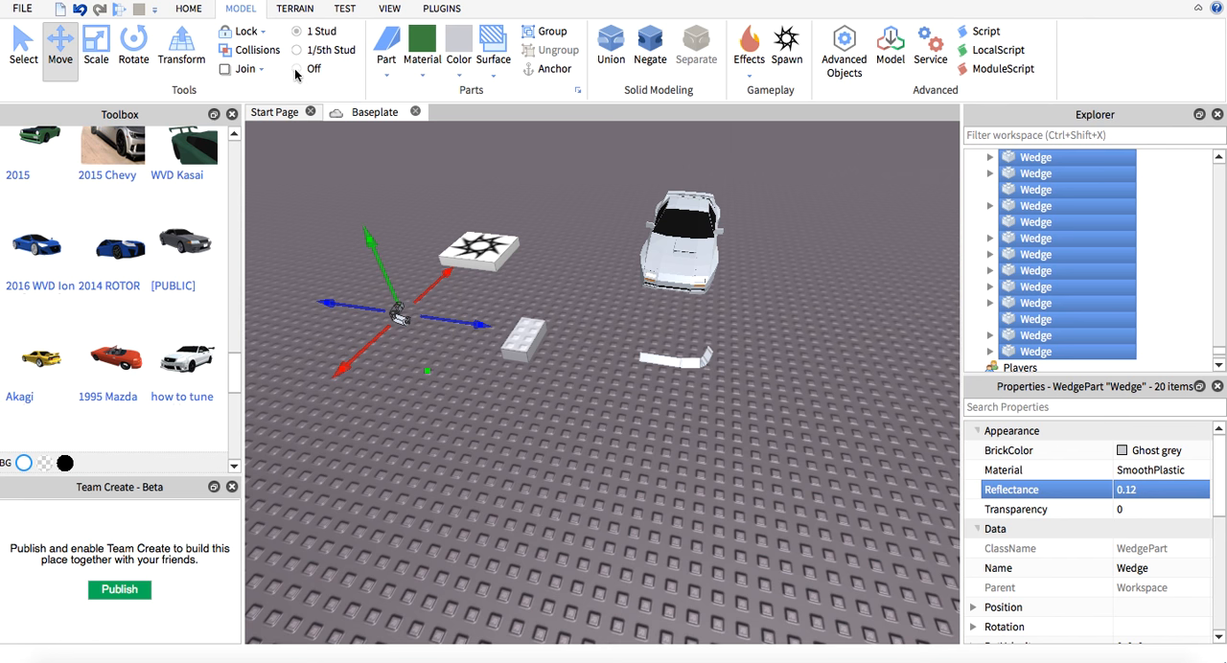
pyautogui.moveTo(456, 314)
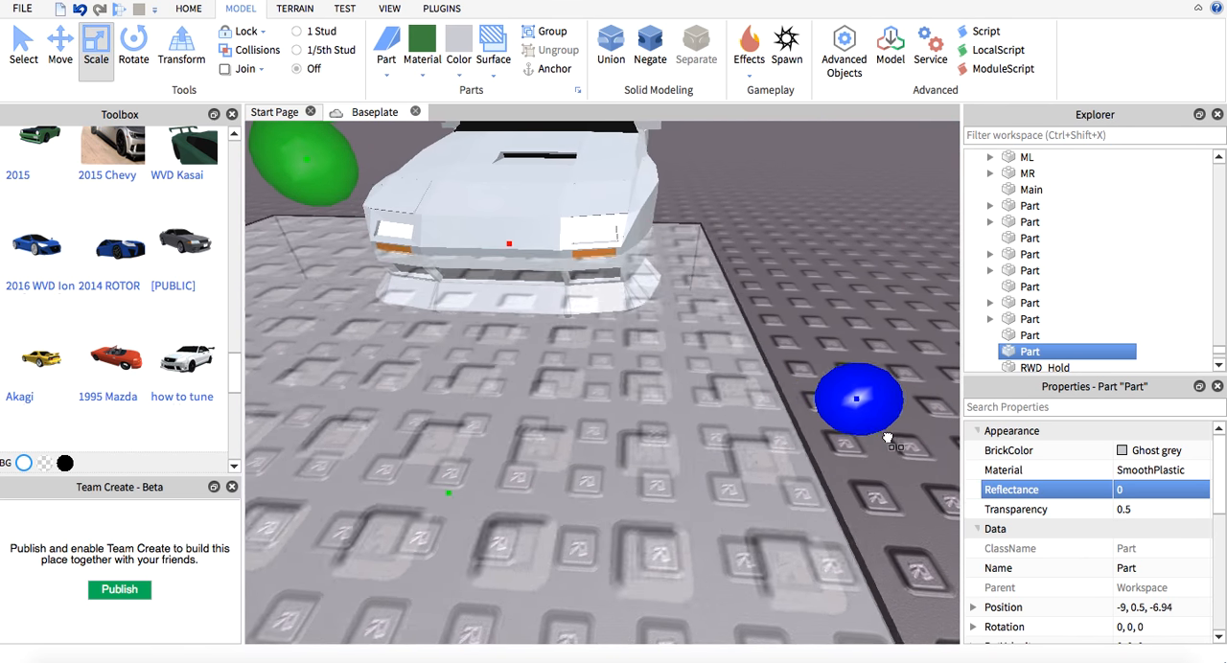
# Step: Negate the block under the car's front into a negative part and deselect it
pyautogui.click(60, 44)
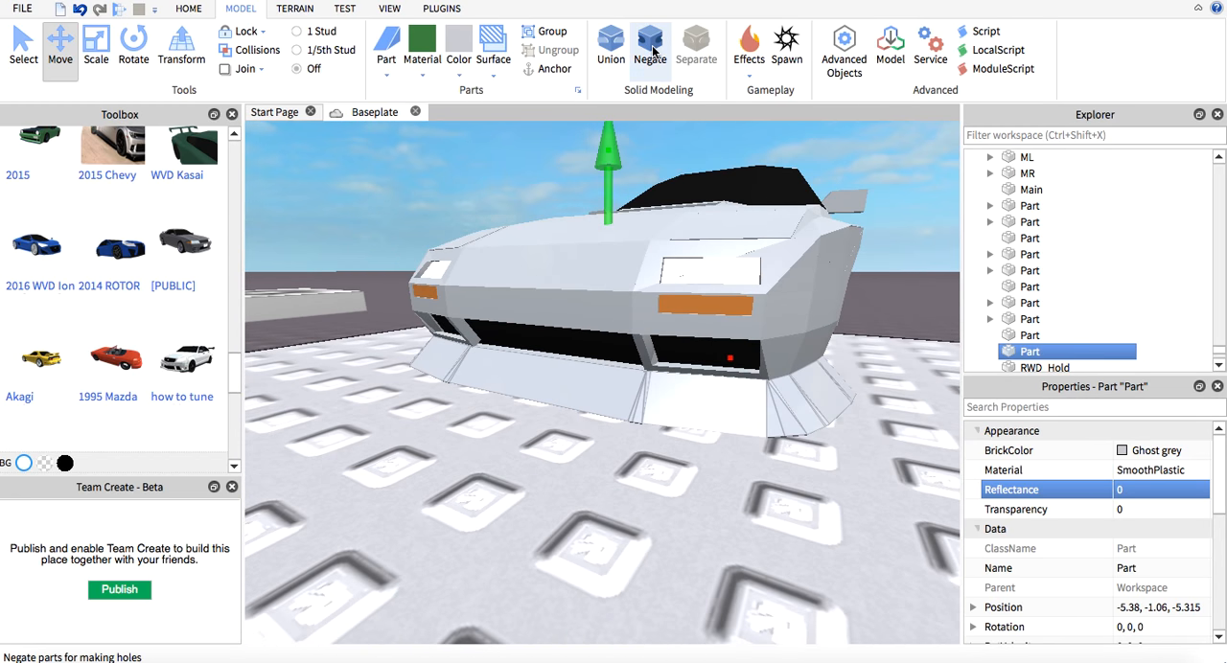
pyautogui.click(647, 48)
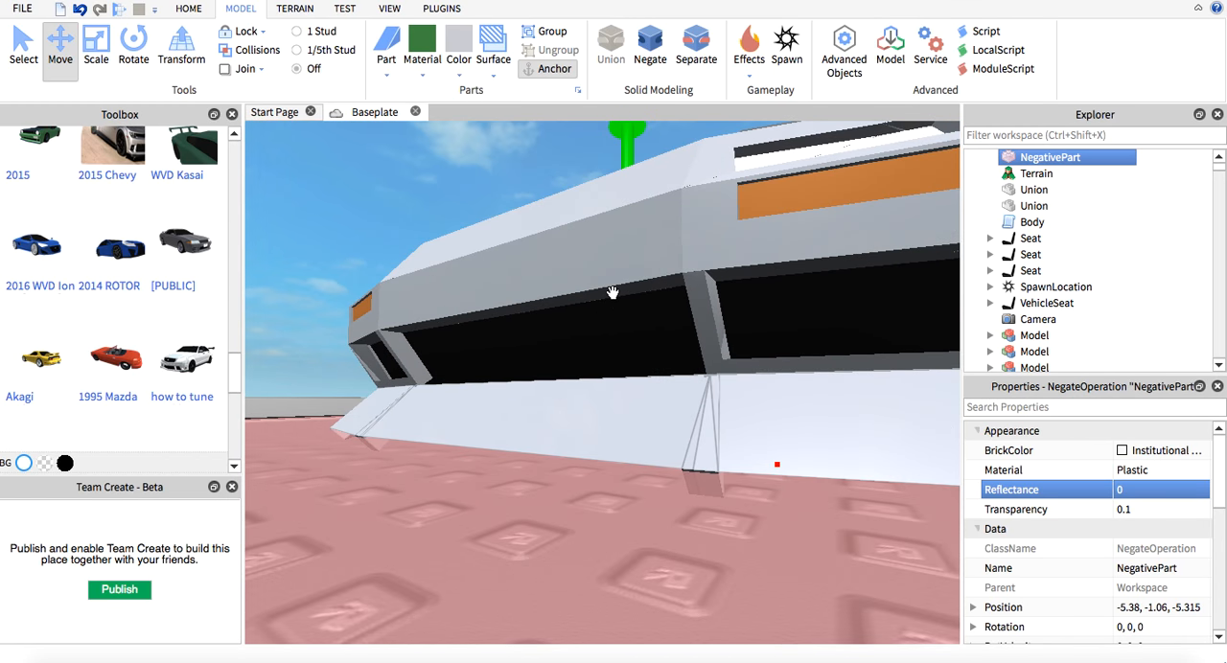
pyautogui.click(1150, 510)
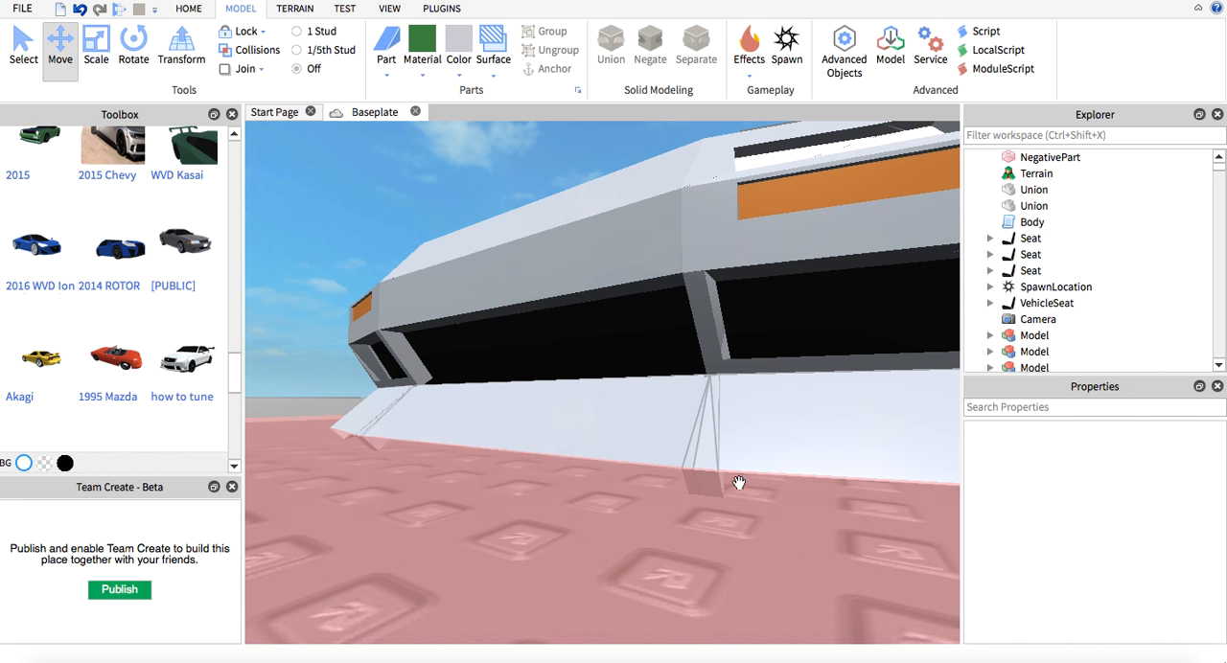
# Step: Expand the Workspace in Explorer and return to plain part selection
pyautogui.click(1050, 157)
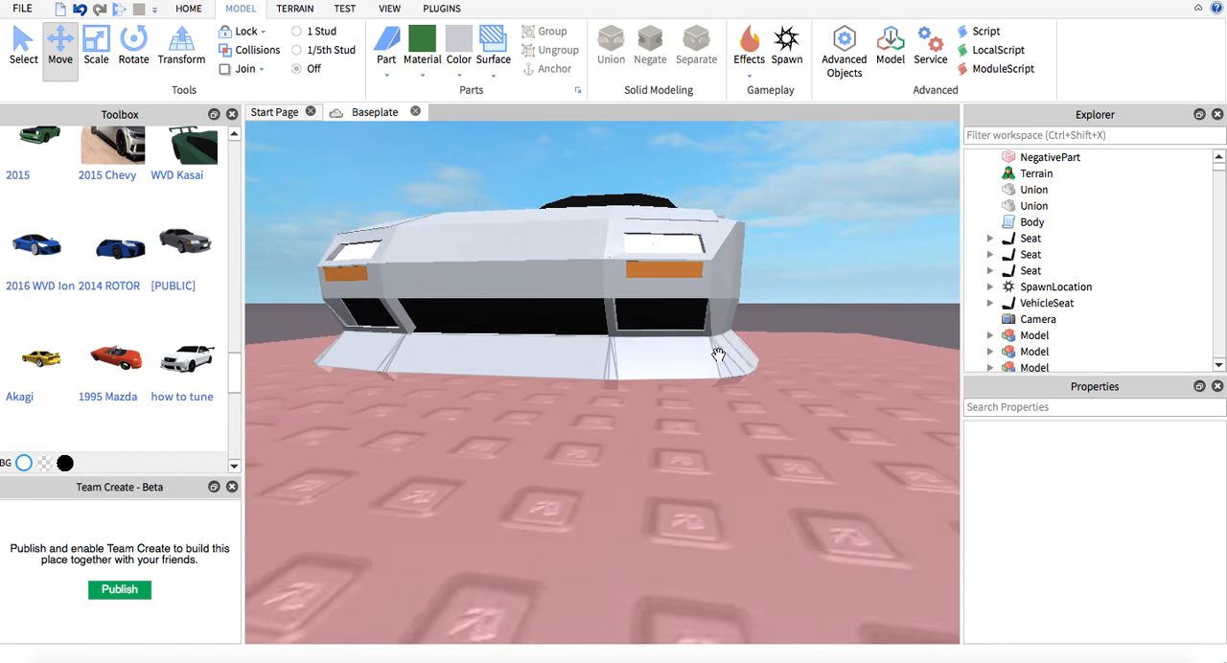
pyautogui.click(1051, 172)
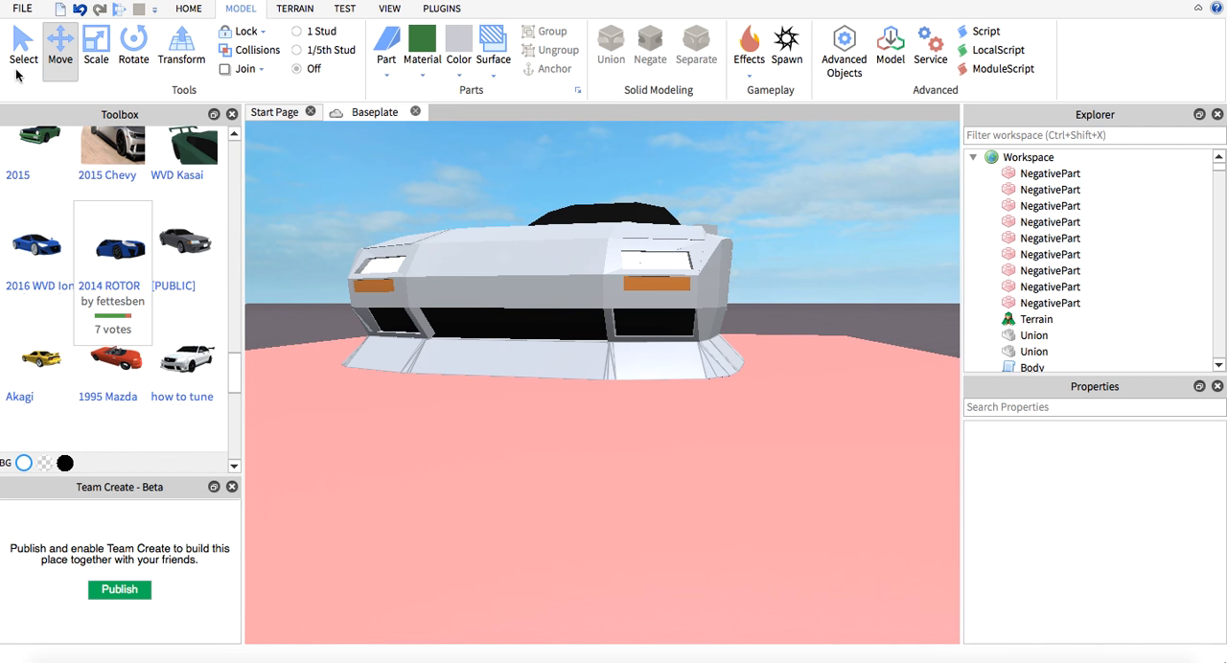
pyautogui.click(1051, 173)
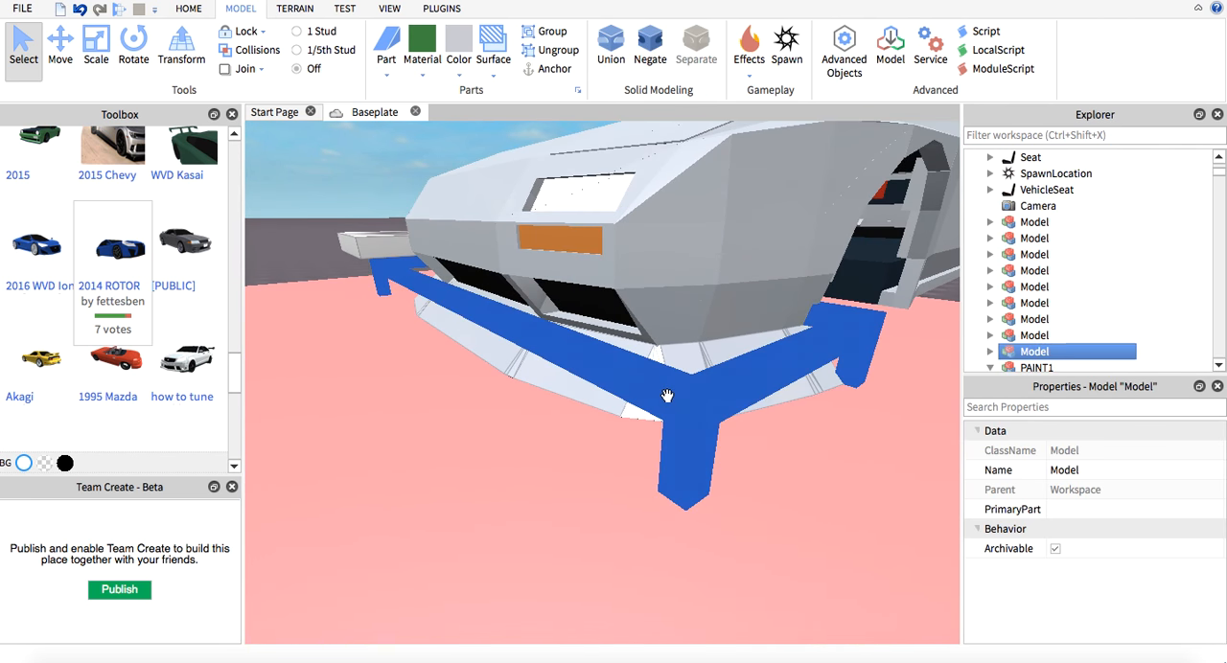
# Step: Pick the lip model with the Select tool to set it apart on the baseplate
pyautogui.click(61, 48)
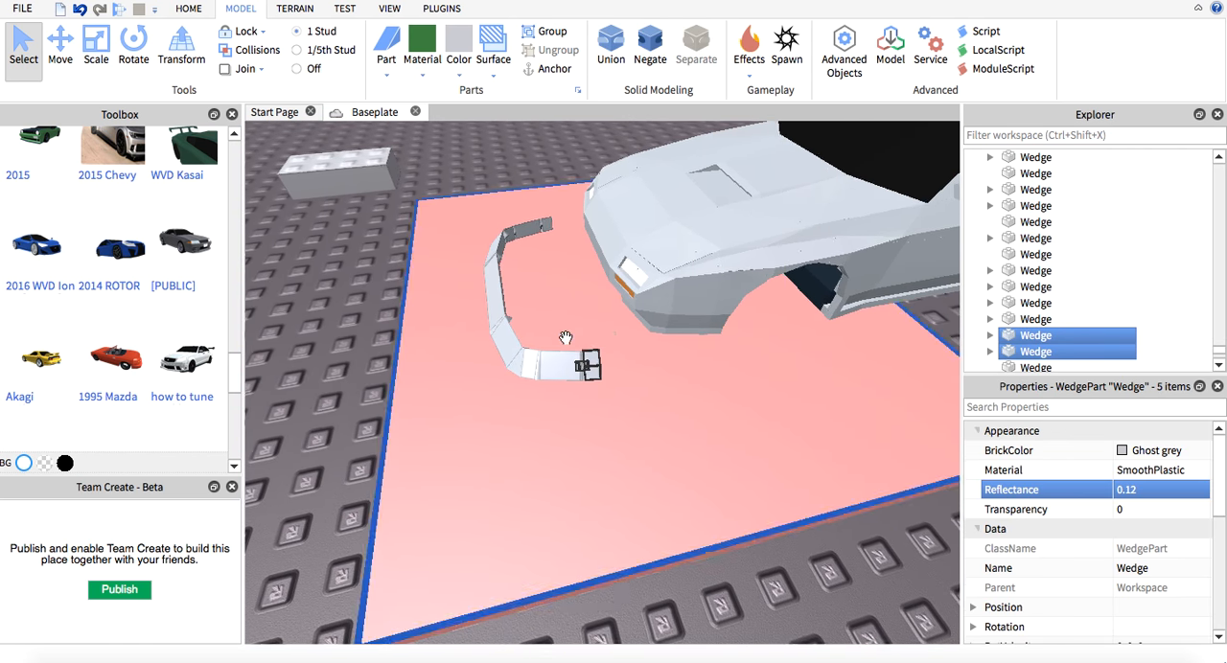
pyautogui.click(609, 46)
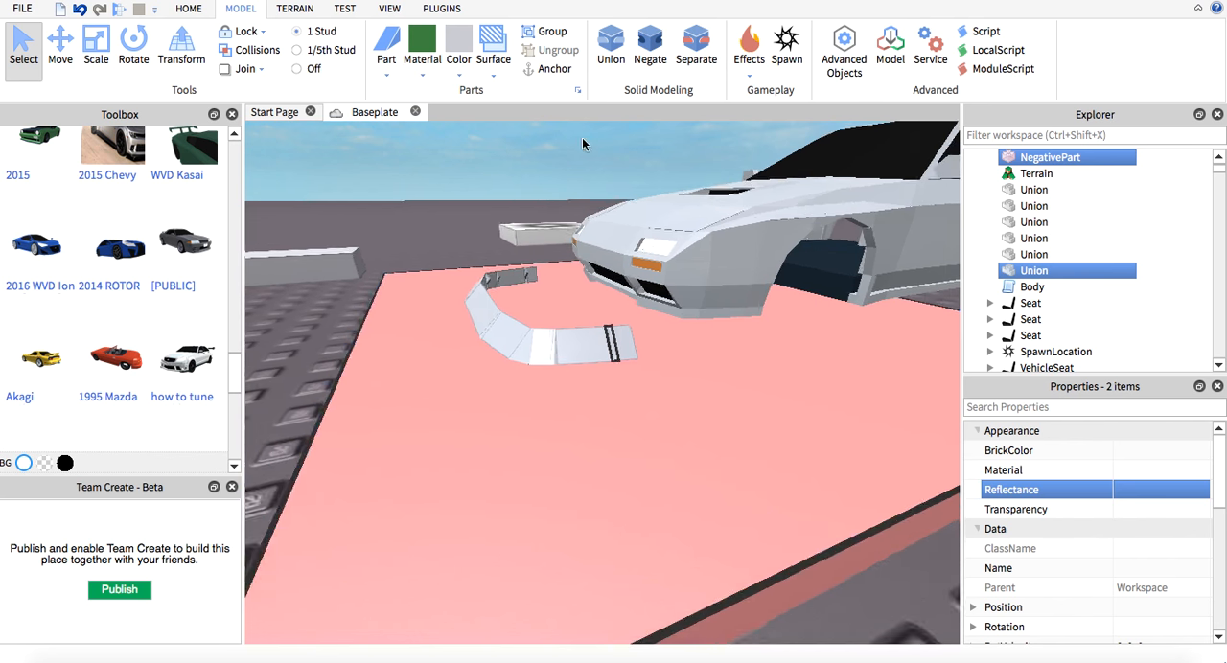
pyautogui.click(608, 42)
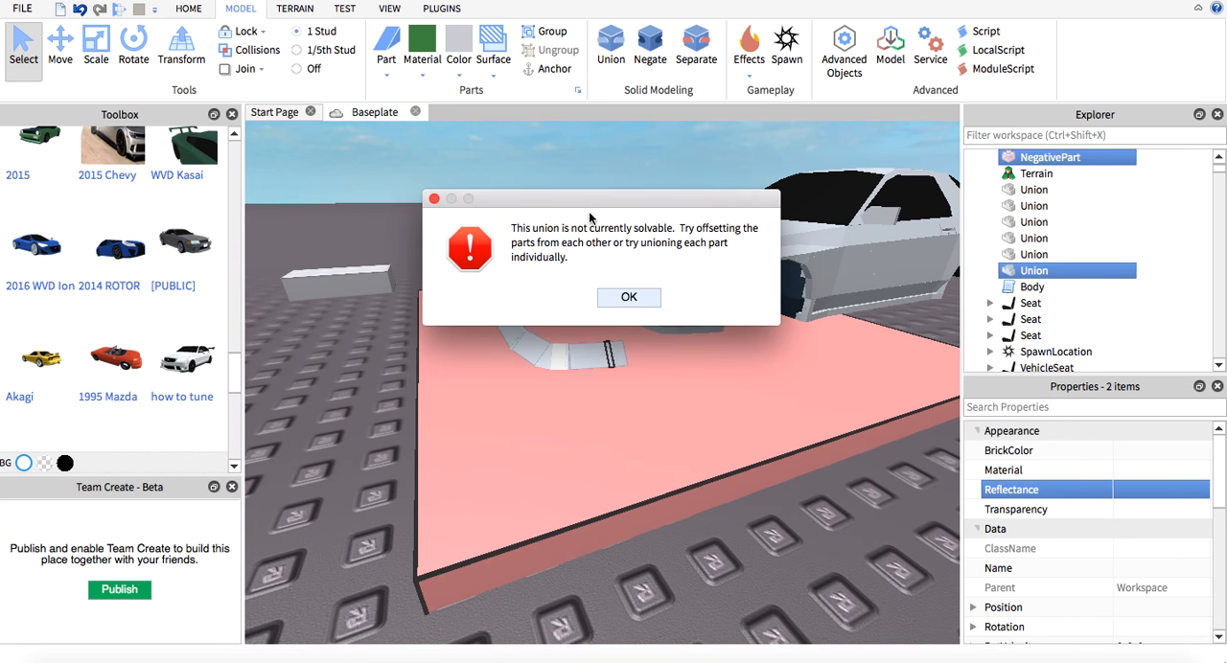
pyautogui.moveTo(629, 297)
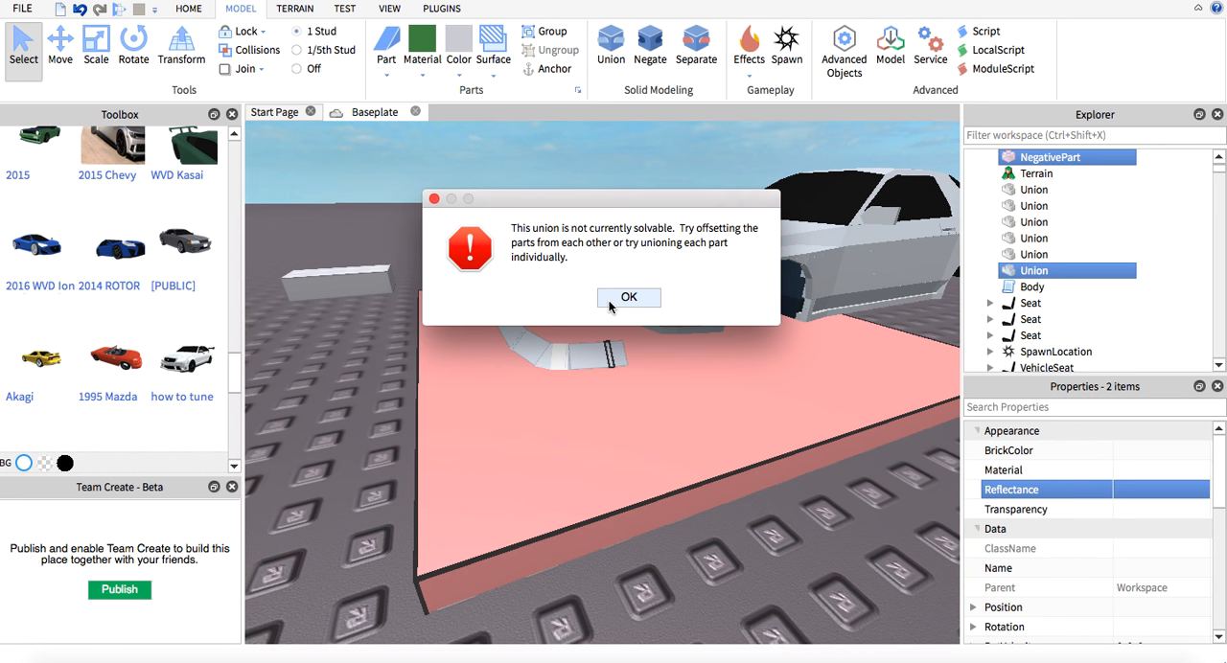
pyautogui.click(629, 297)
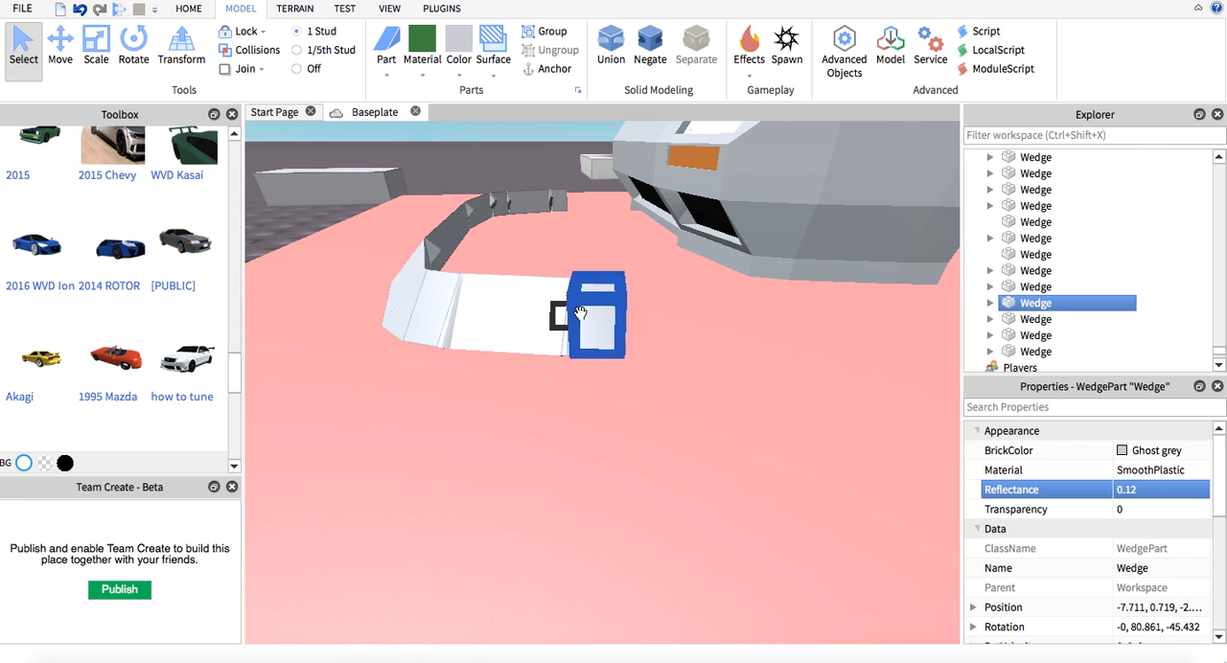
# Step: Union the lip's end wedges with the negative part into a slotted end piece and select it
pyautogui.click(648, 42)
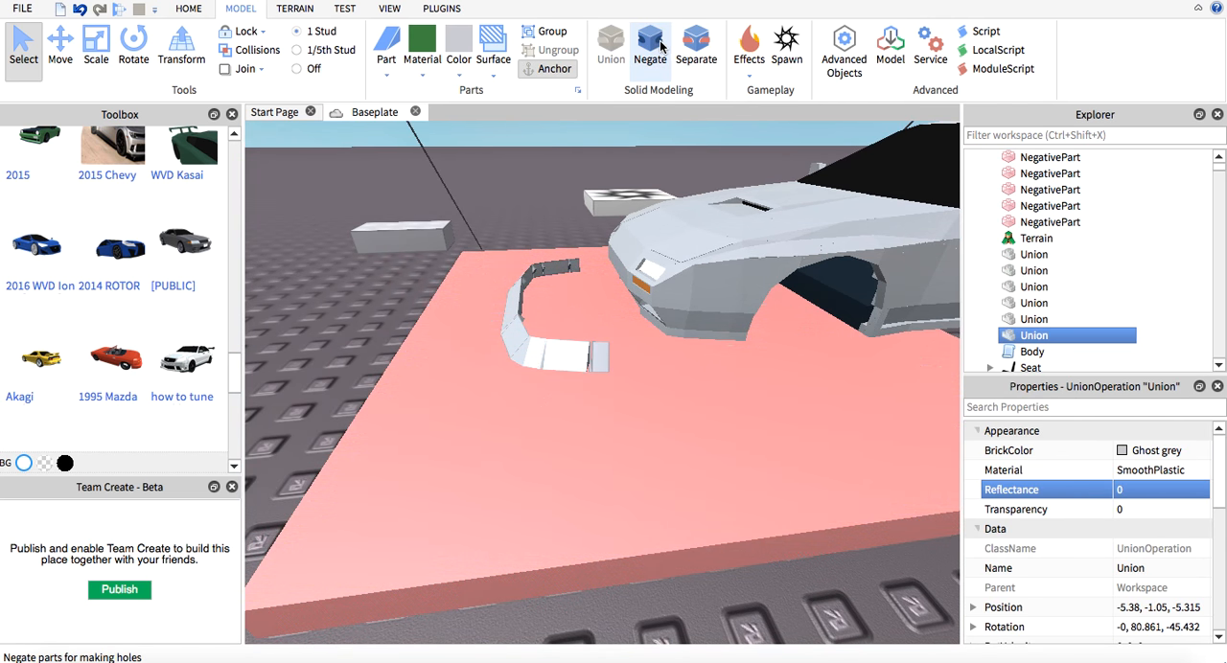
pyautogui.click(92, 44)
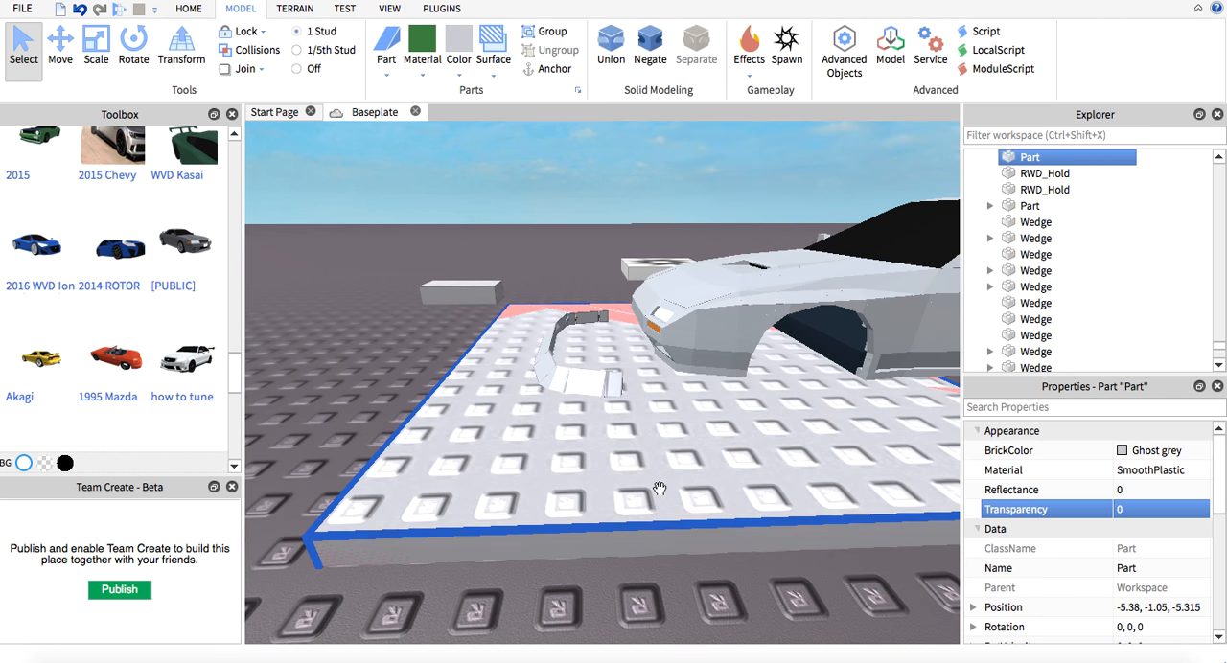
pyautogui.click(648, 44)
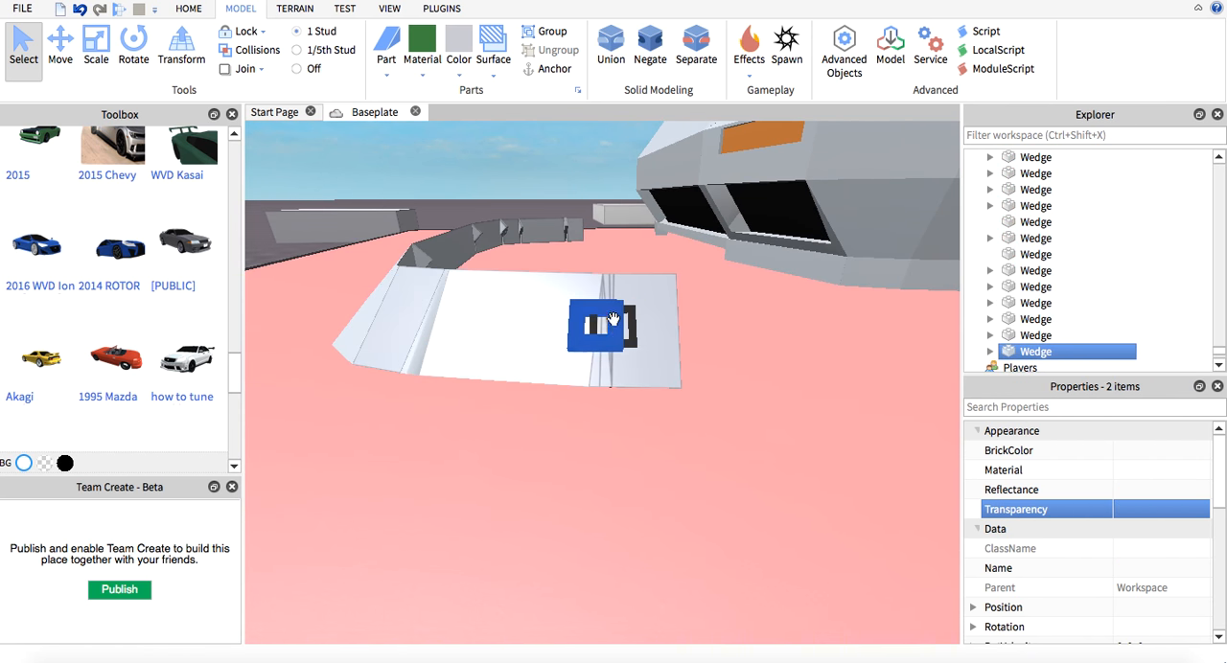
pyautogui.click(608, 46)
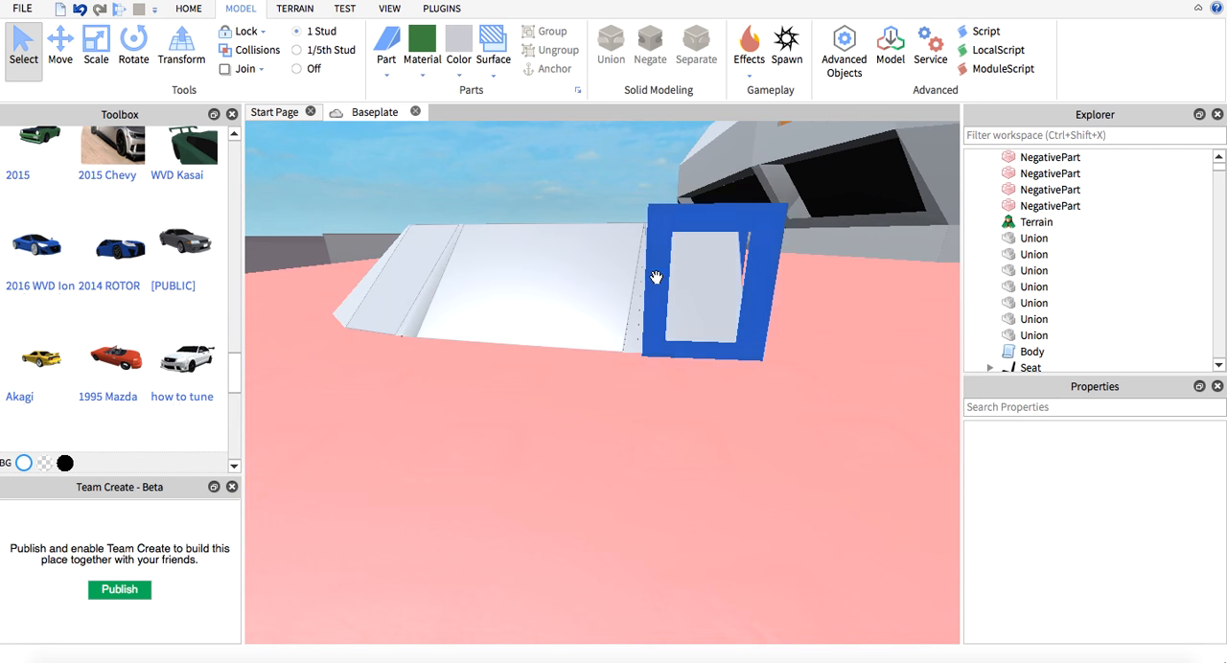
pyautogui.click(610, 50)
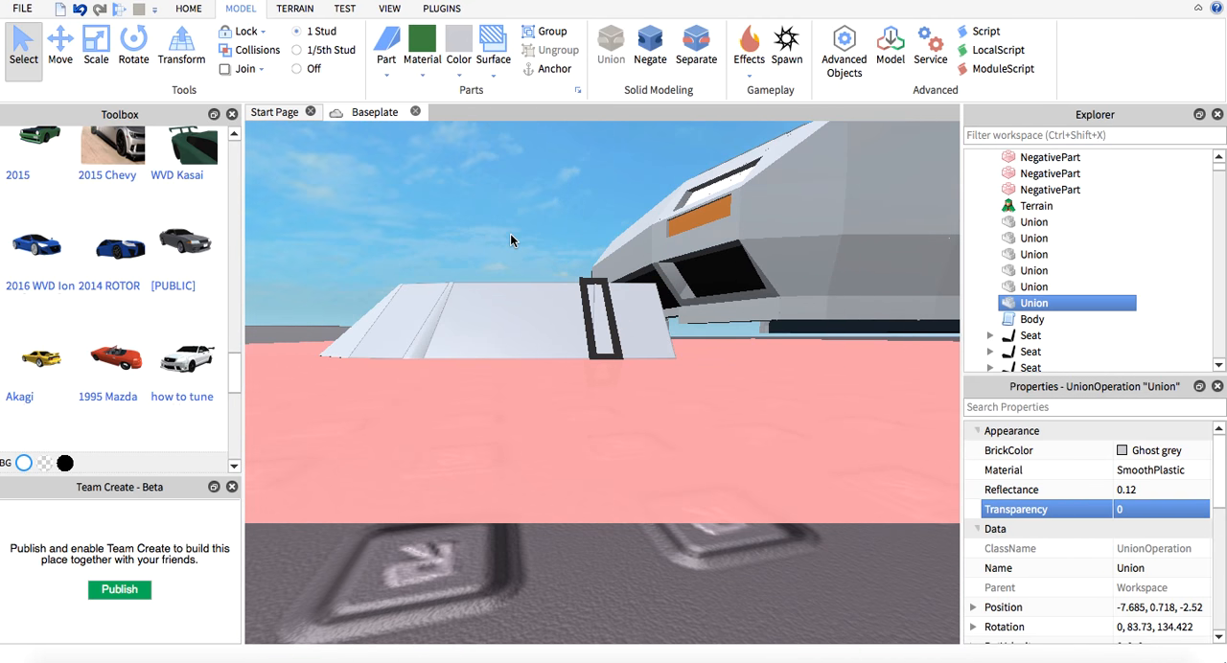
# Step: Reflect the slotted end union across the lip's centre face for the opposite side
pyautogui.click(464, 8)
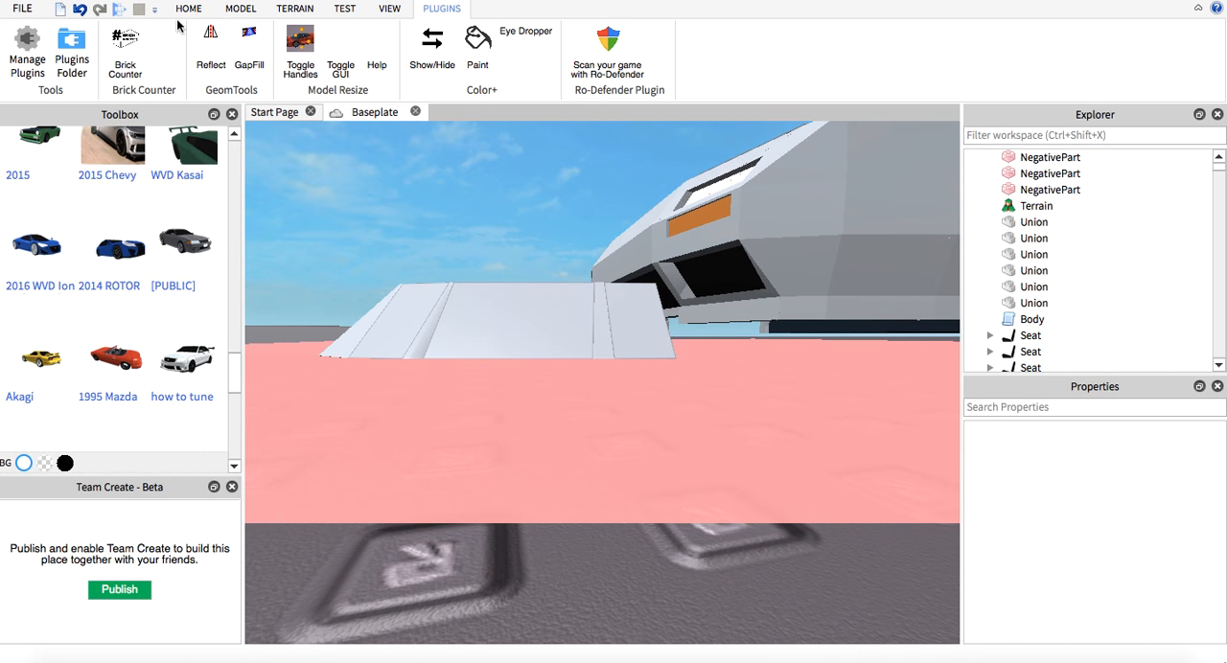
pyautogui.click(234, 7)
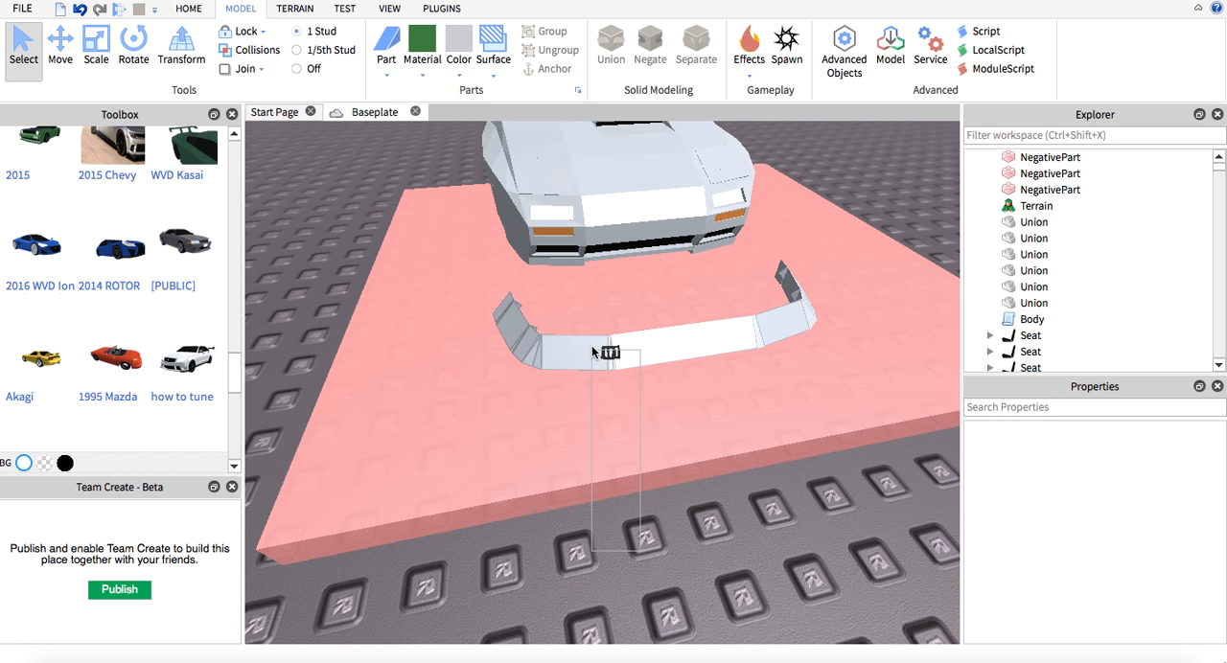
pyautogui.click(1050, 158)
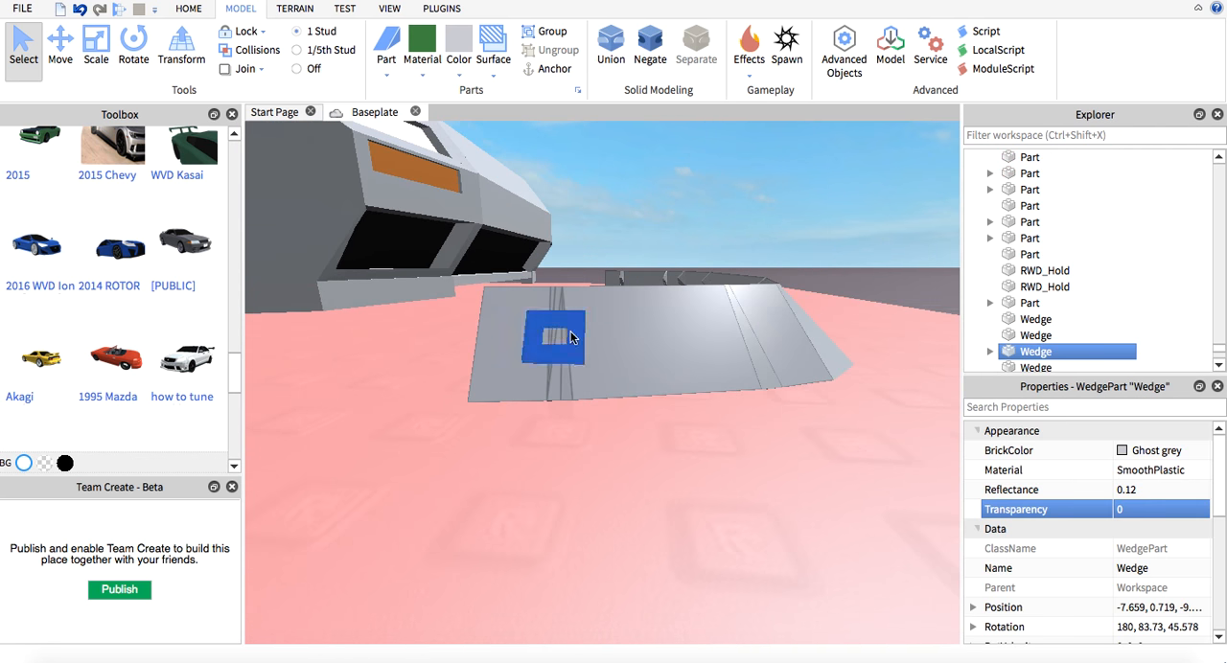
# Step: Attempt to union the negative parts with the lip piece and dismiss the unsolvable warning
pyautogui.click(649, 44)
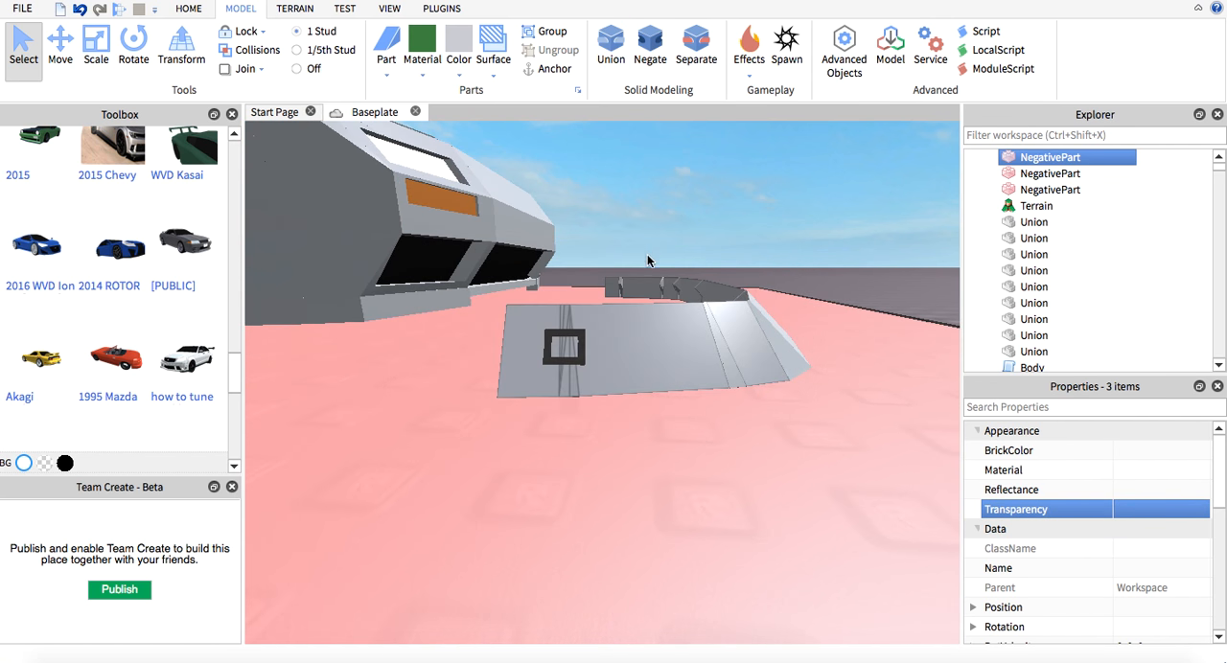
pyautogui.click(609, 44)
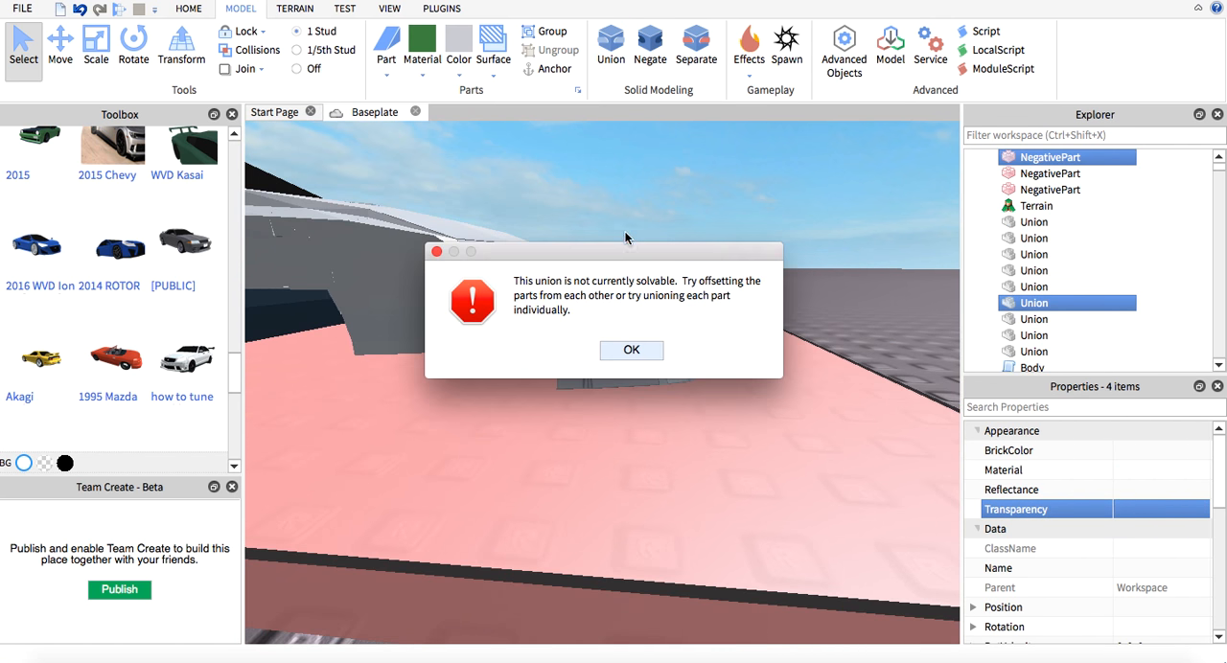
pyautogui.click(630, 349)
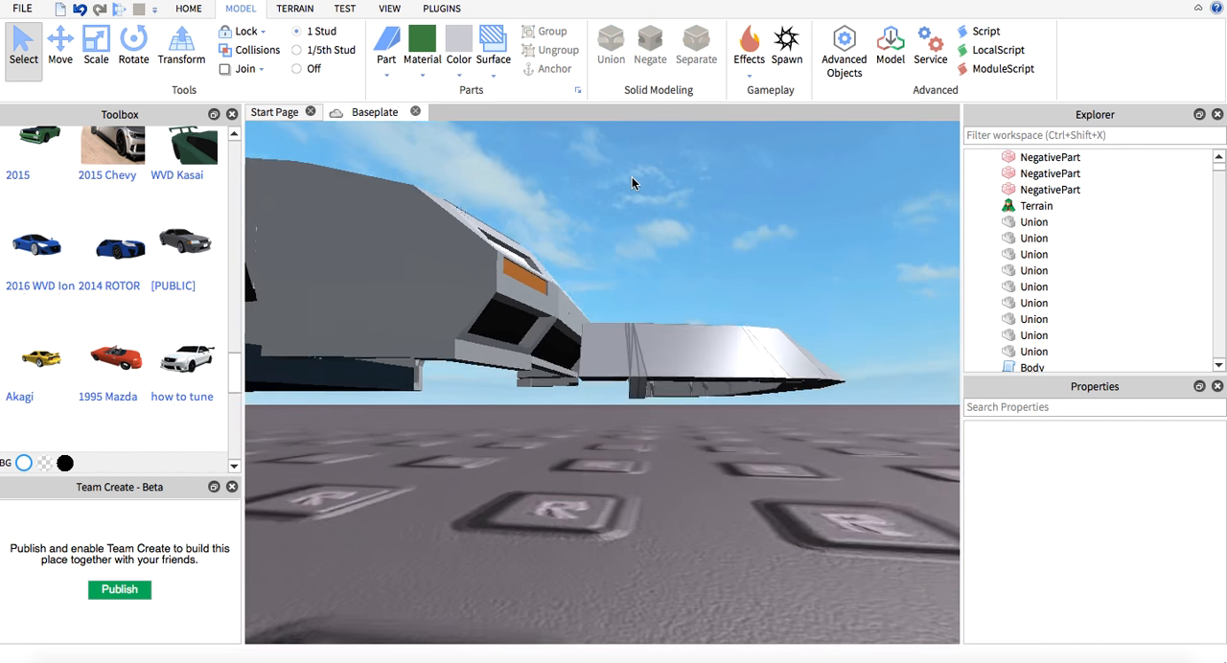
pyautogui.click(1048, 157)
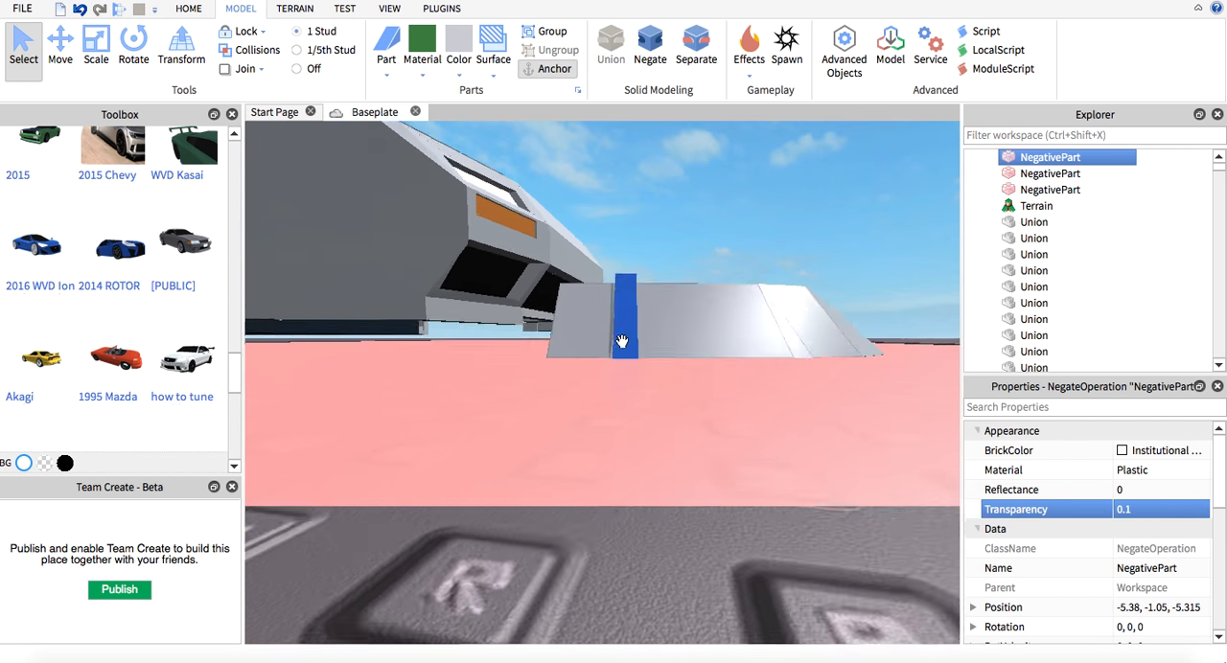
# Step: Fuse the lip piece with its NegativePart, then place a slot cutout on the other end wedge
pyautogui.click(610, 43)
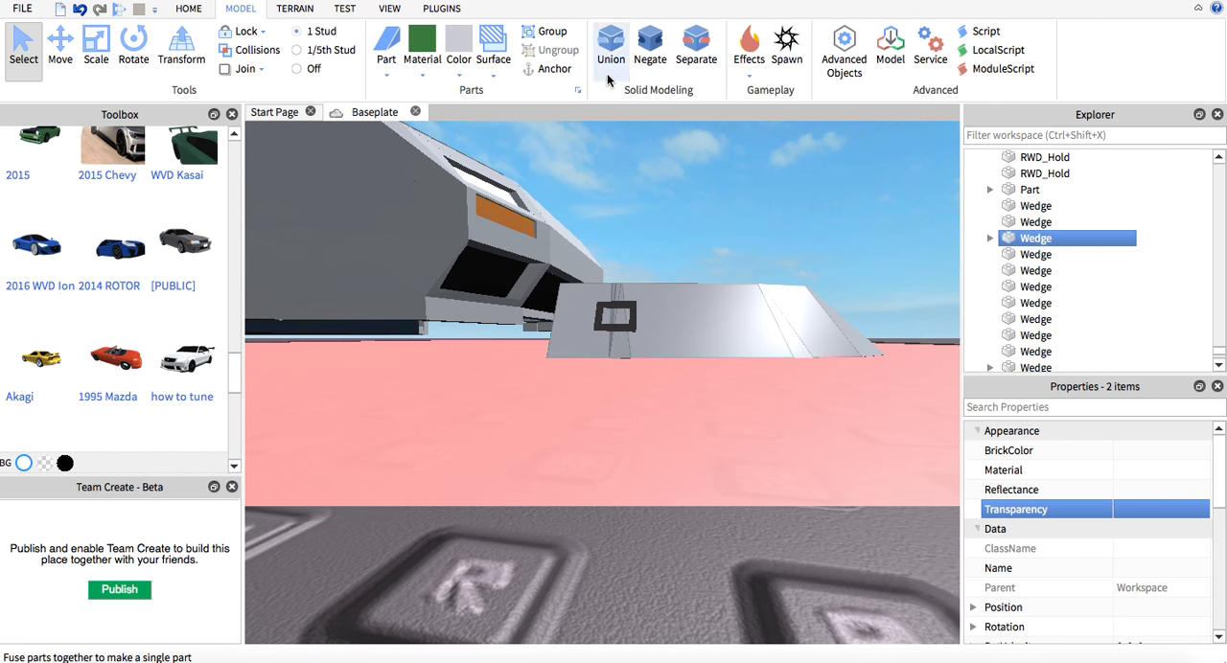
pyautogui.click(609, 42)
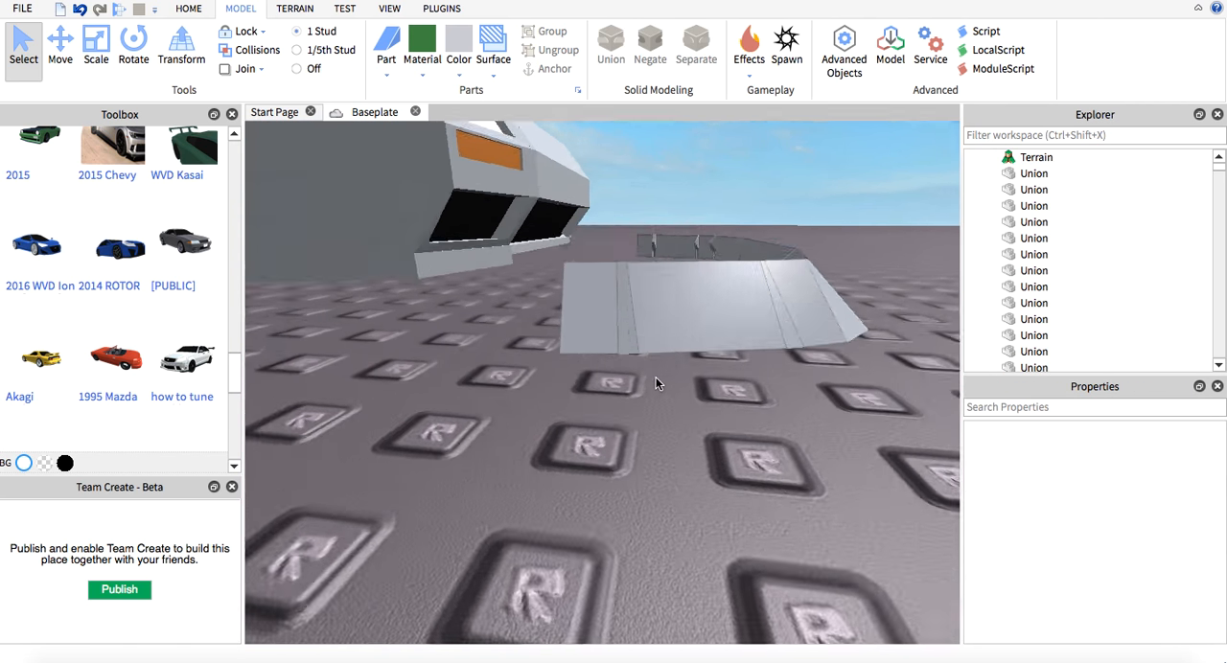
pyautogui.click(610, 46)
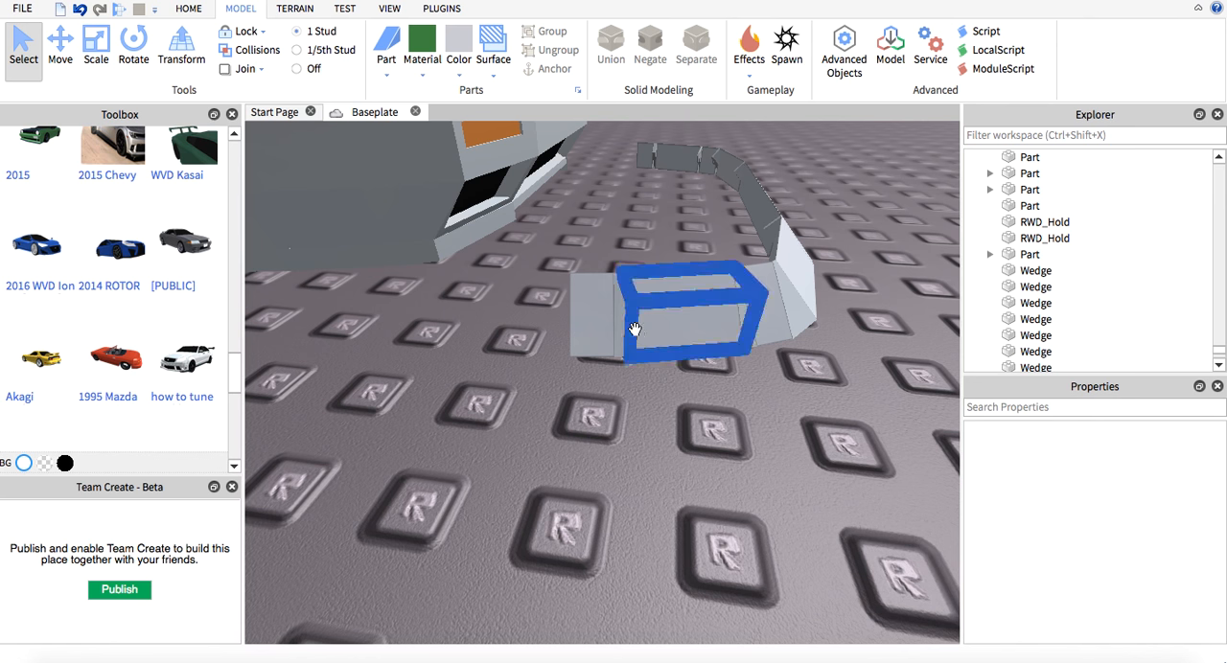
pyautogui.click(612, 48)
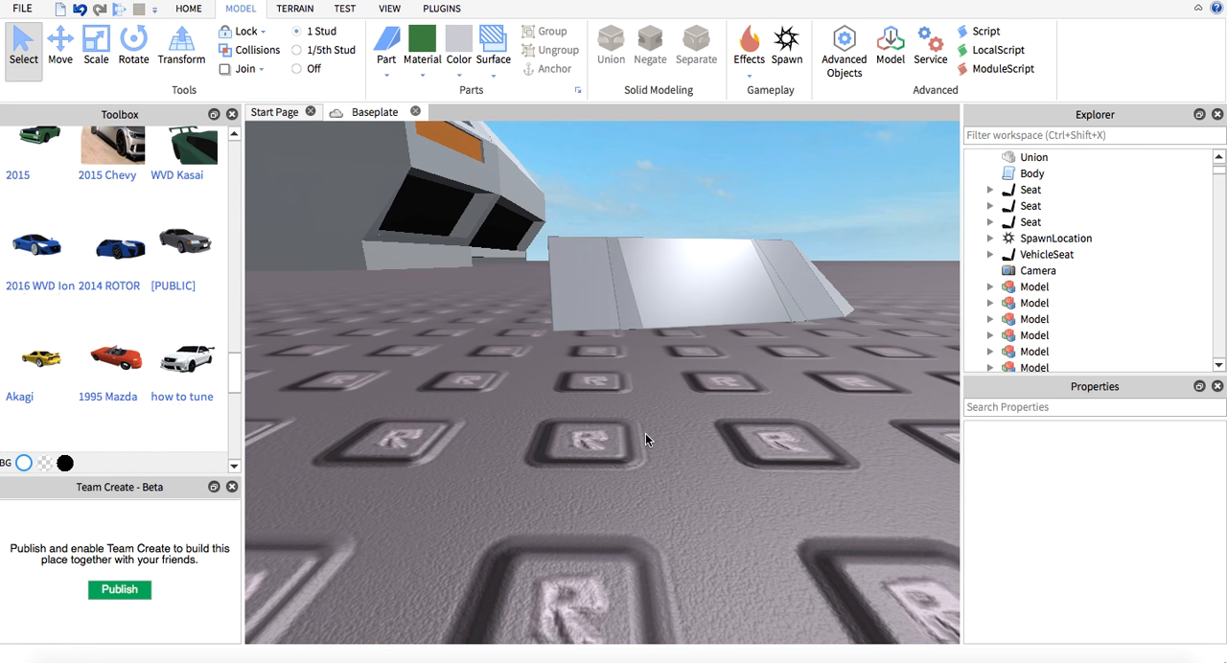
pyautogui.moveTo(640, 437)
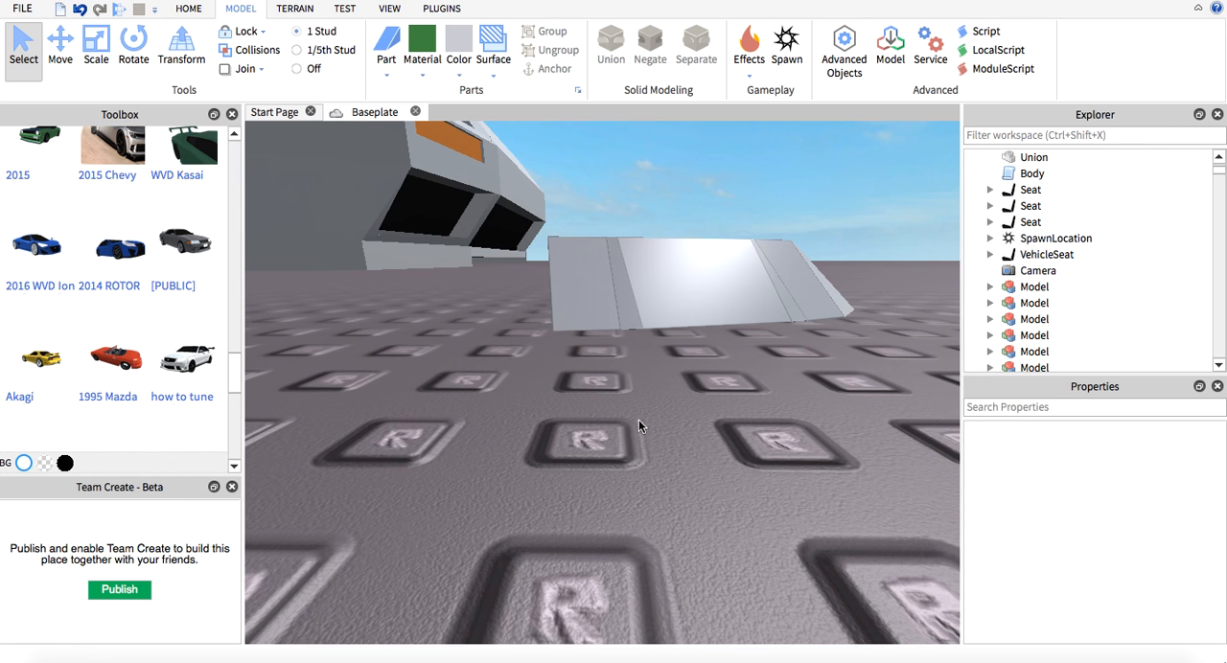
# Step: Try twice to union the two lip sections, dismissing each unsolvable-union warning
pyautogui.click(675, 292)
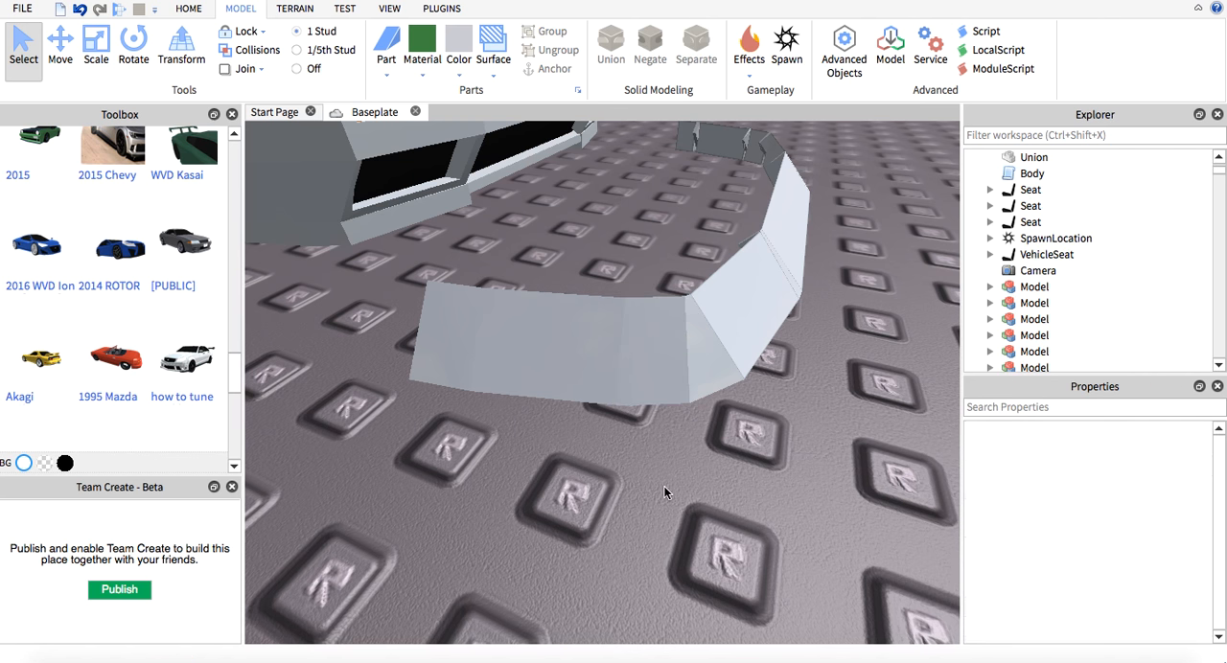
pyautogui.click(1033, 157)
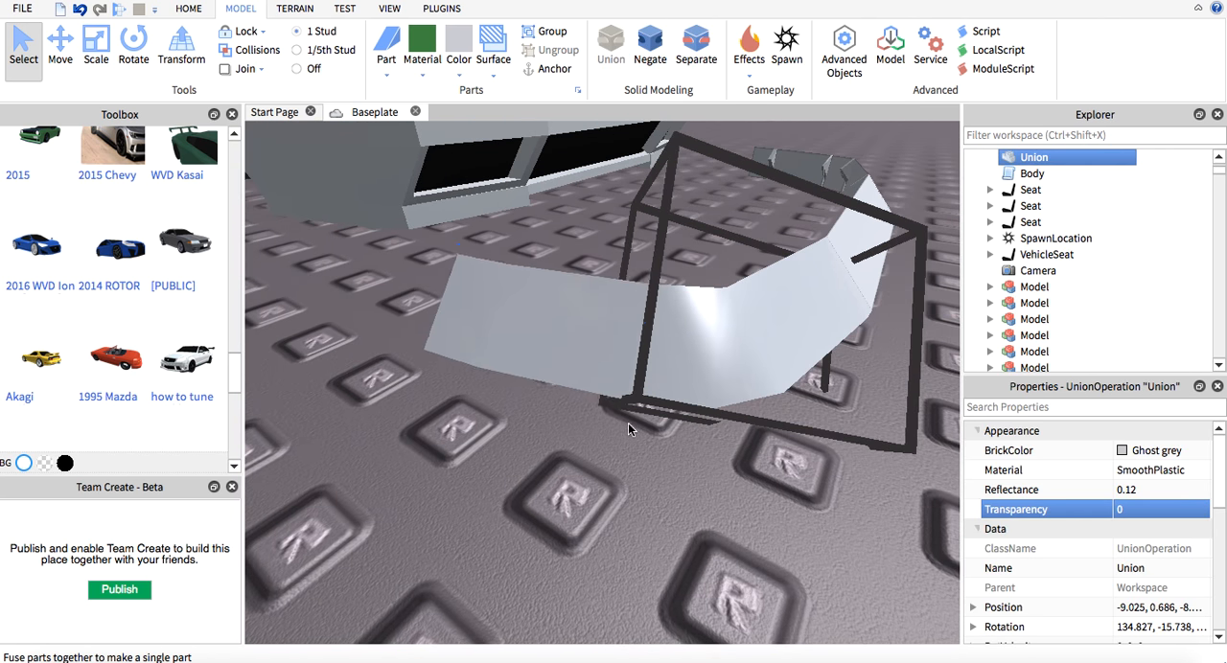
pyautogui.click(606, 45)
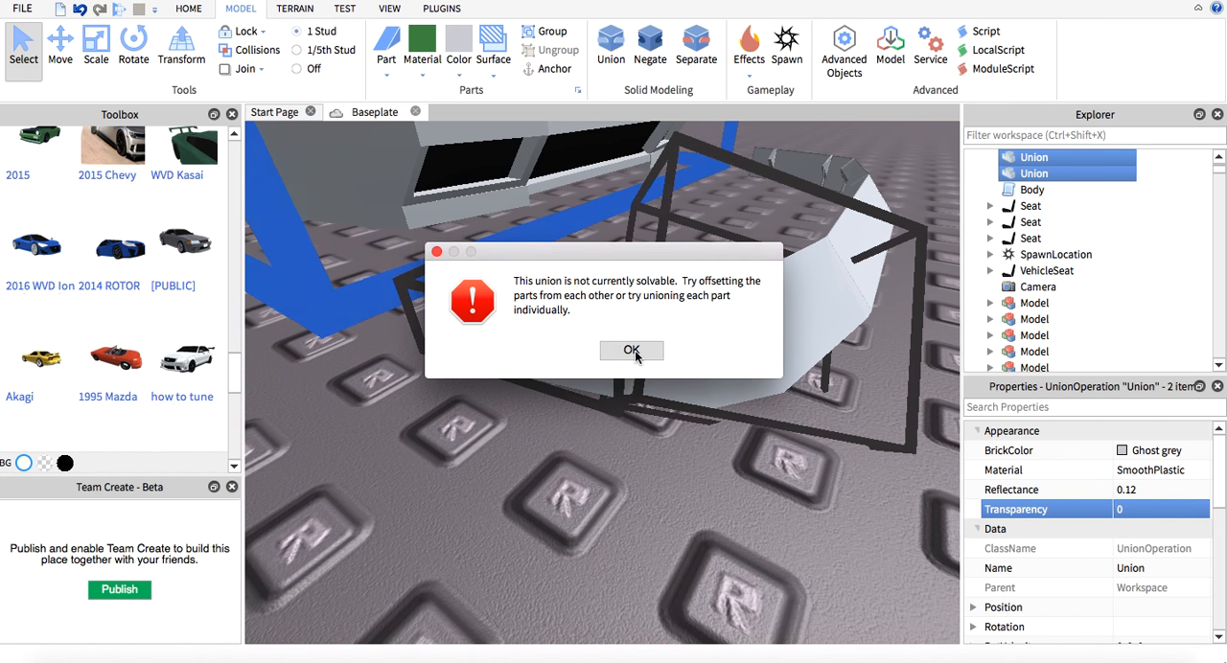
pyautogui.click(632, 349)
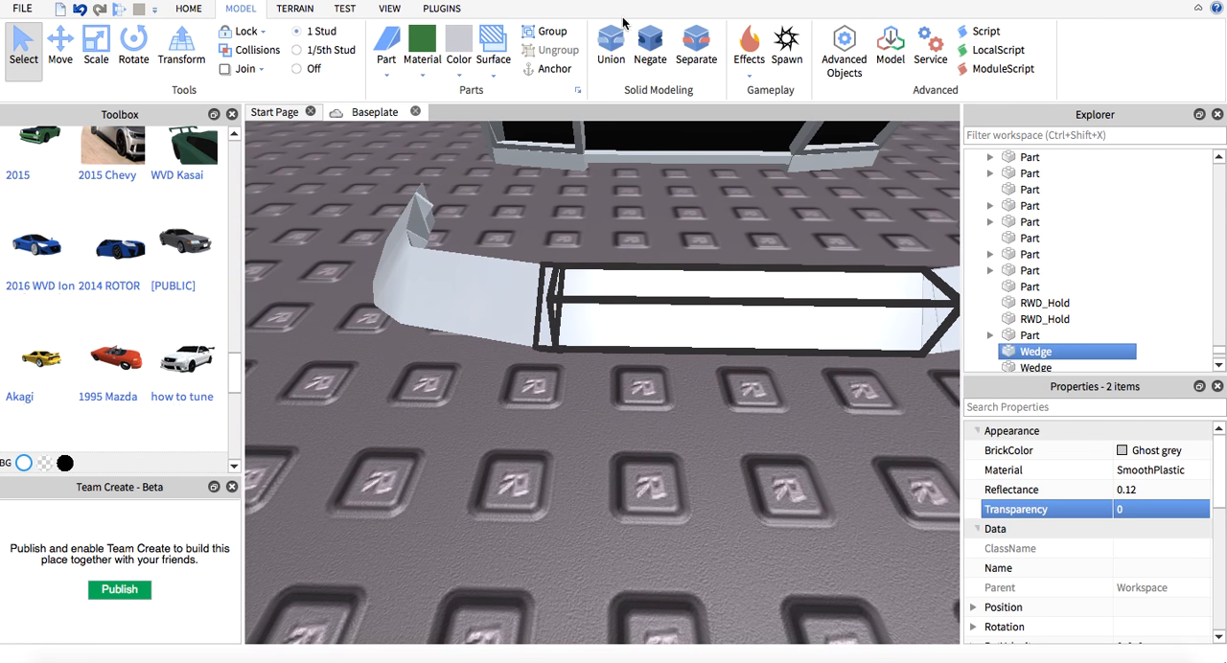
pyautogui.click(609, 44)
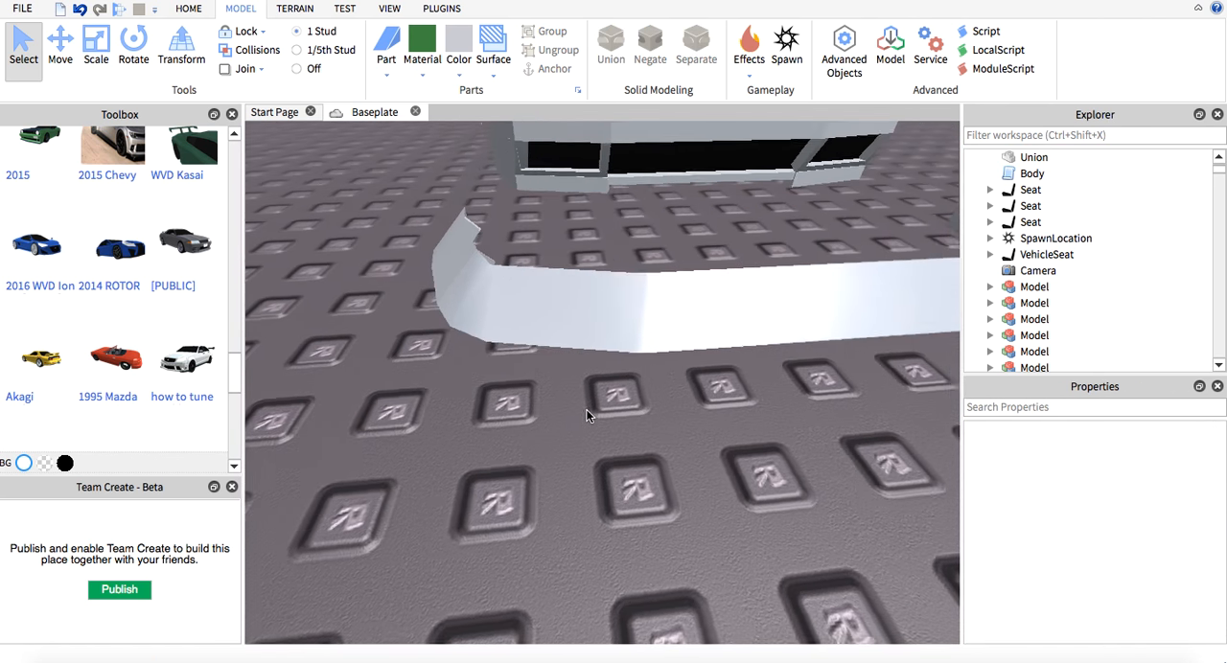
pyautogui.click(609, 50)
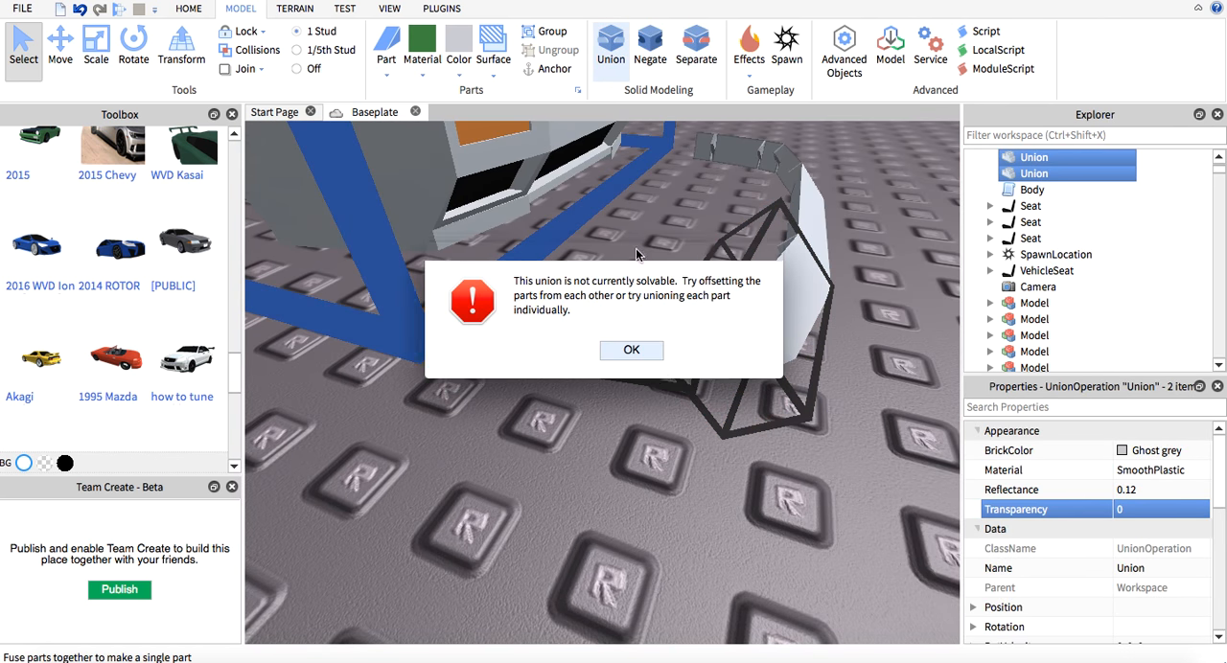
pyautogui.click(631, 348)
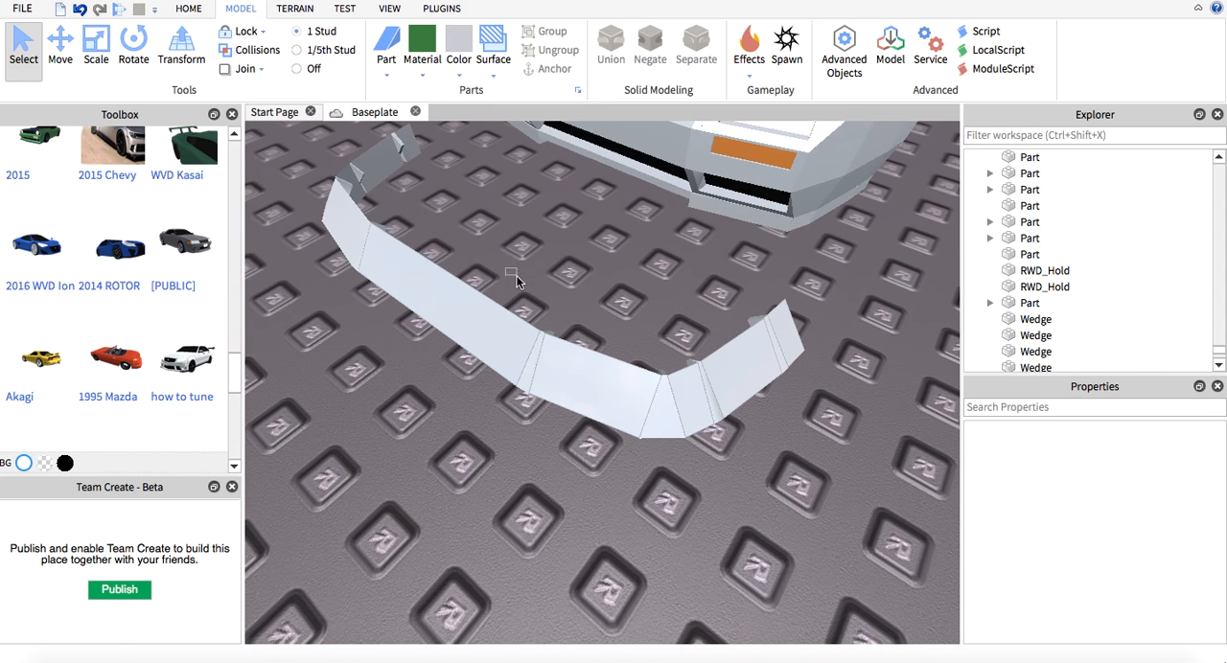
# Step: Retry combining the remaining lip wedges into larger sections, accepting the final unsolvable warning
pyautogui.click(610, 44)
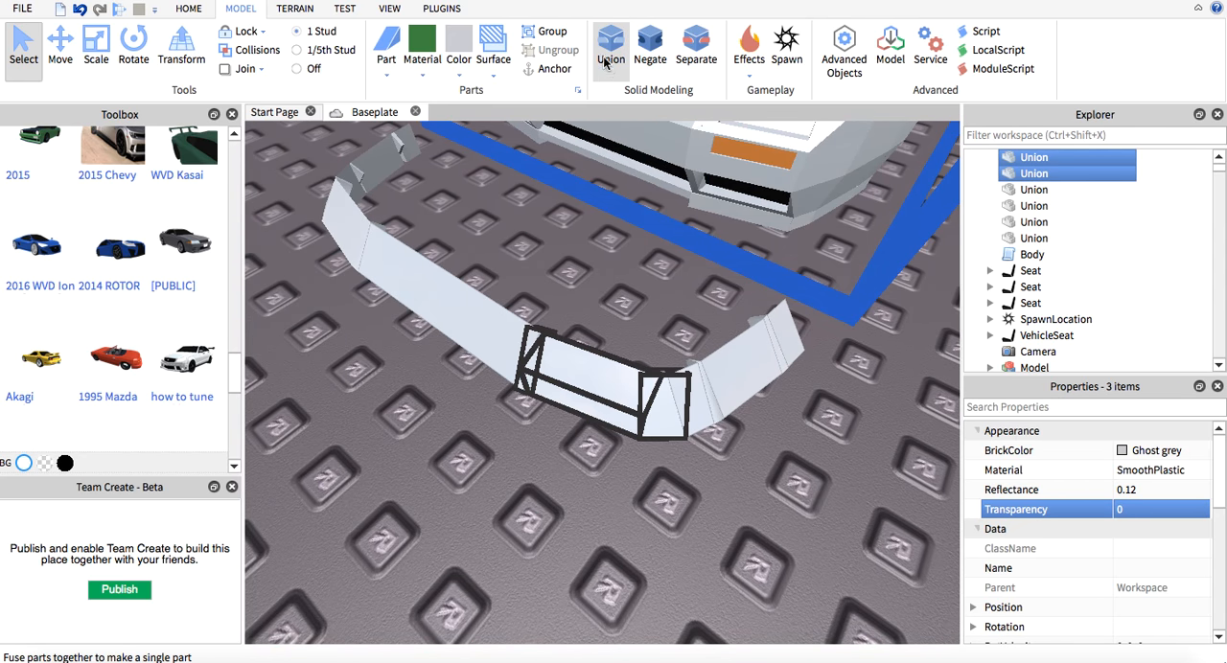
pyautogui.click(610, 44)
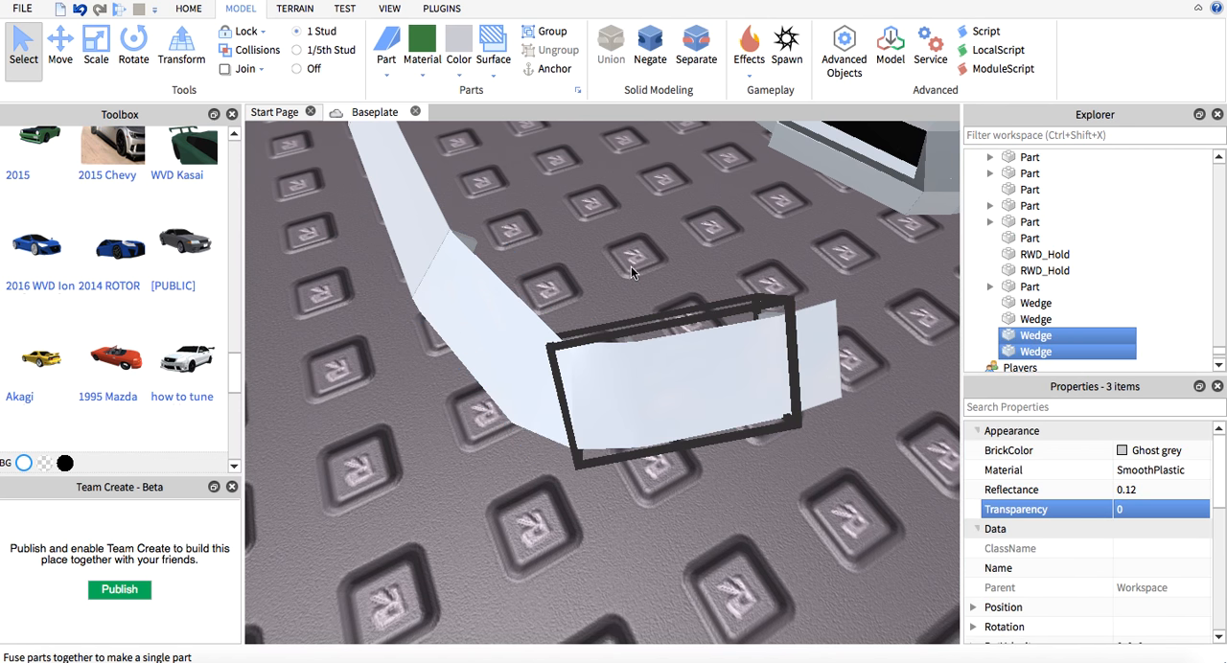
pyautogui.click(608, 46)
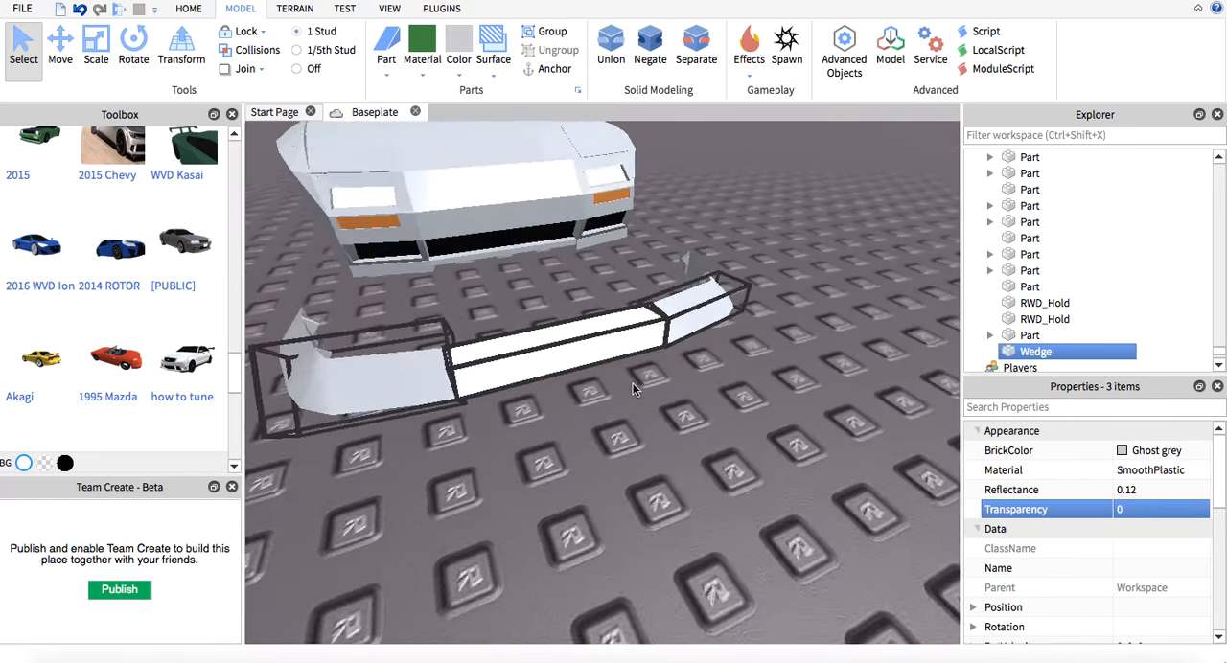
pyautogui.click(606, 46)
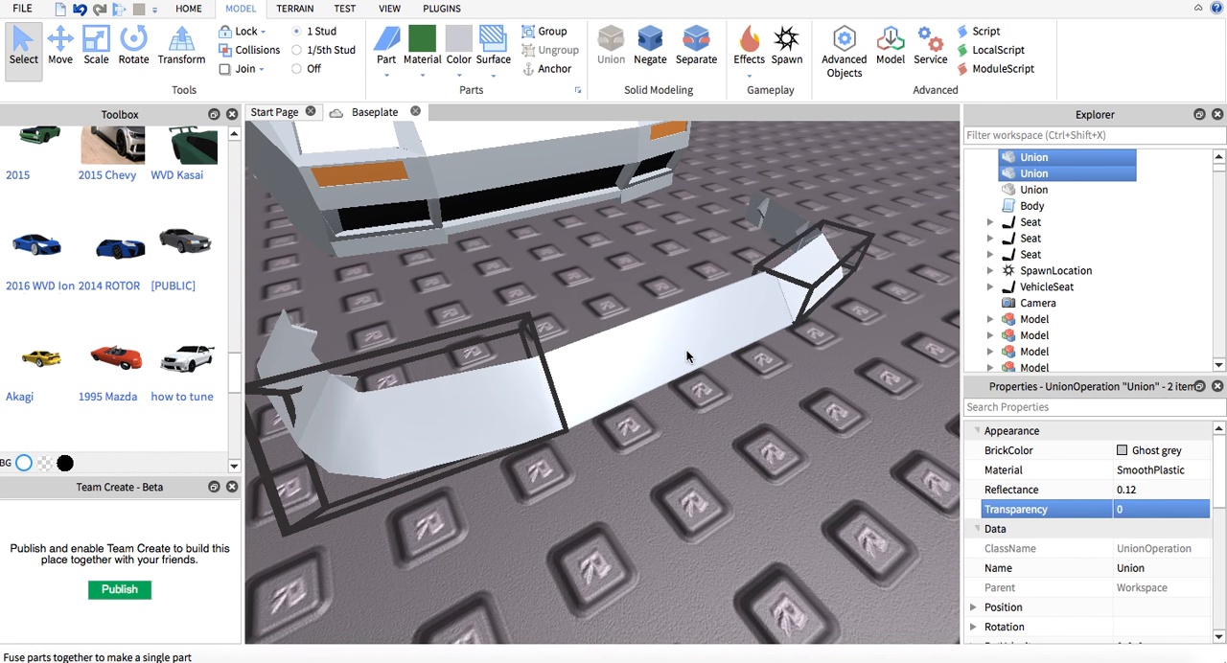
pyautogui.click(609, 44)
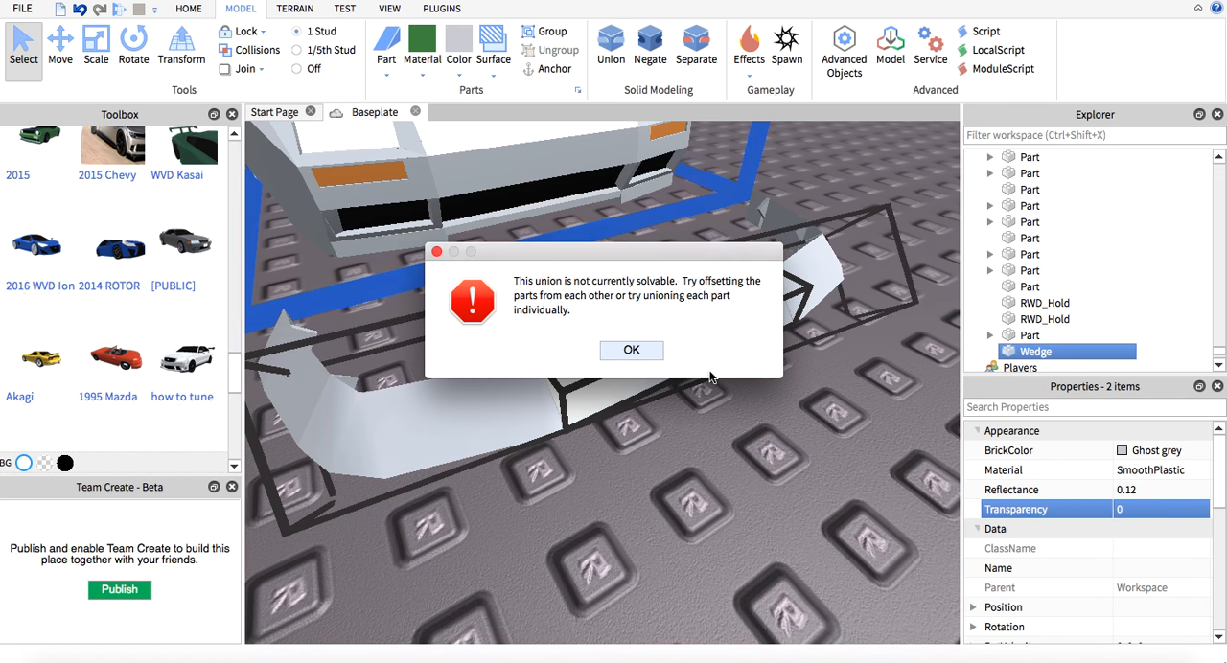
pyautogui.click(631, 349)
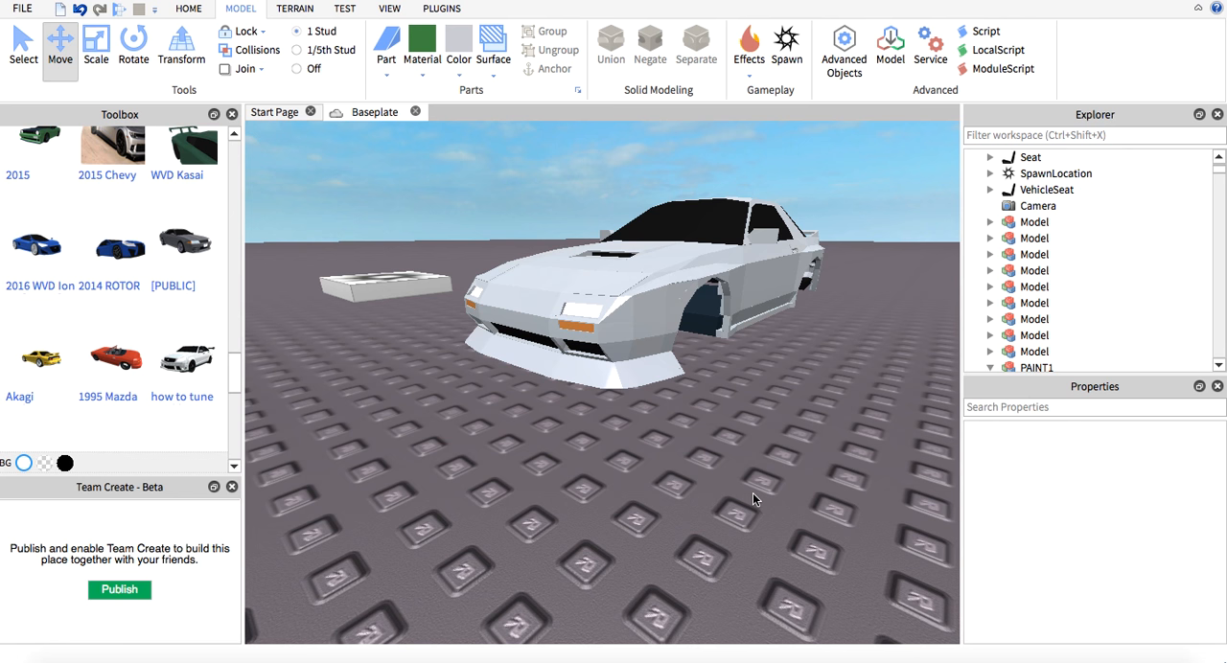
pyautogui.moveTo(46, 7)
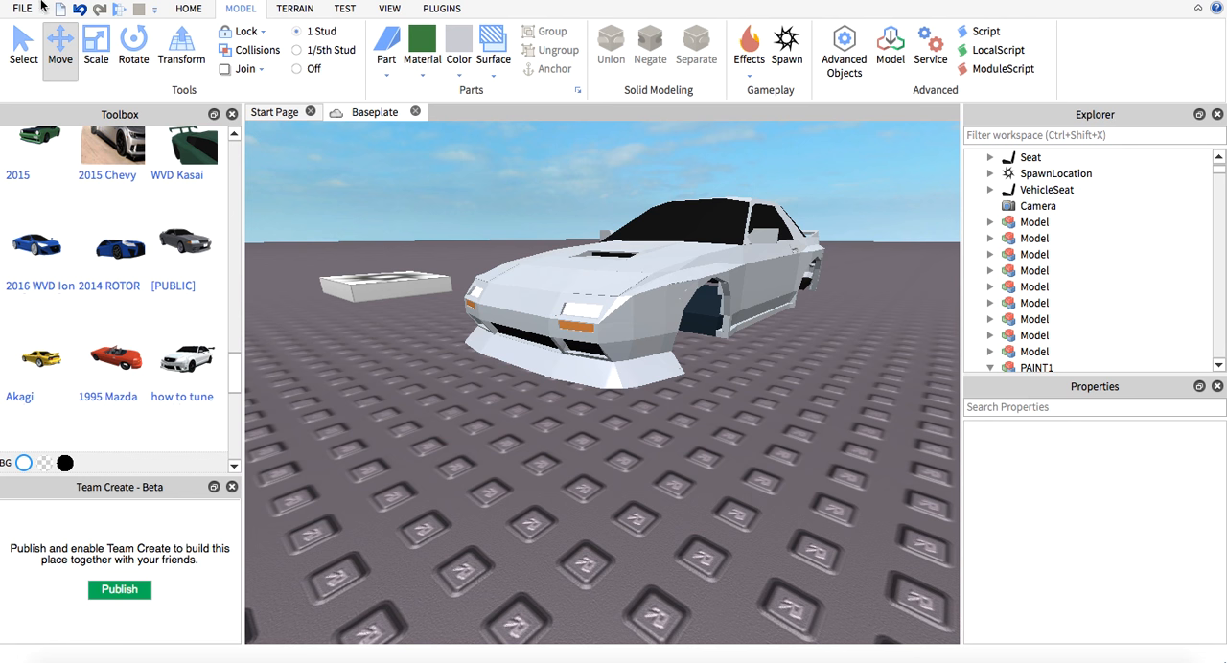
# Step: Select both lip Unions inside the car model and toggle their Anchored behavior
pyautogui.click(291, 69)
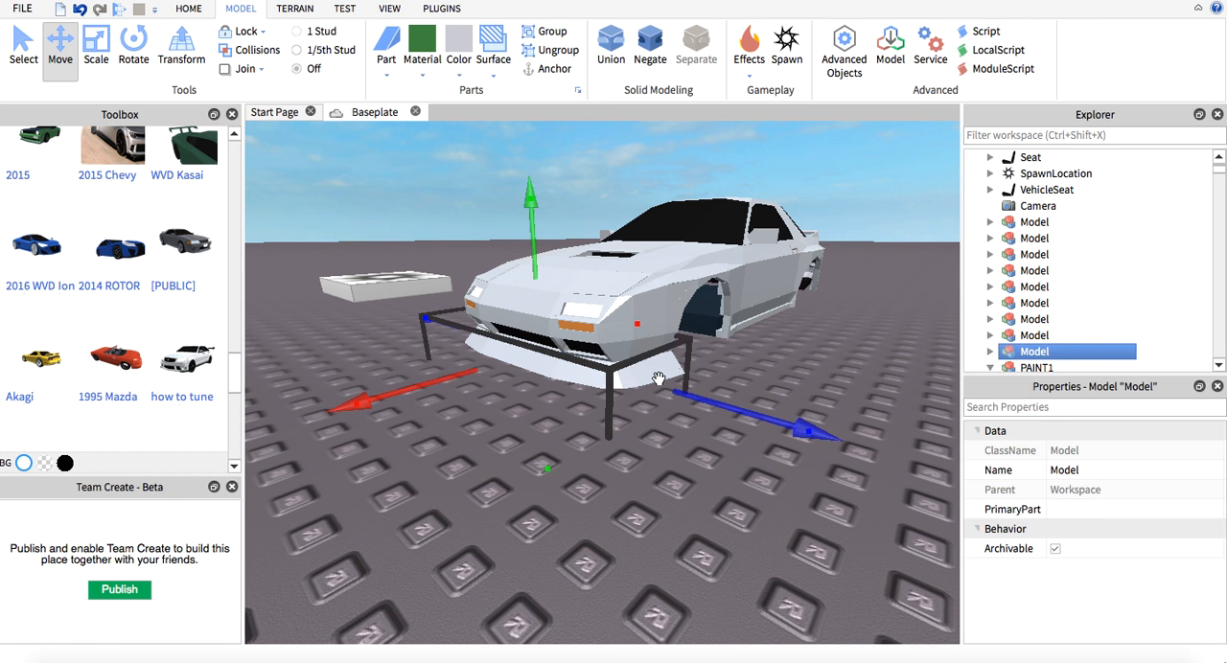
pyautogui.click(991, 272)
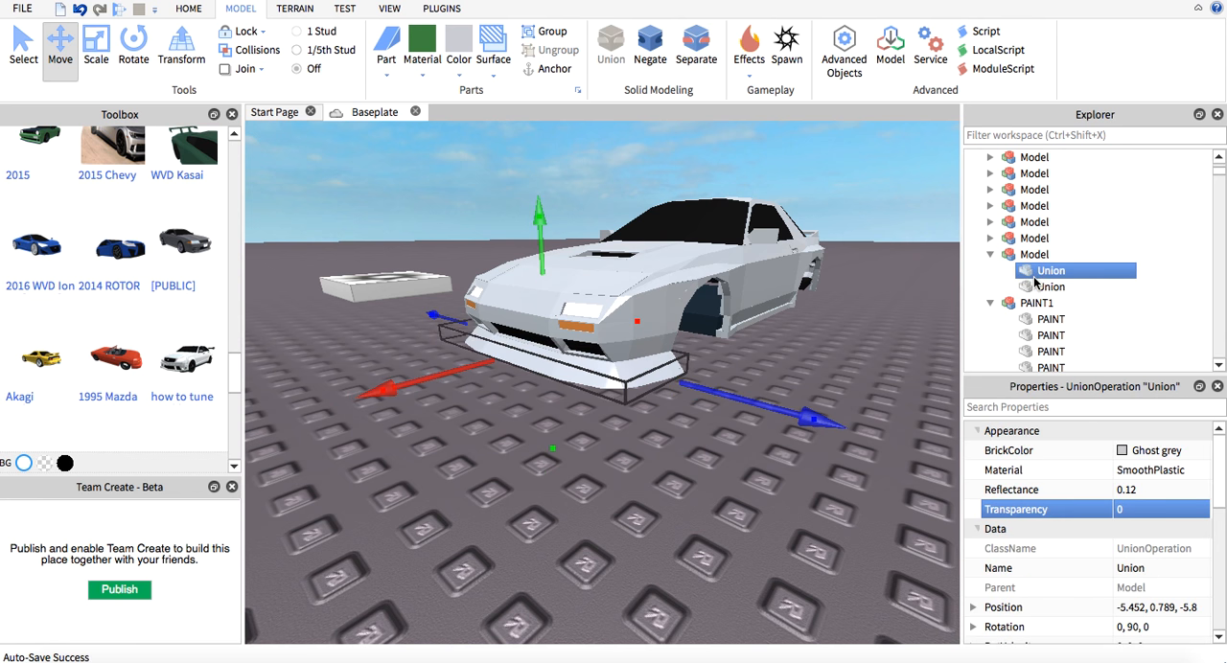
pyautogui.click(1050, 287)
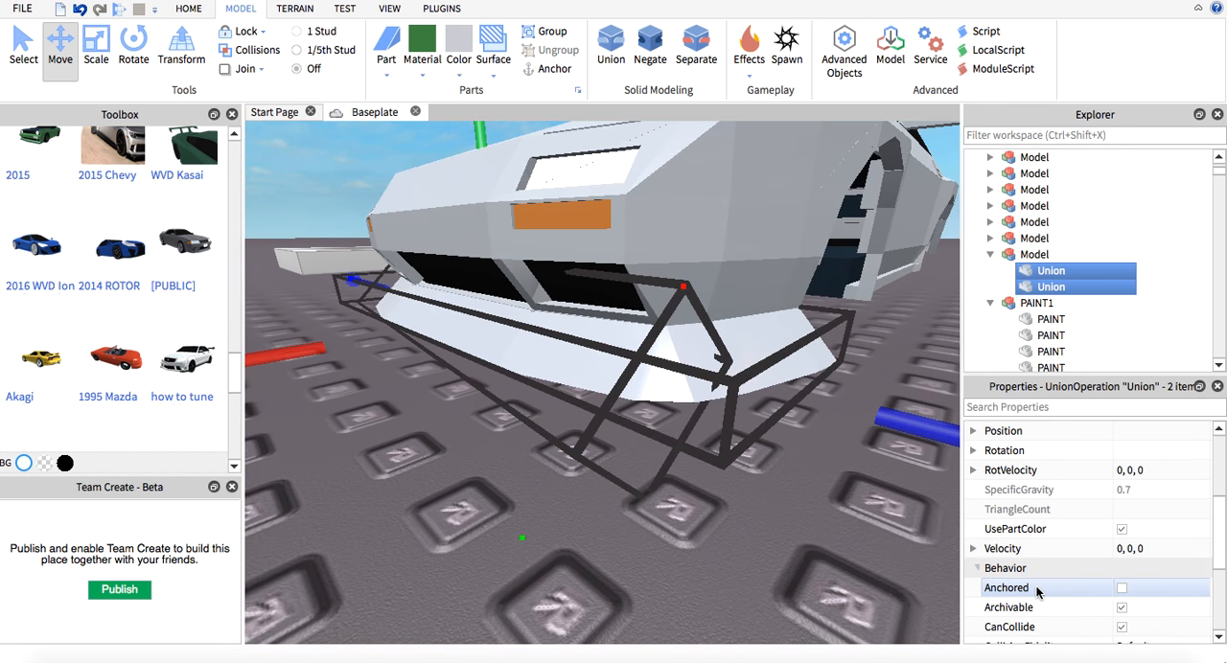
pyautogui.moveTo(1037, 588)
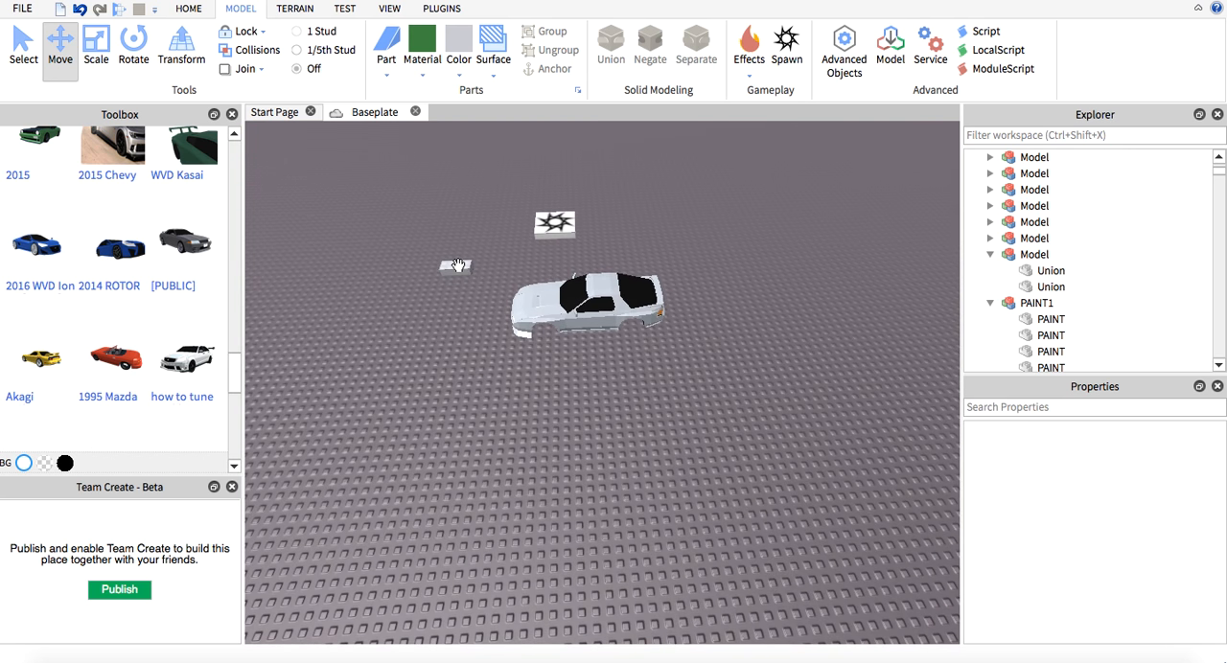
# Step: Insert new block parts on the baseplate as a plain part and a union, enabling CustomPhysicalProperties on the part
pyautogui.click(382, 44)
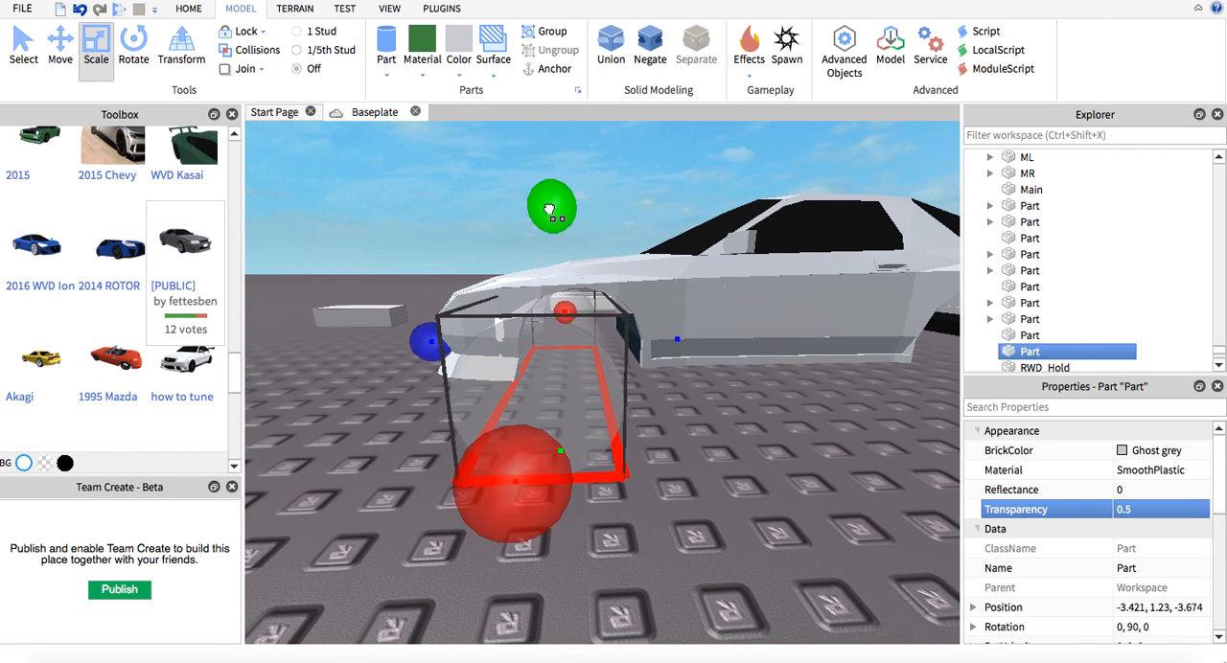
pyautogui.click(58, 44)
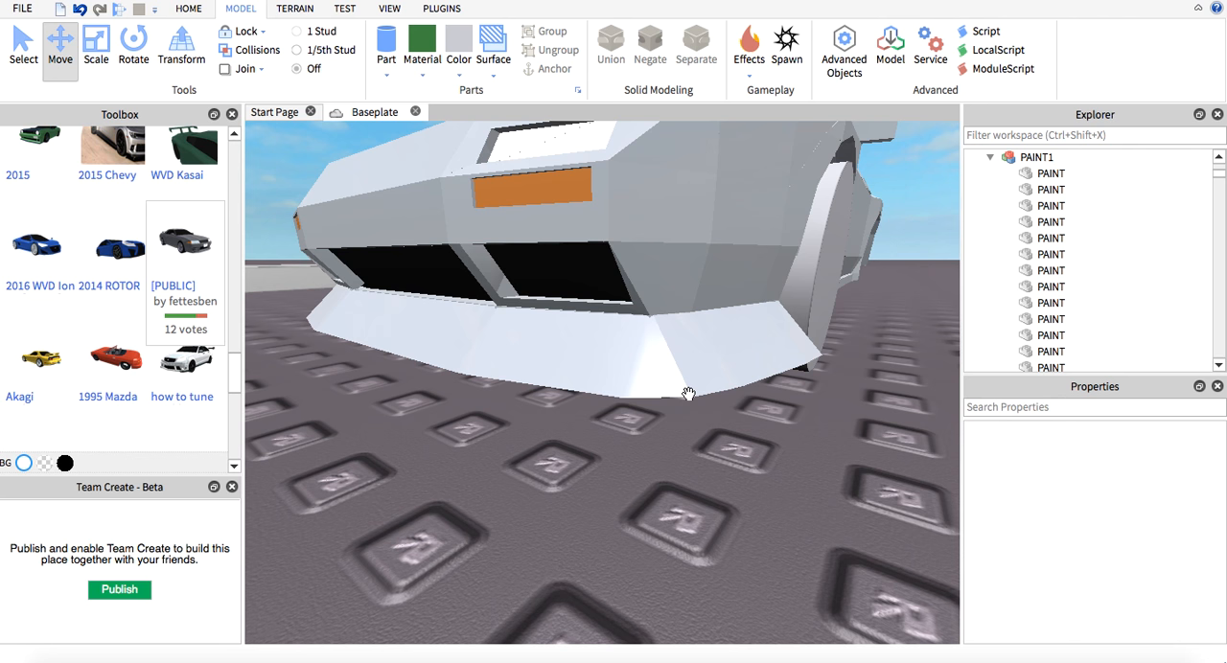
pyautogui.rightClick(690, 395)
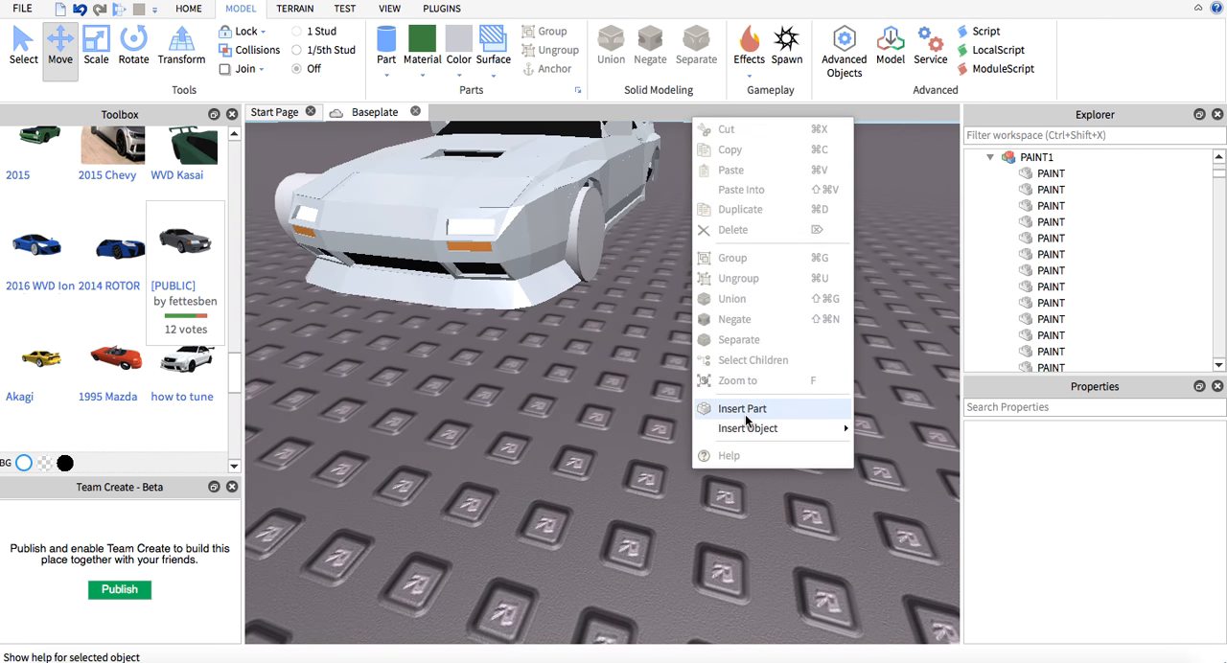
pyautogui.click(742, 408)
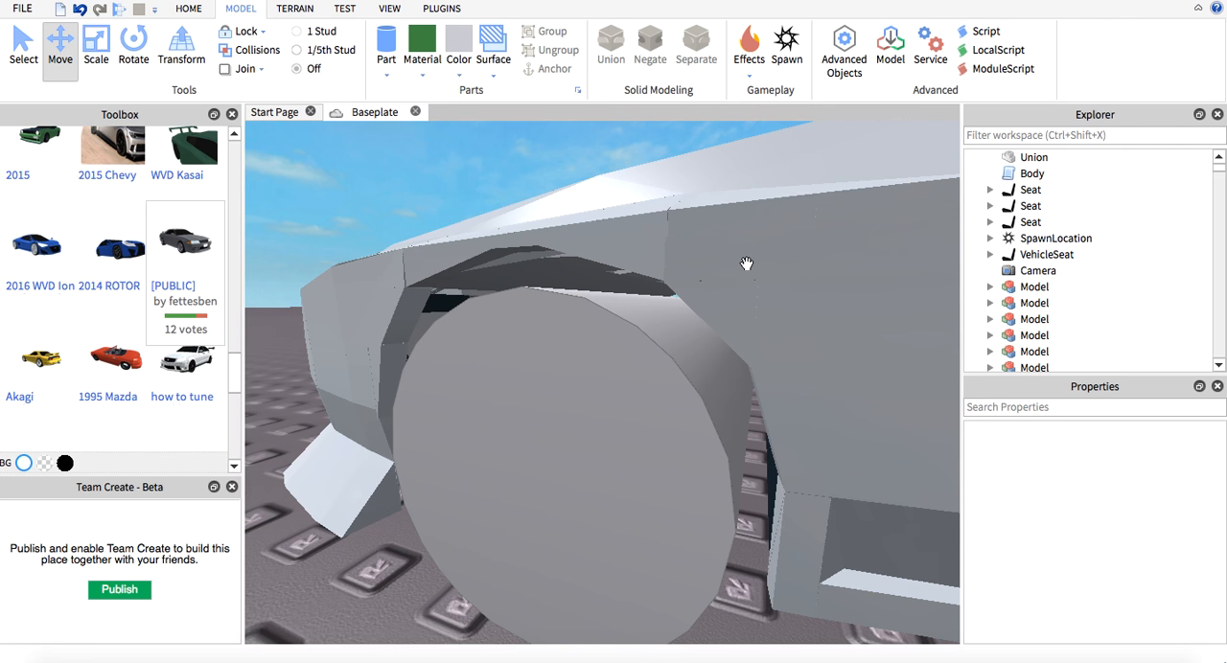
pyautogui.scroll(-3)
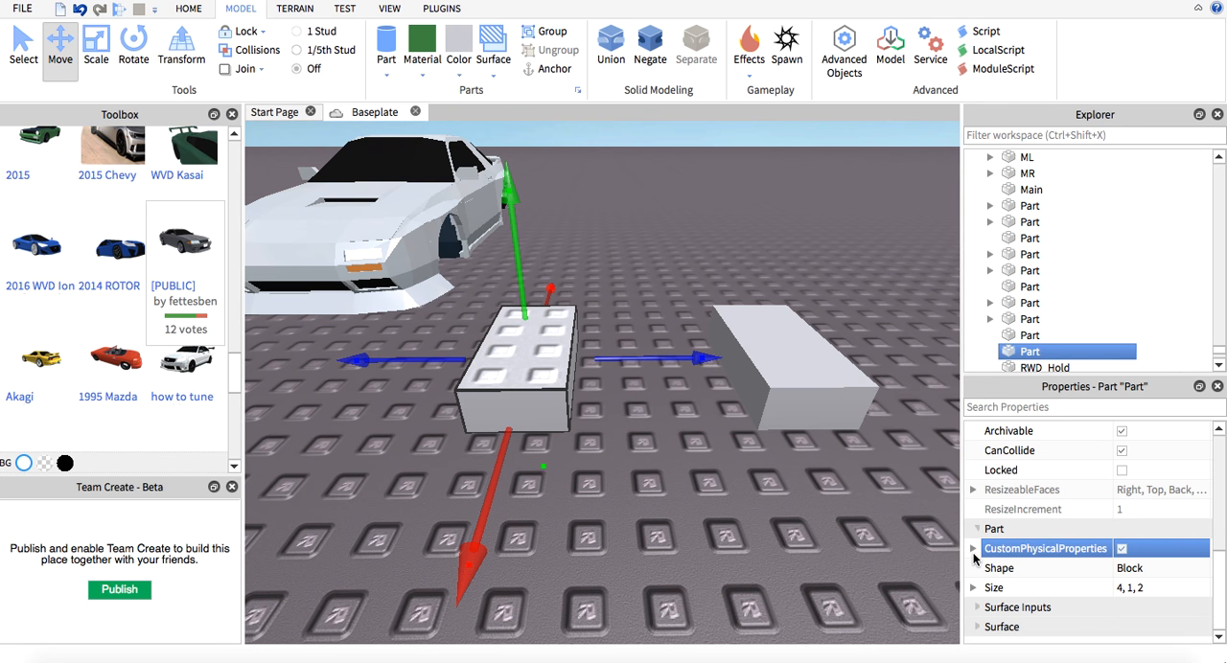
# Step: Expand the part's custom physics values and enable CustomPhysicalProperties on the union block
pyautogui.click(975, 548)
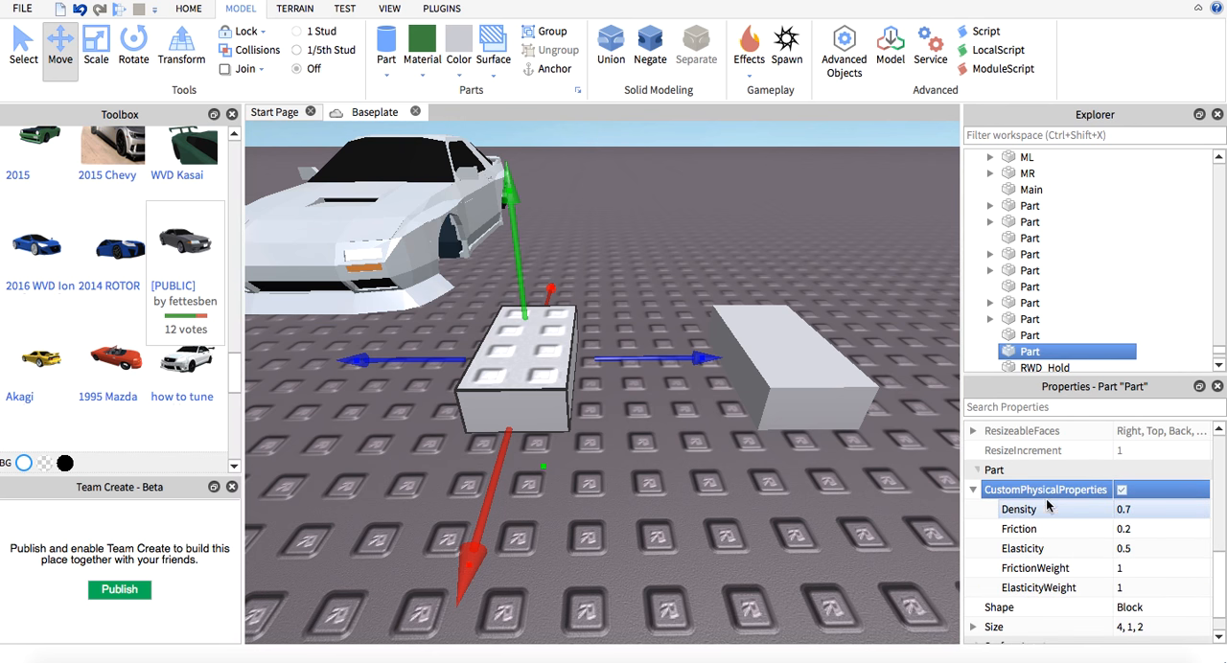
pyautogui.click(610, 46)
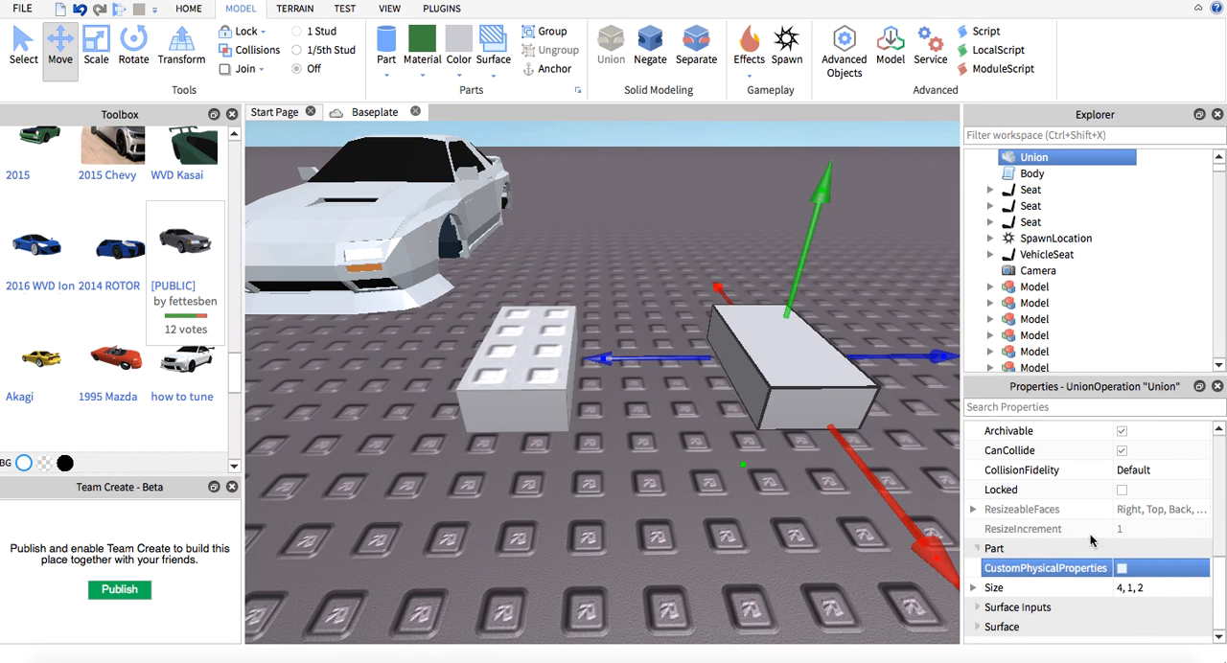
pyautogui.click(1131, 568)
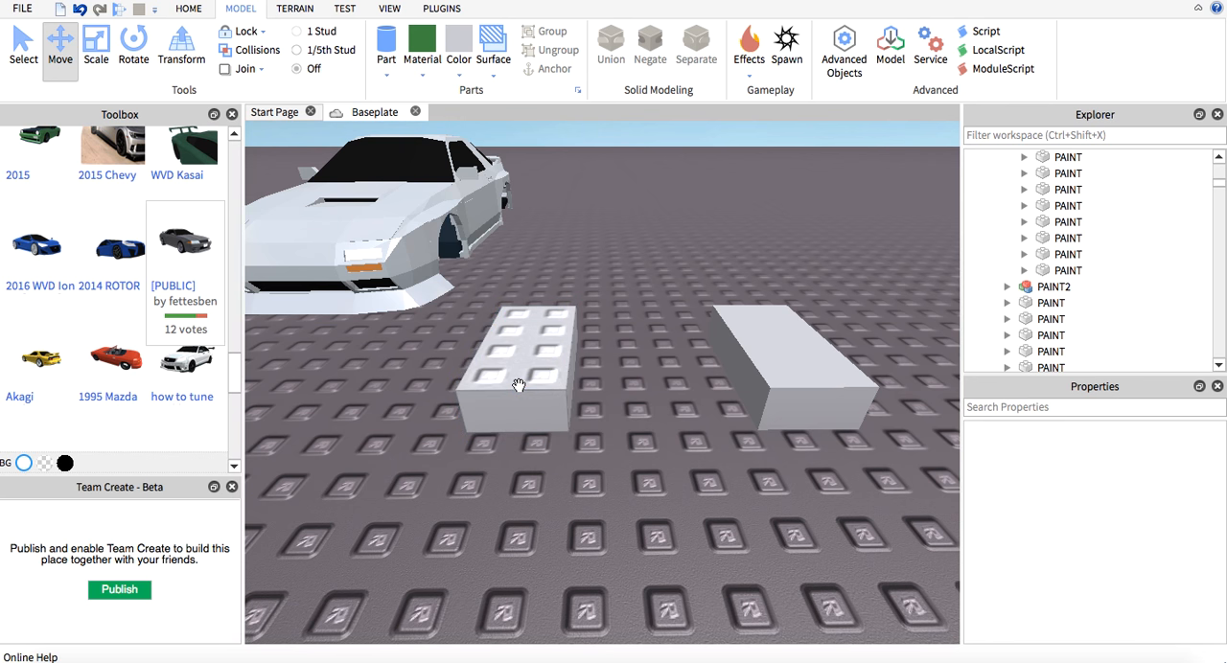
pyautogui.click(522, 383)
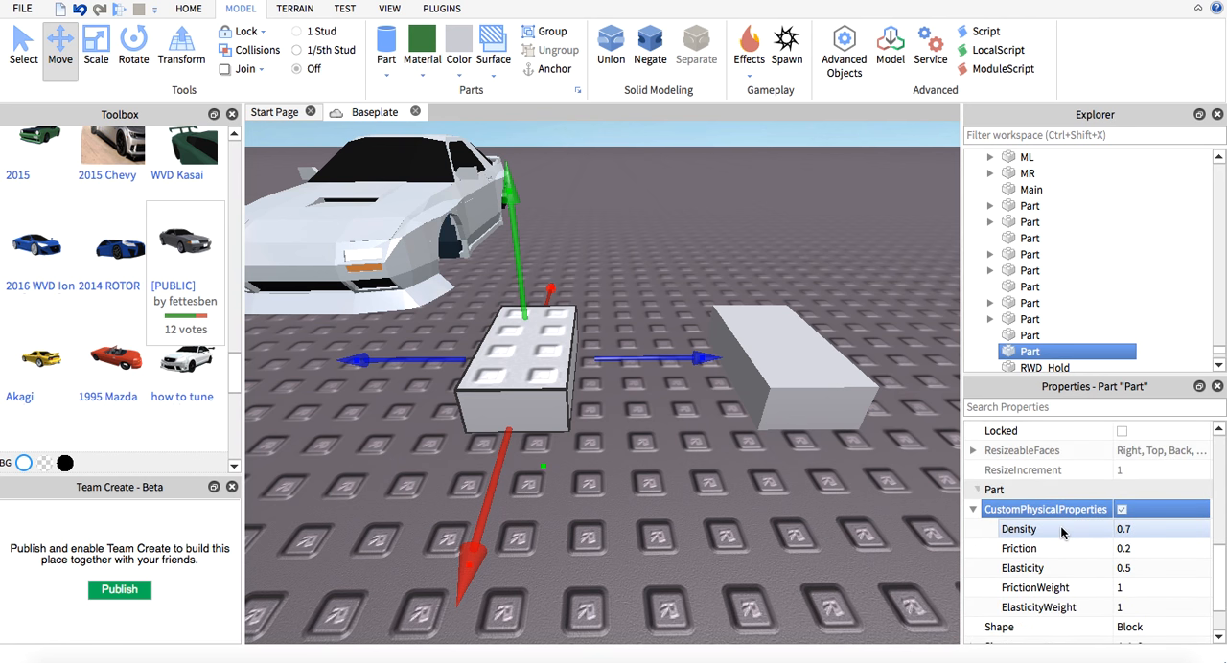
# Step: Set the left test part's Density to 0.01 and enter 100 as the union's Density
pyautogui.click(1150, 529)
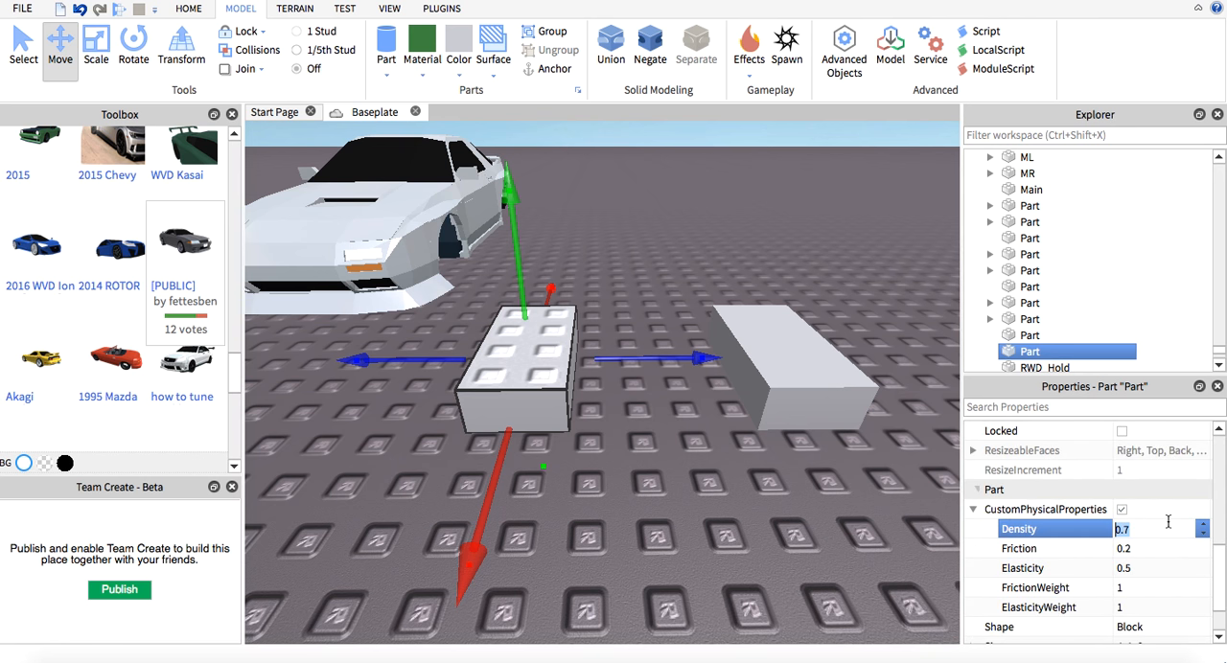
pyautogui.write('0.2')
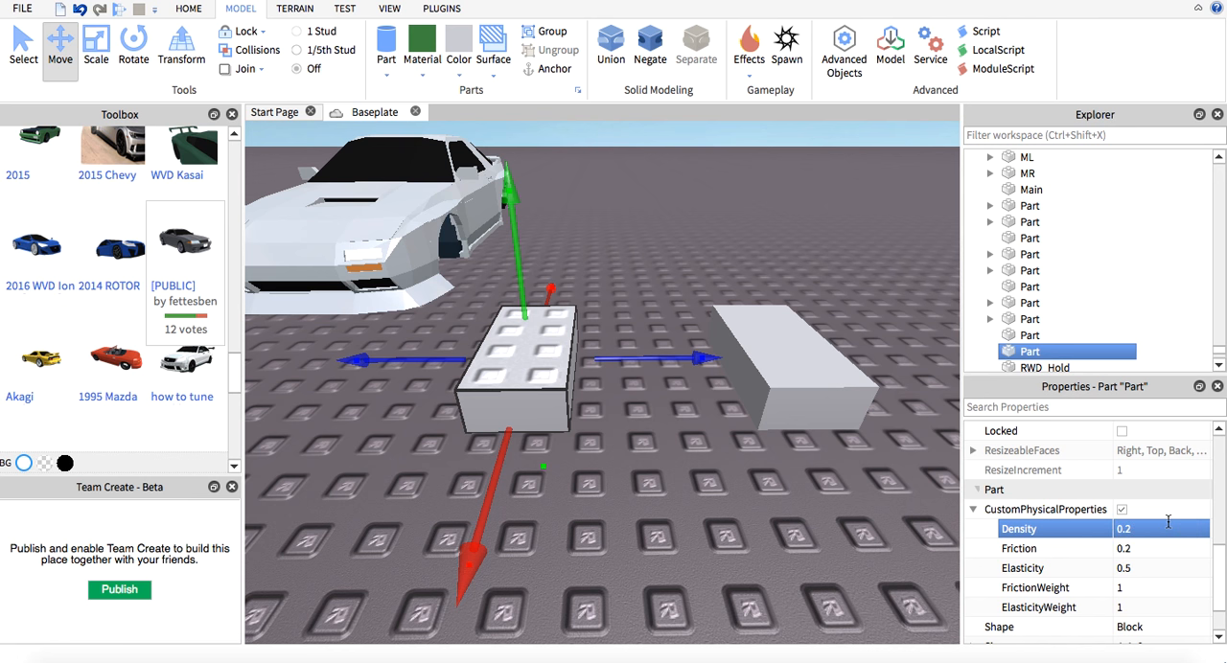
pyautogui.click(1166, 529)
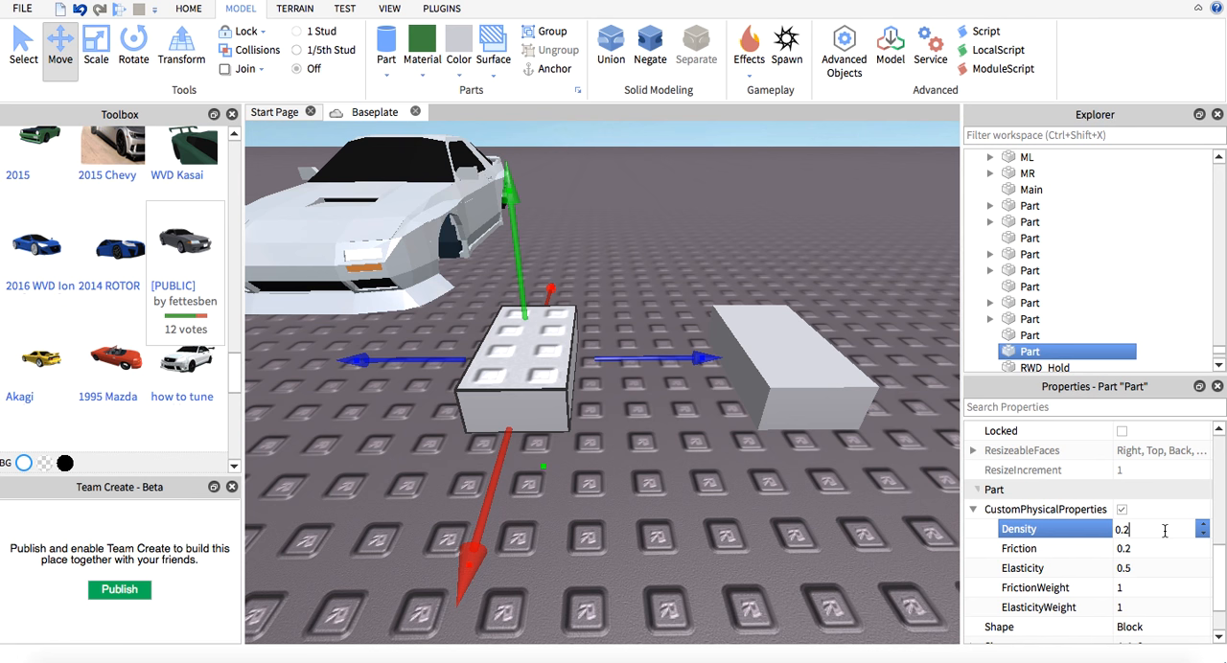
pyautogui.write('0.00')
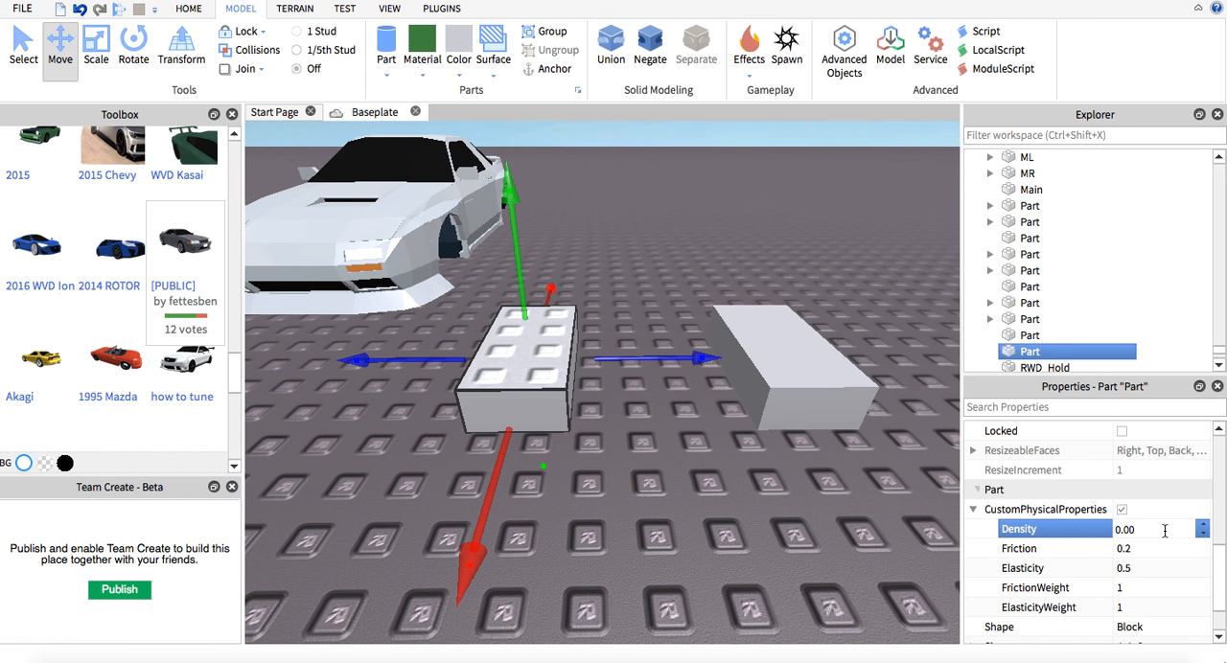
pyautogui.write('0.01')
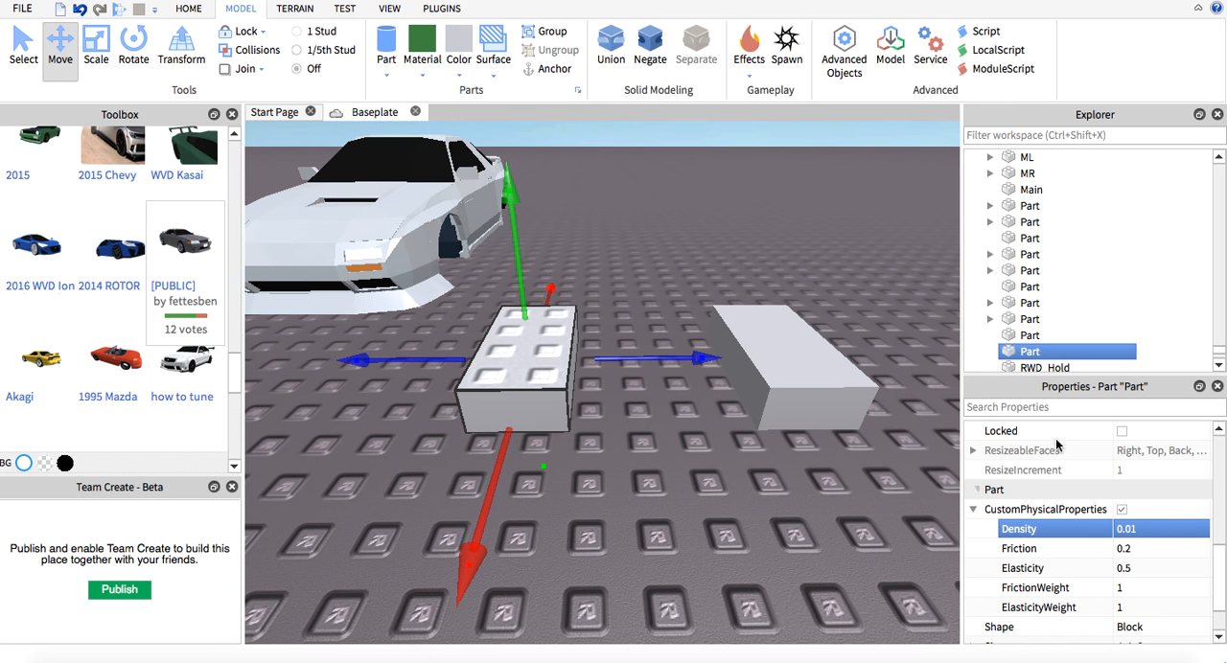
pyautogui.click(609, 46)
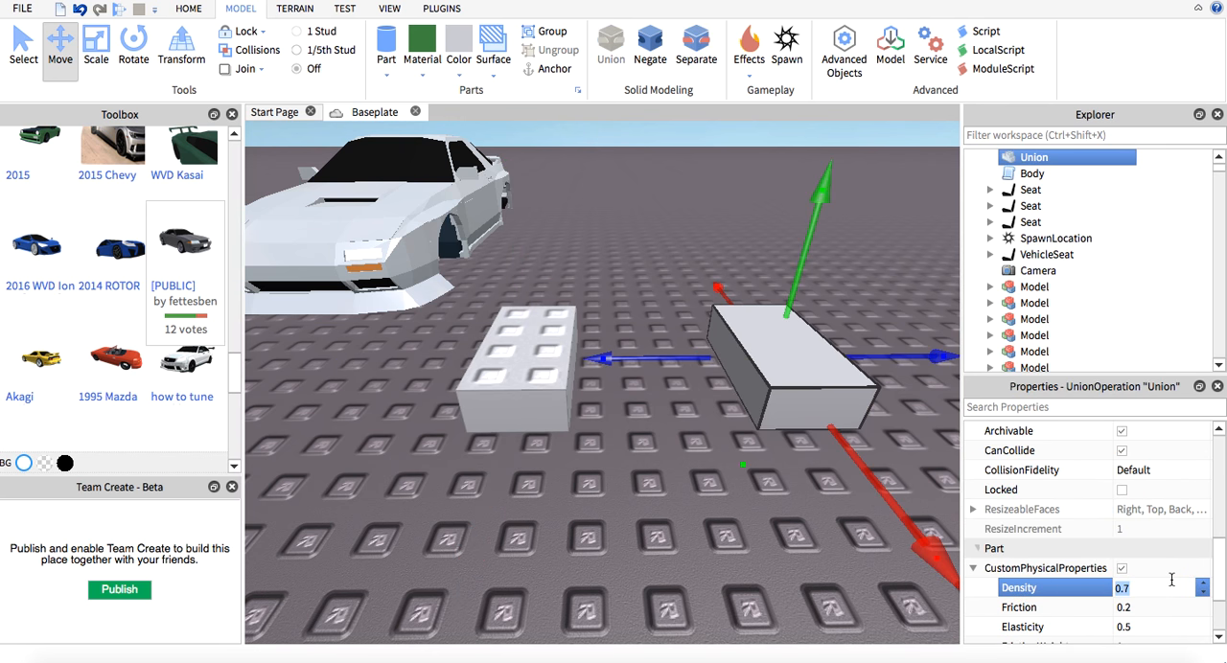
pyautogui.write('100')
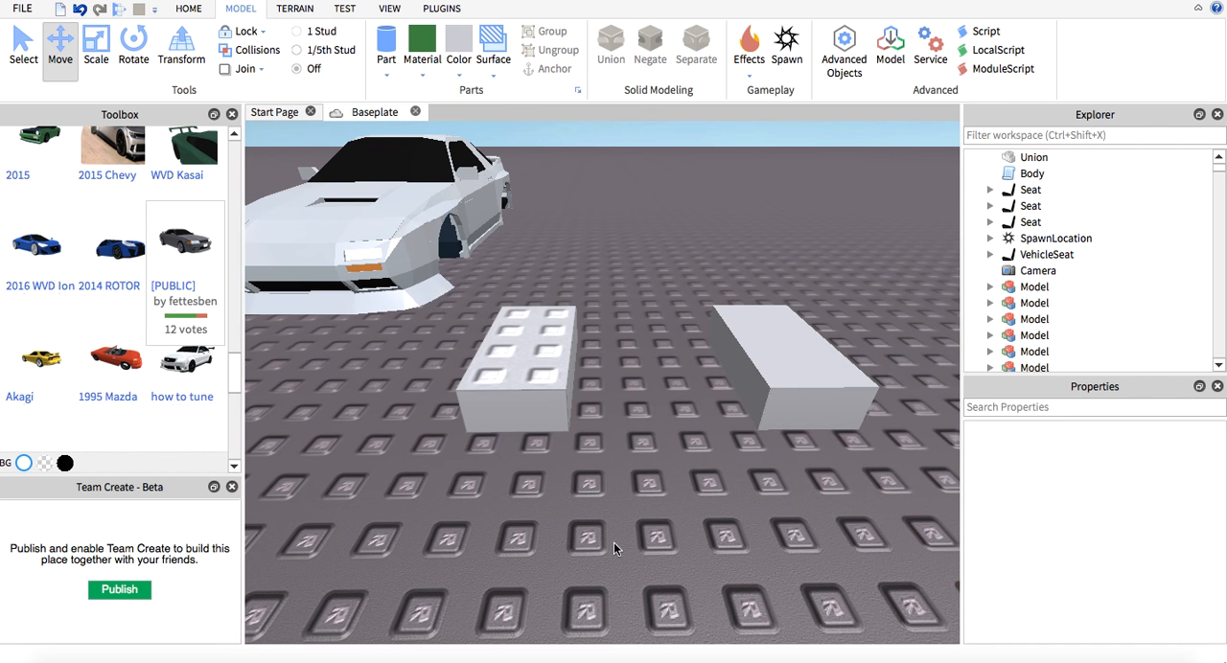
# Step: Run a play test of the density blocks, then stop it from the Home tab to resume editing
pyautogui.click(801, 384)
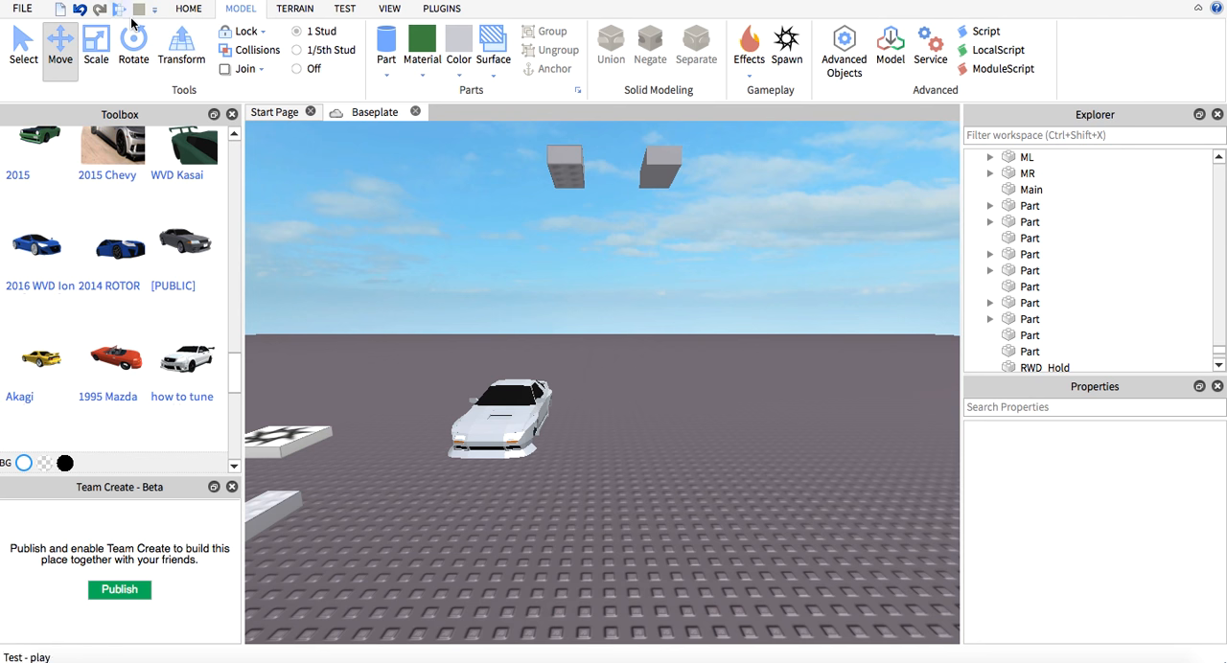
pyautogui.click(748, 48)
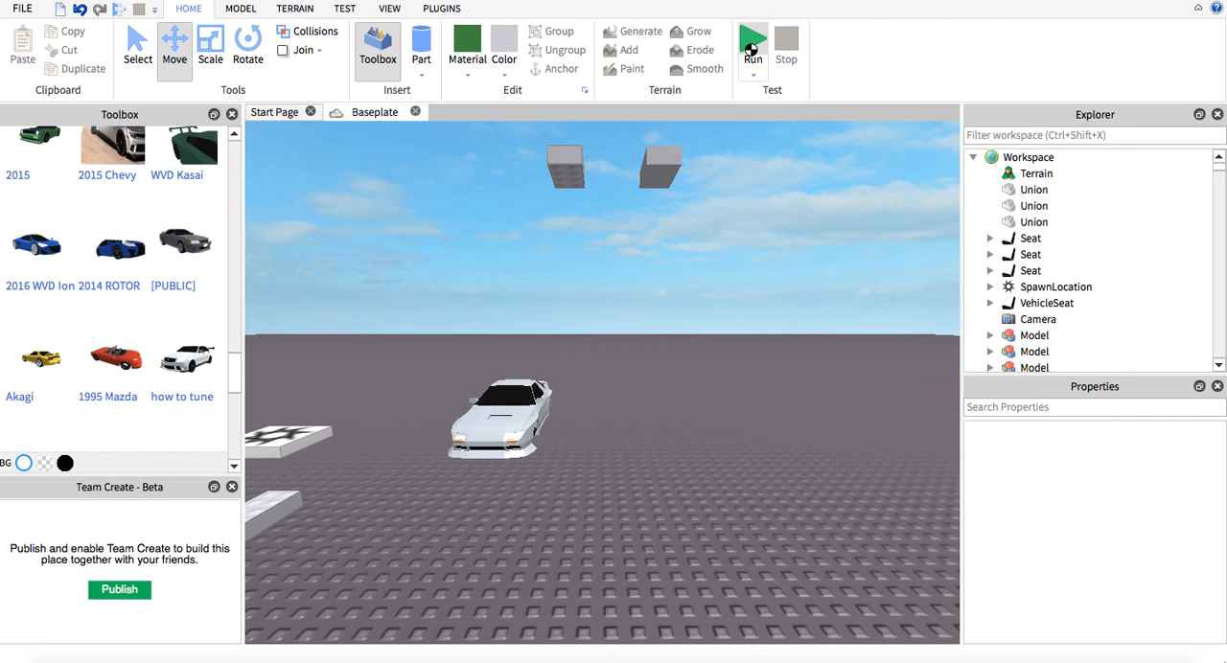
pyautogui.click(753, 38)
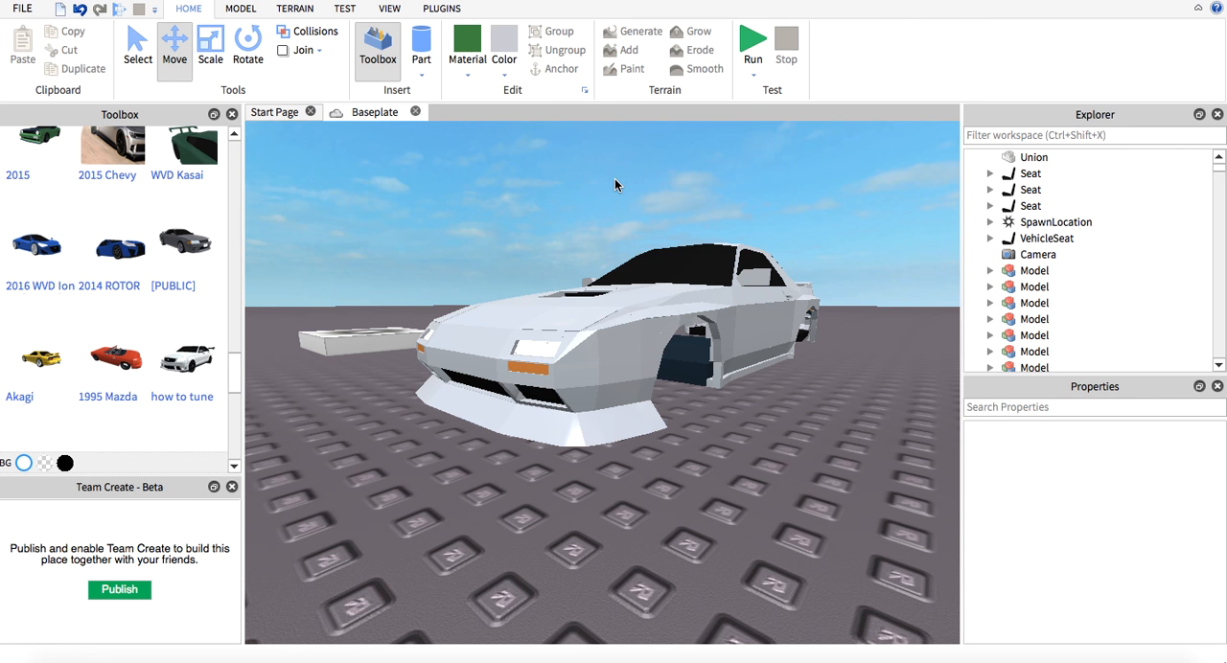
# Step: Switch to the Select tool on the Home tab
pyautogui.click(138, 42)
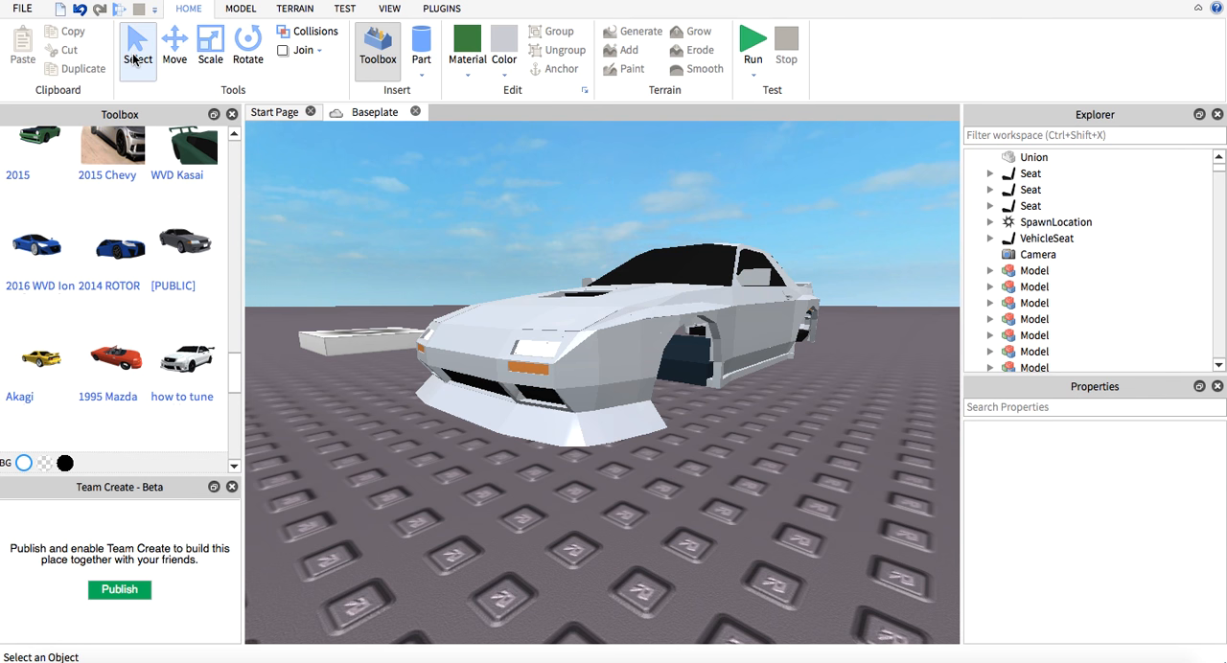
pyautogui.moveTo(460, 261)
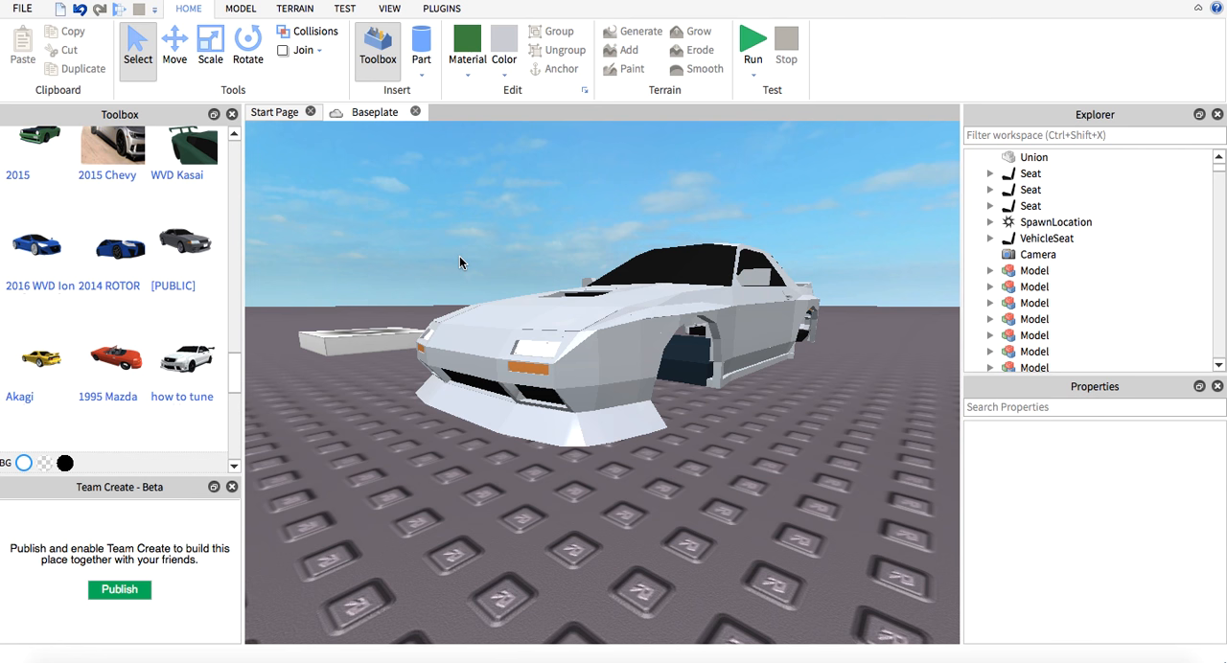
pyautogui.moveTo(454, 228)
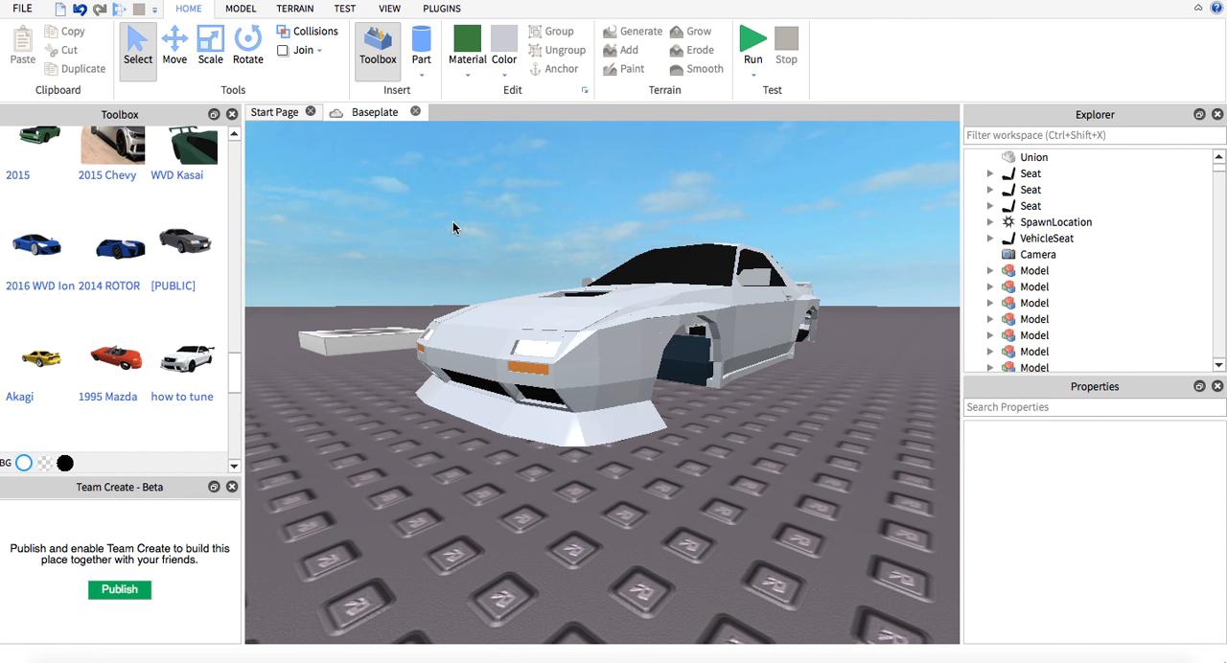
pyautogui.moveTo(771, 69)
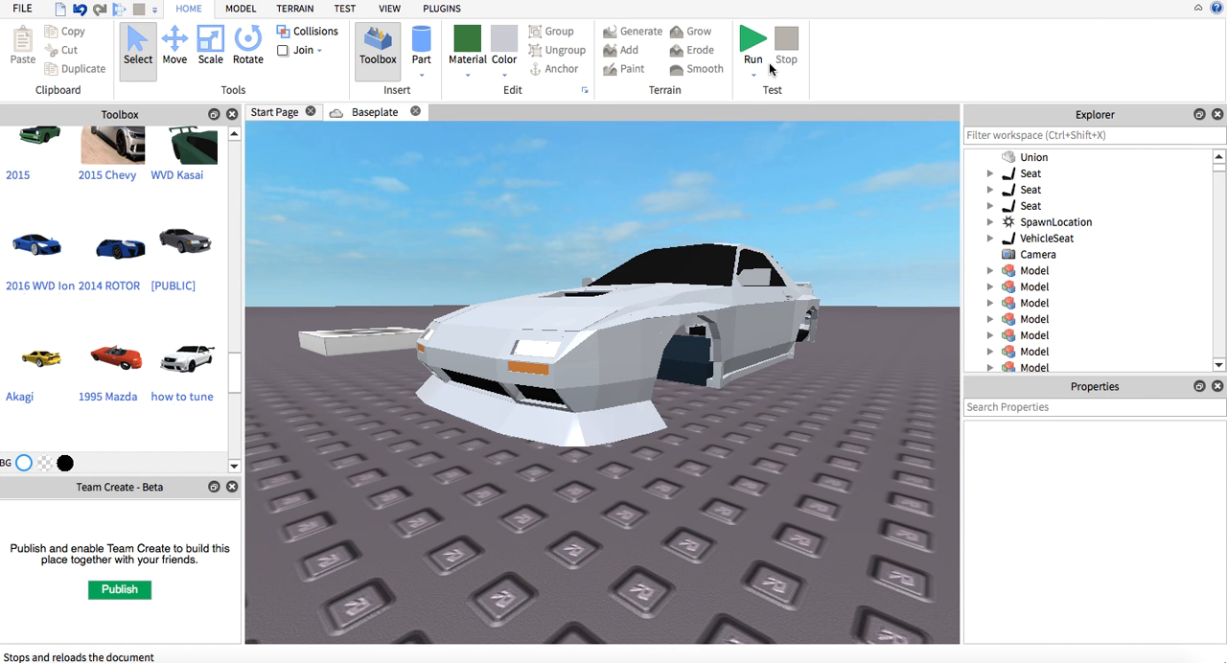
pyautogui.moveTo(755, 39)
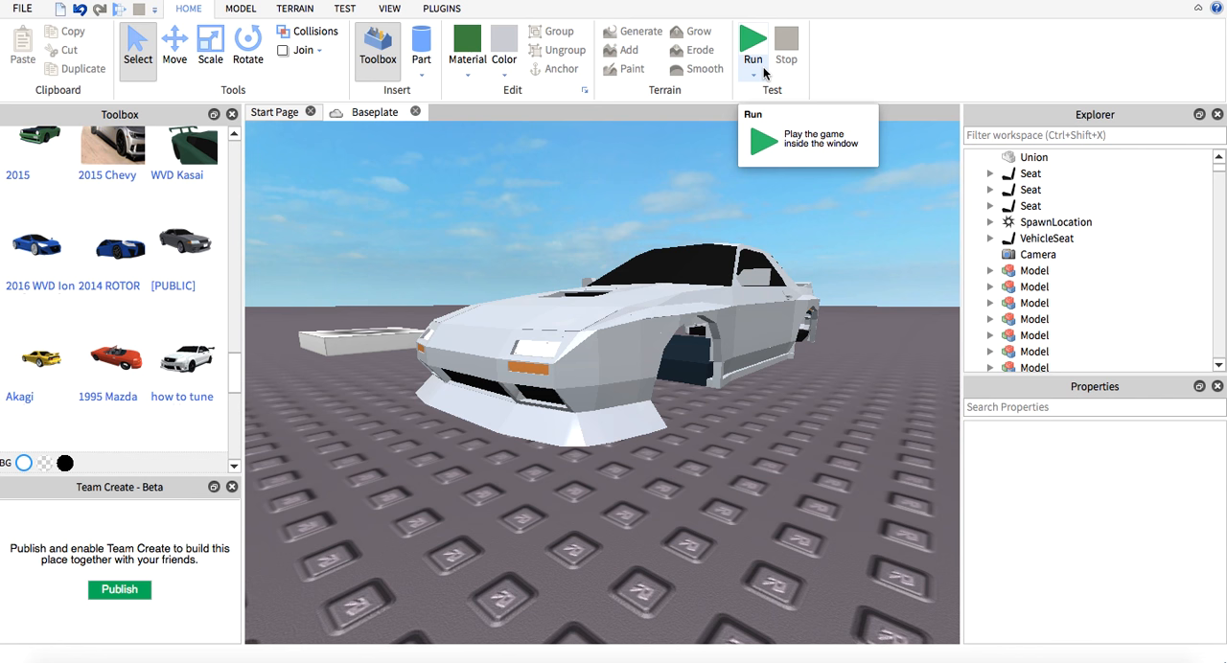
pyautogui.moveTo(690, 473)
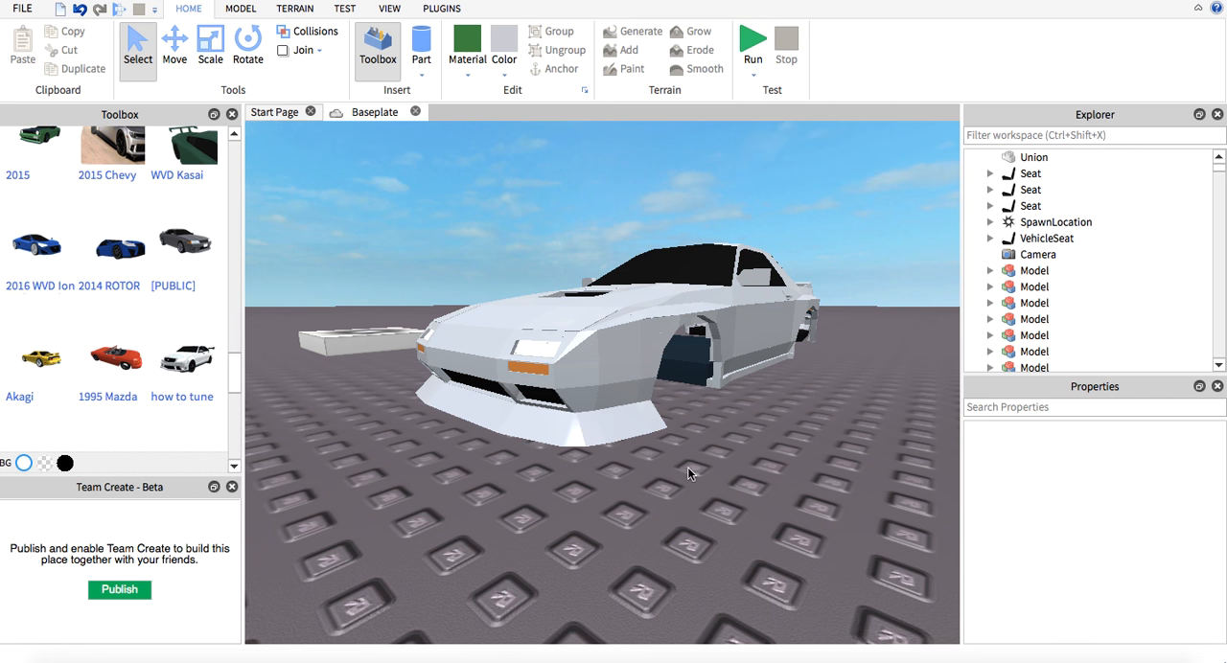
pyautogui.moveTo(687, 485)
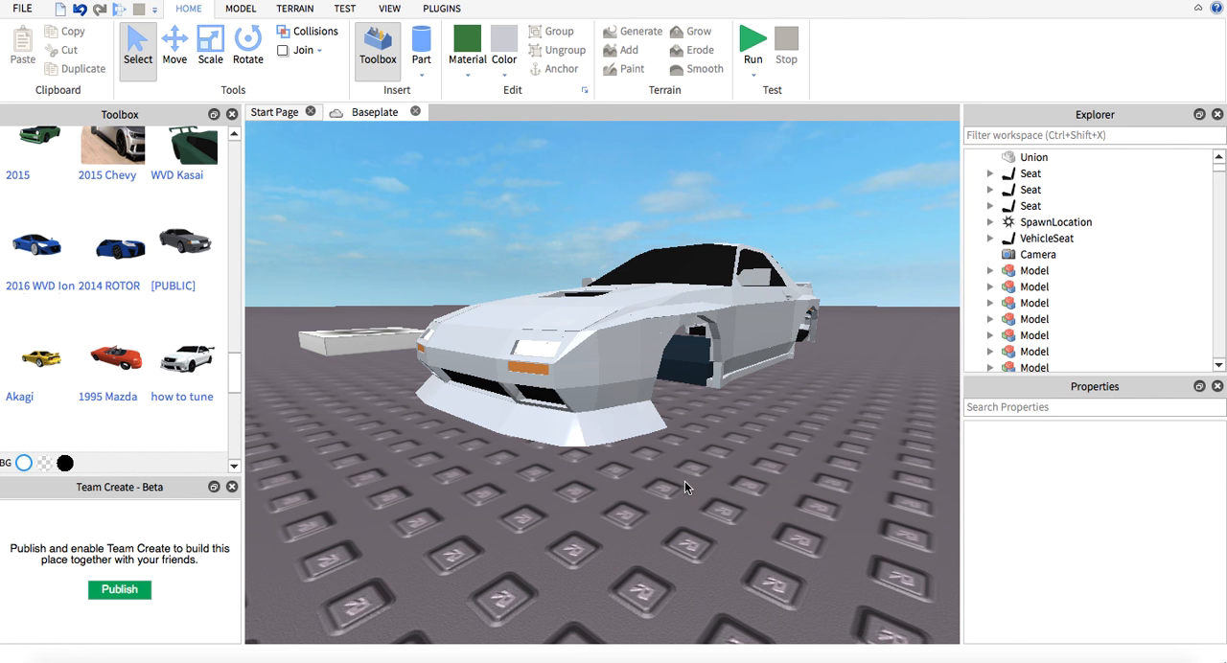